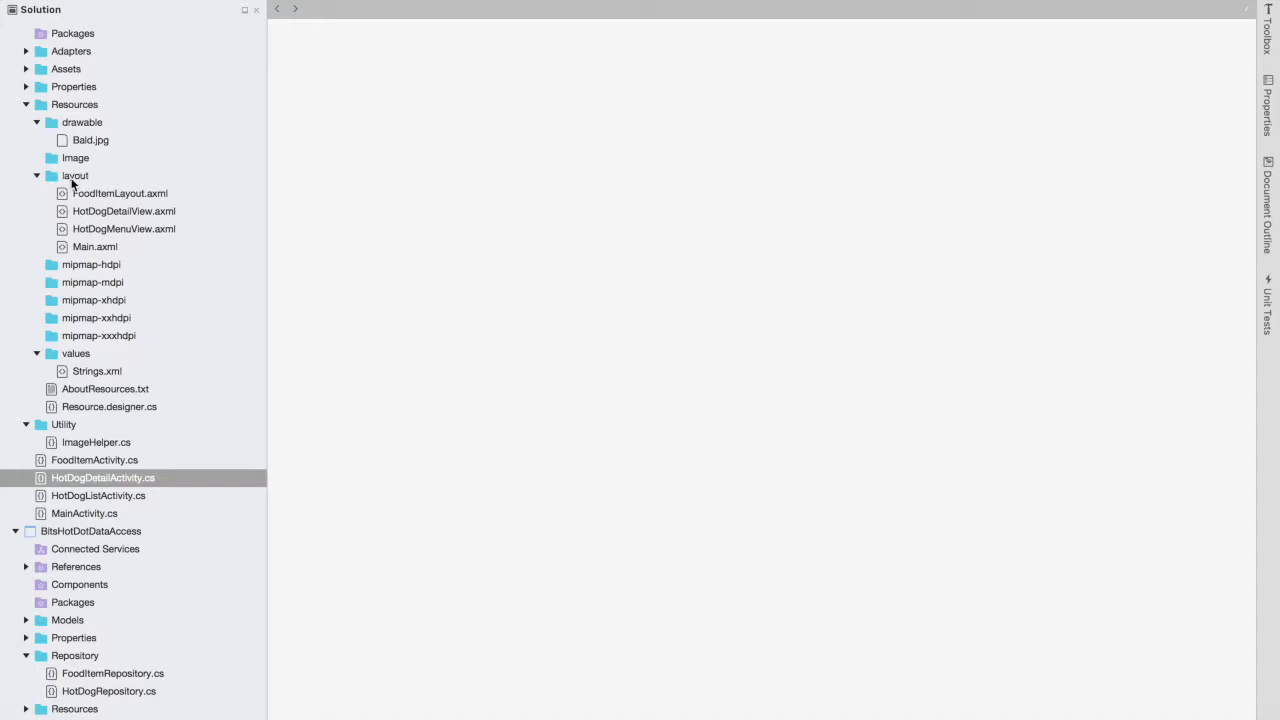
Set up a new Android Layout file named SetImageOnImageView in the layout folder.
right_click(75, 175)
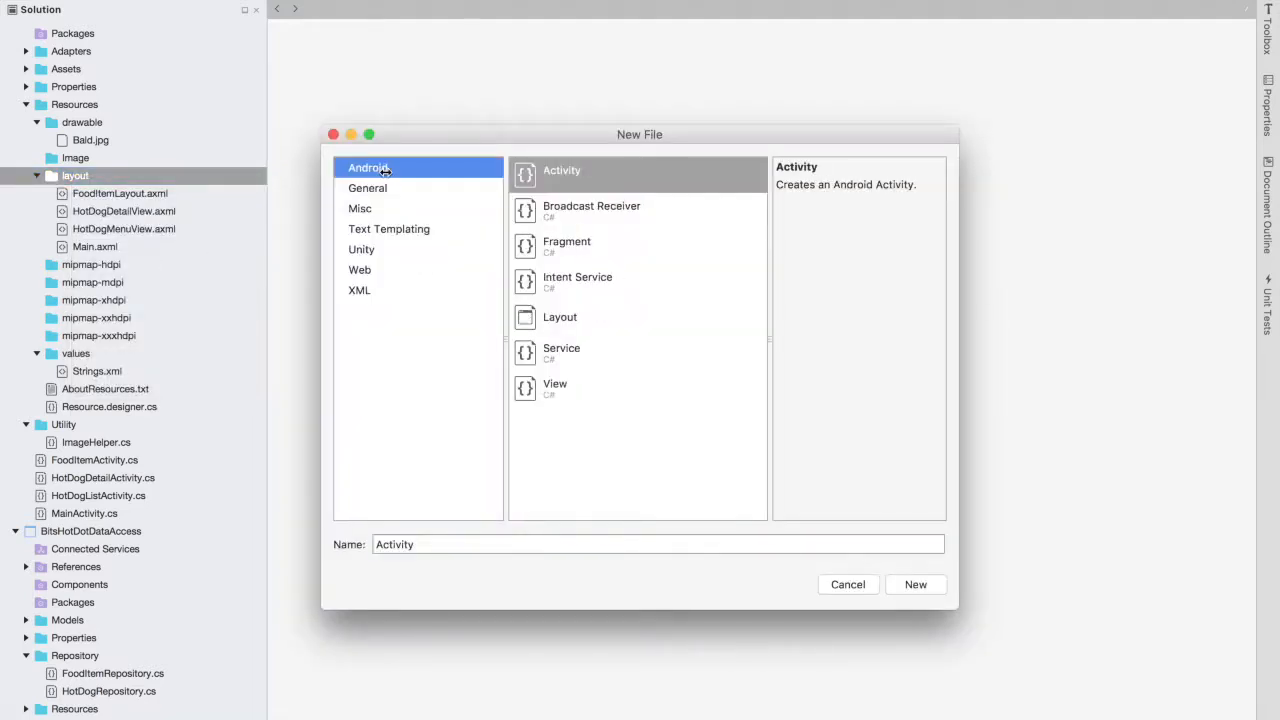
click(560, 317)
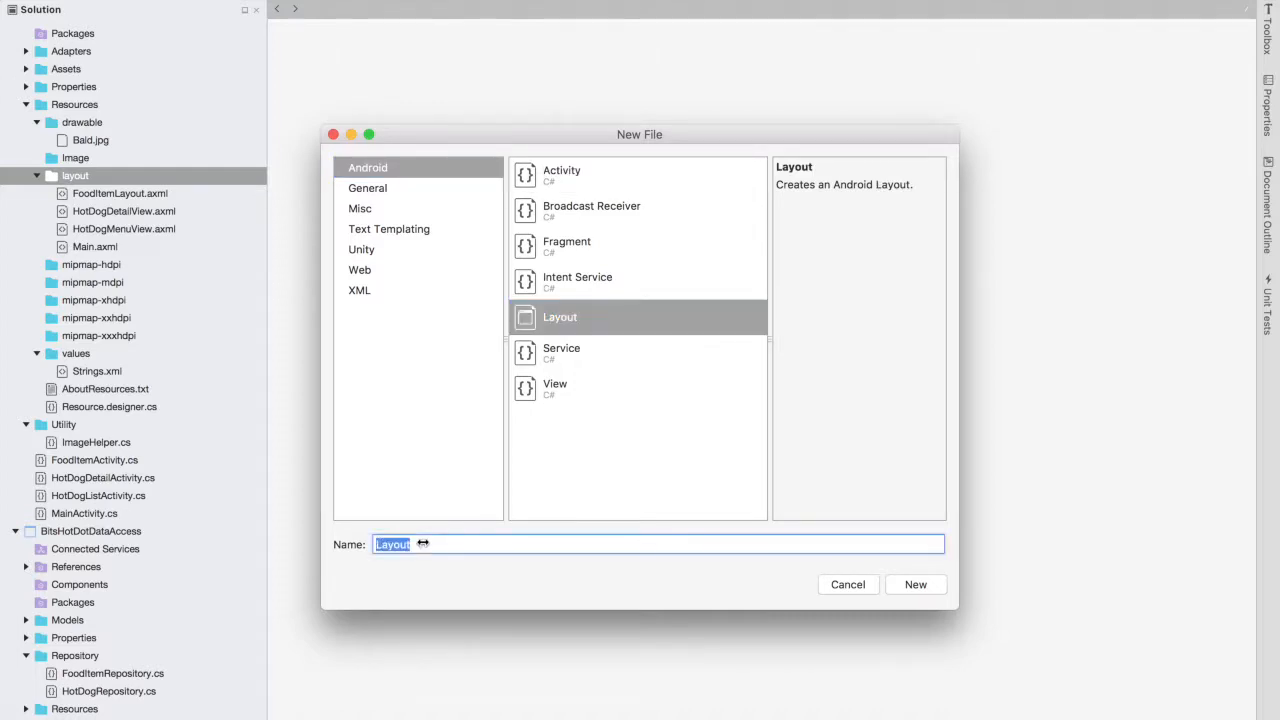
text(SetImageOnImageView)
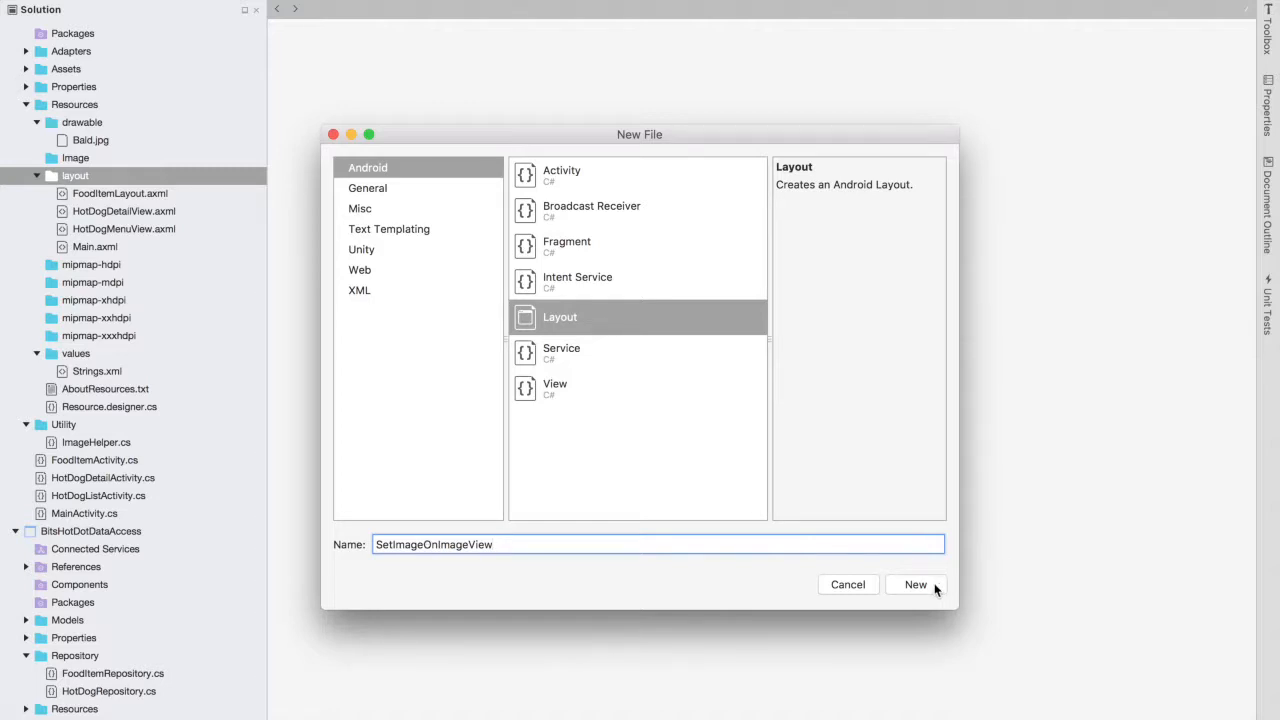
Create SetImageOnImageView.axml, which opens with an empty LinearLayout.
click(915, 584)
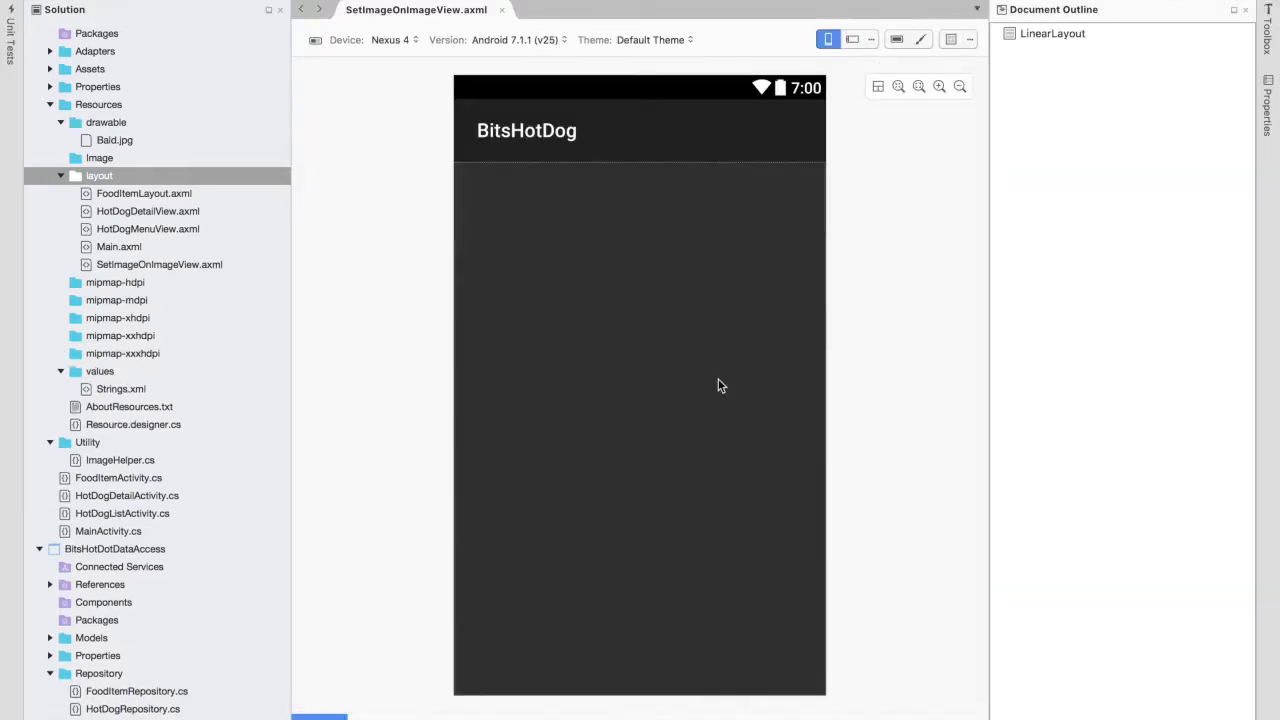
mouse_move(600, 231)
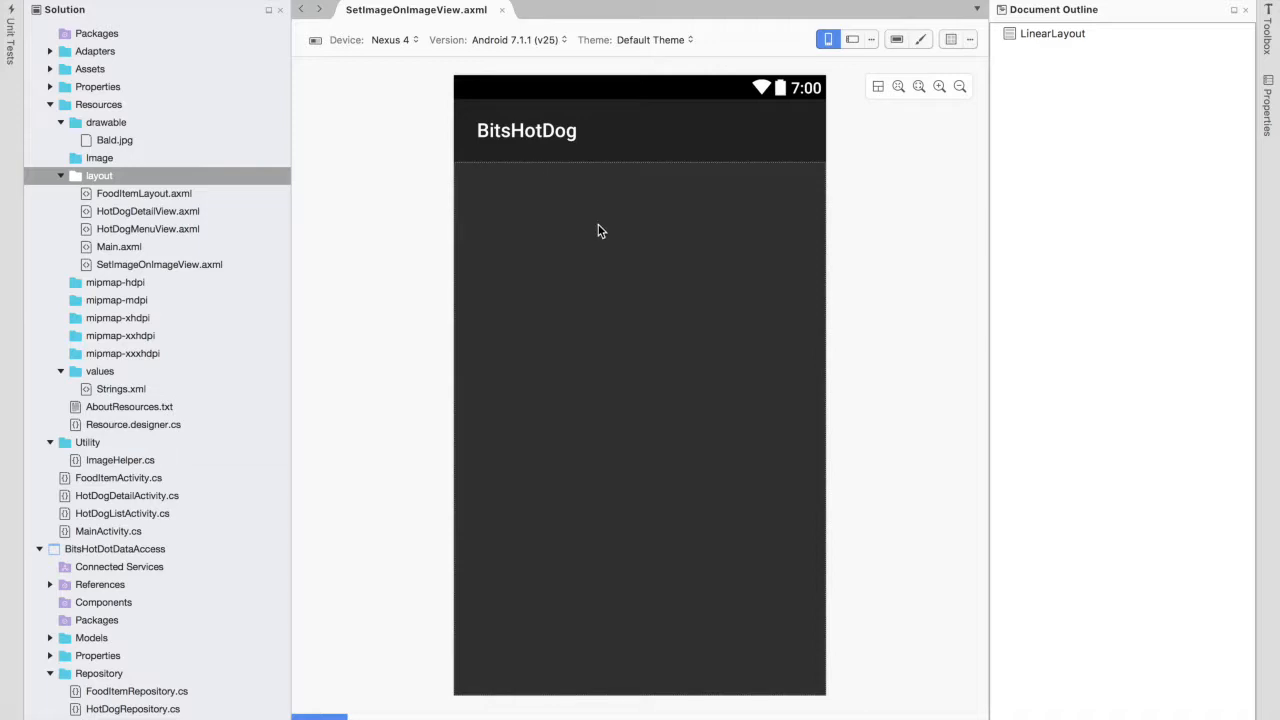
mouse_move(478, 345)
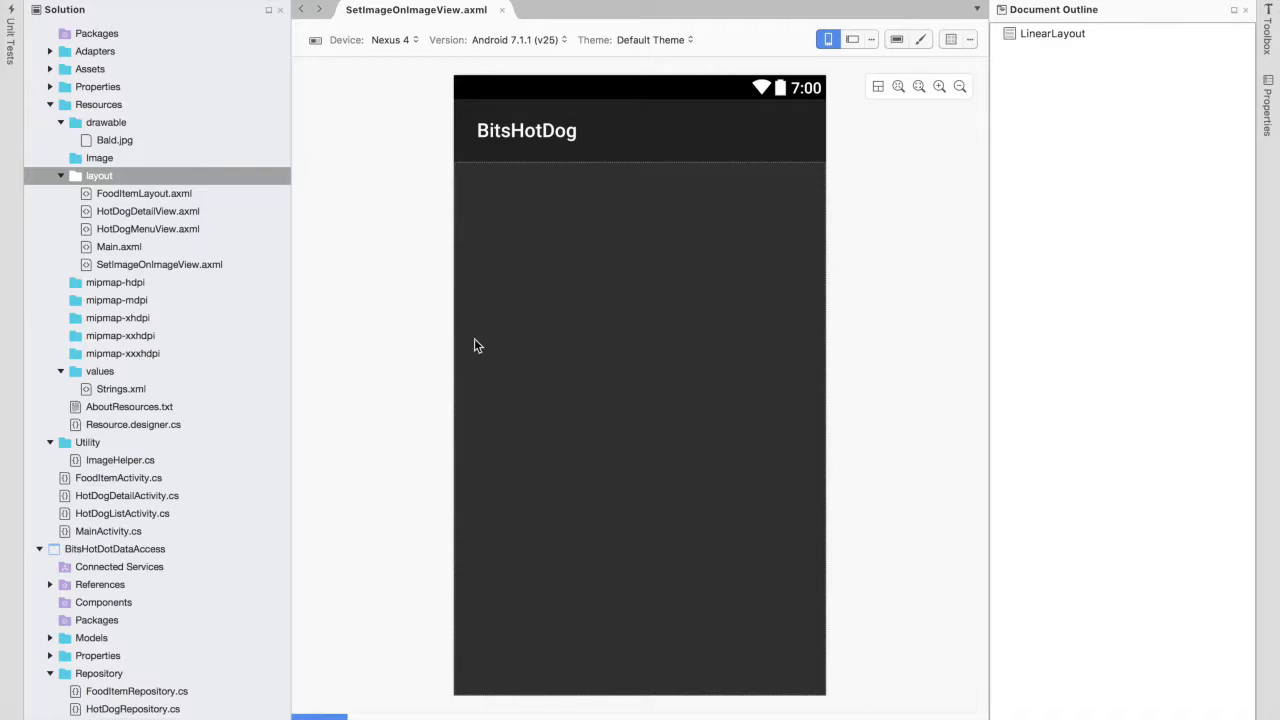
mouse_move(1271, 35)
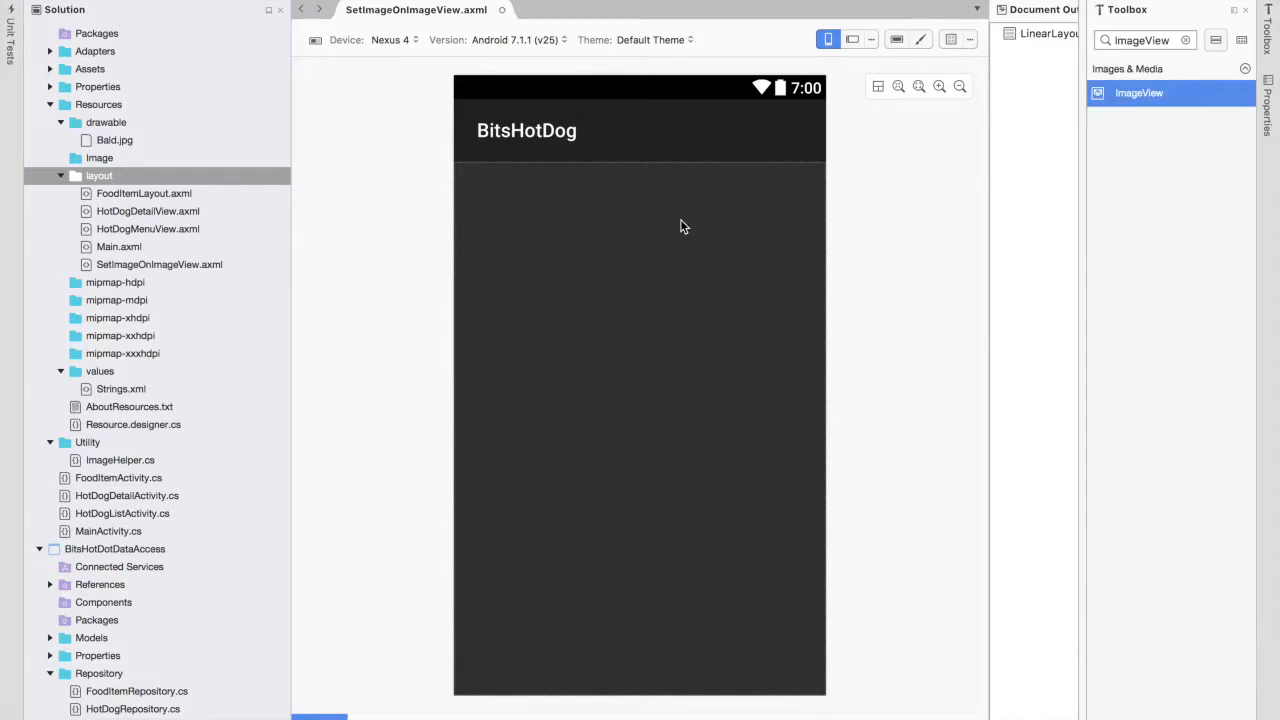
mouse_move(860, 274)
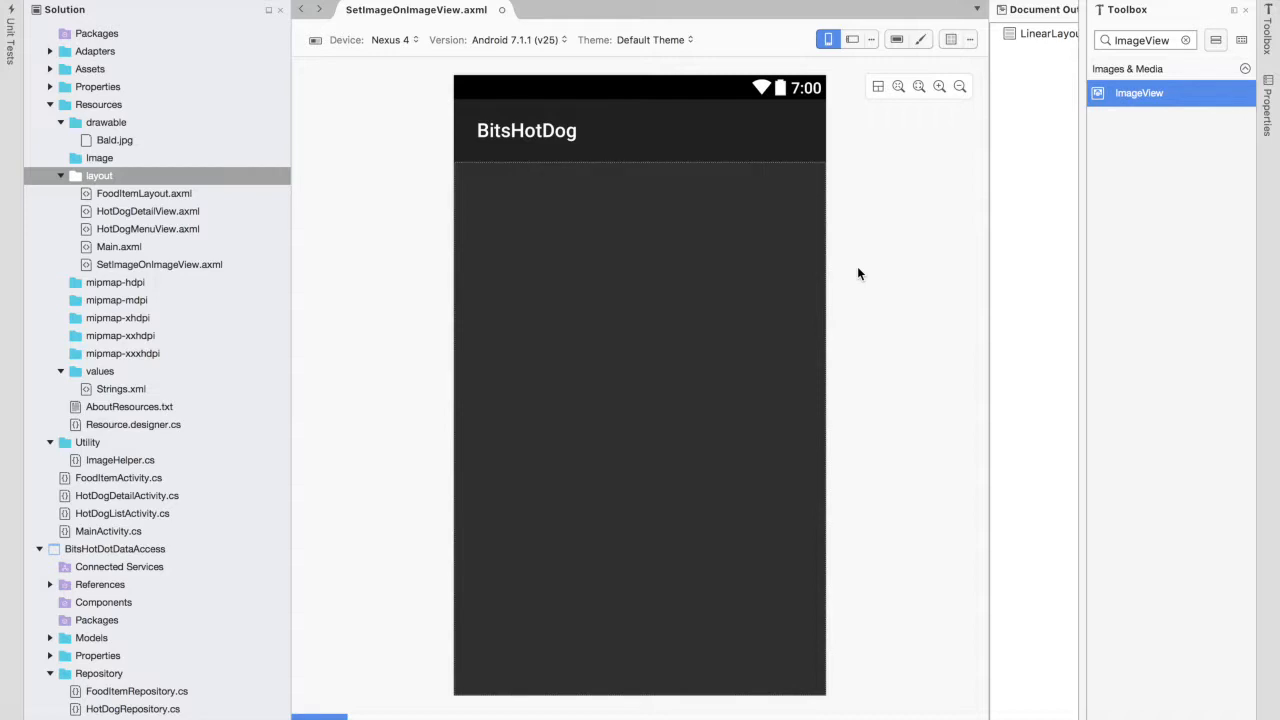
mouse_move(1065, 197)
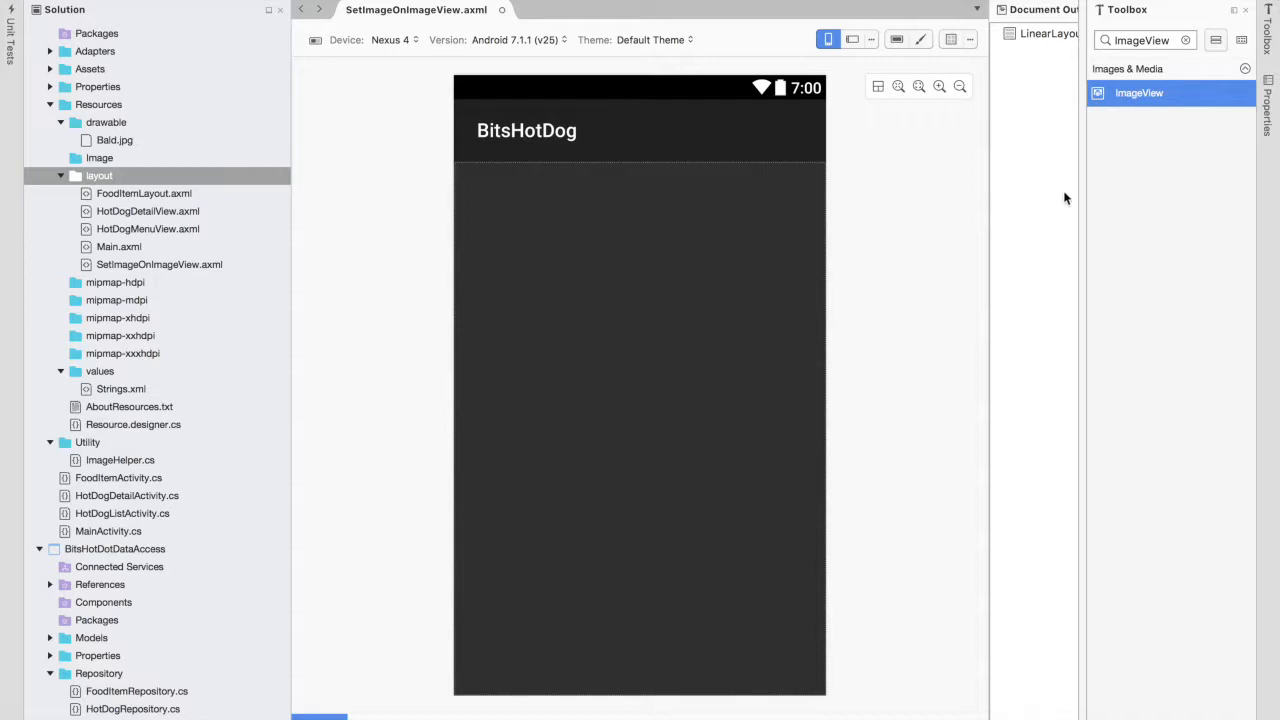
Drag an ImageView from the Toolbox to the top of the LinearLayout.
drag(1138, 92, 1040, 213)
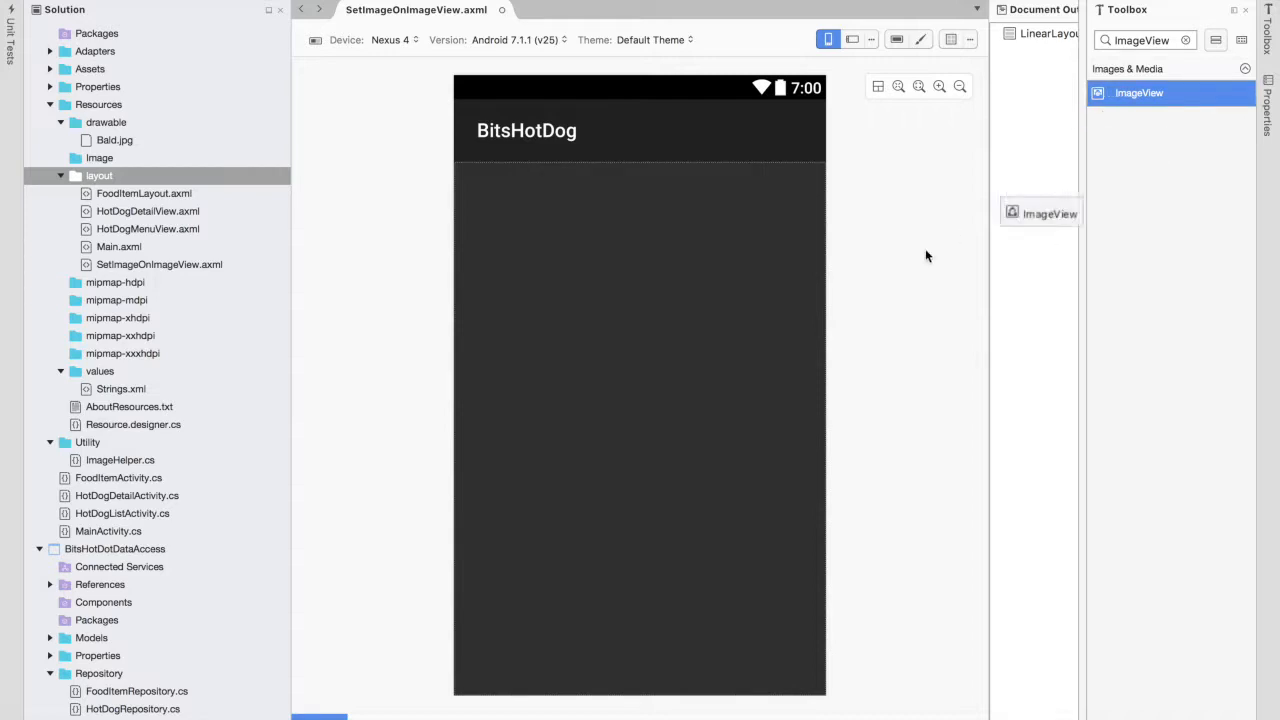
drag(1040, 213, 656, 204)
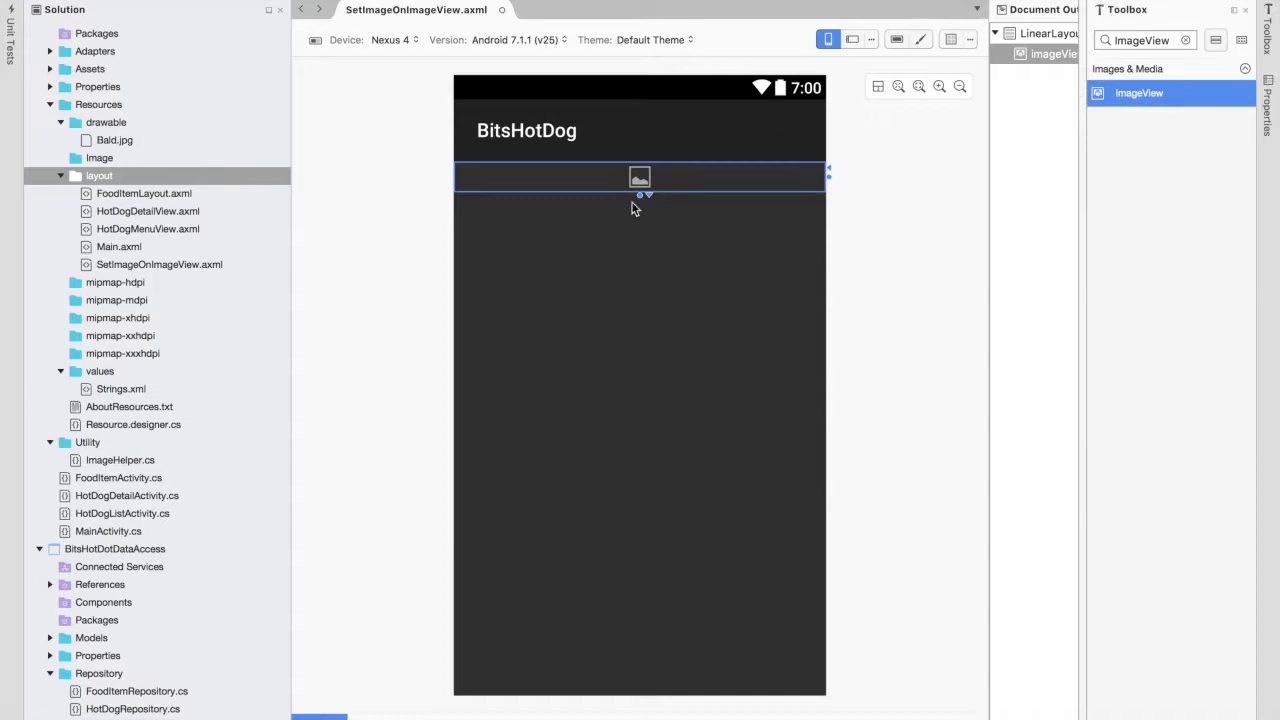
mouse_move(152, 270)
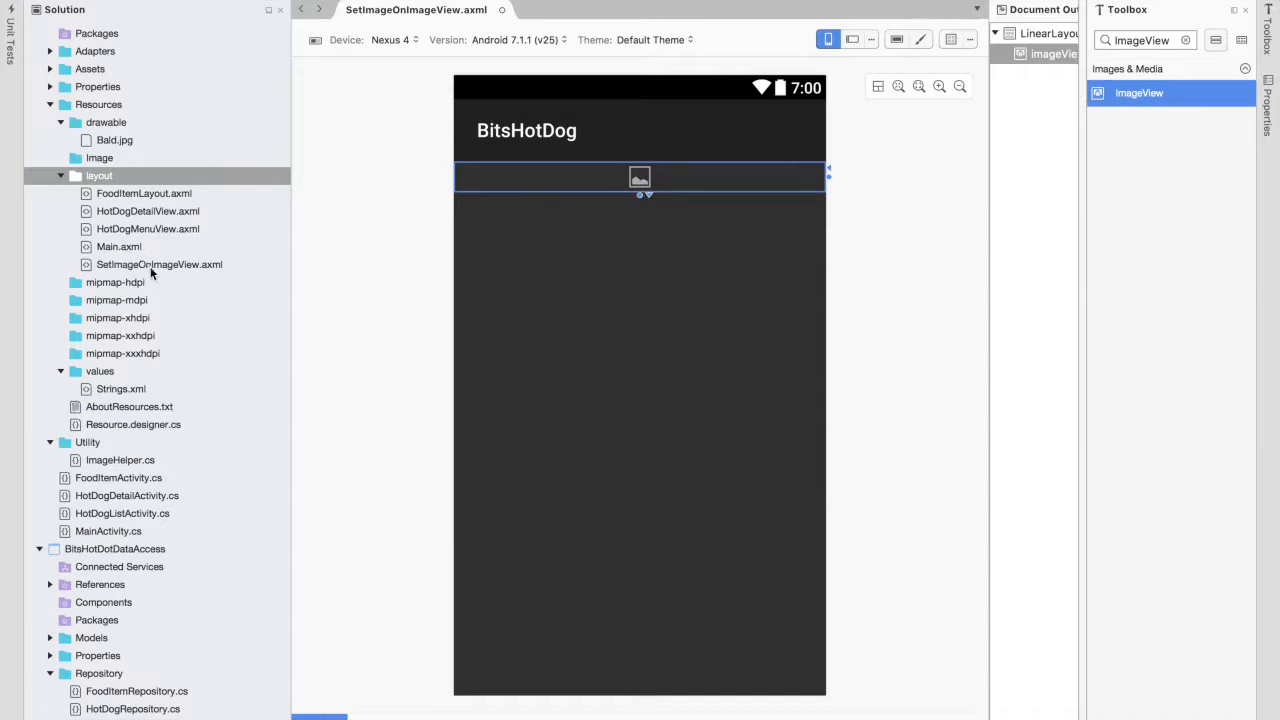
mouse_move(233, 279)
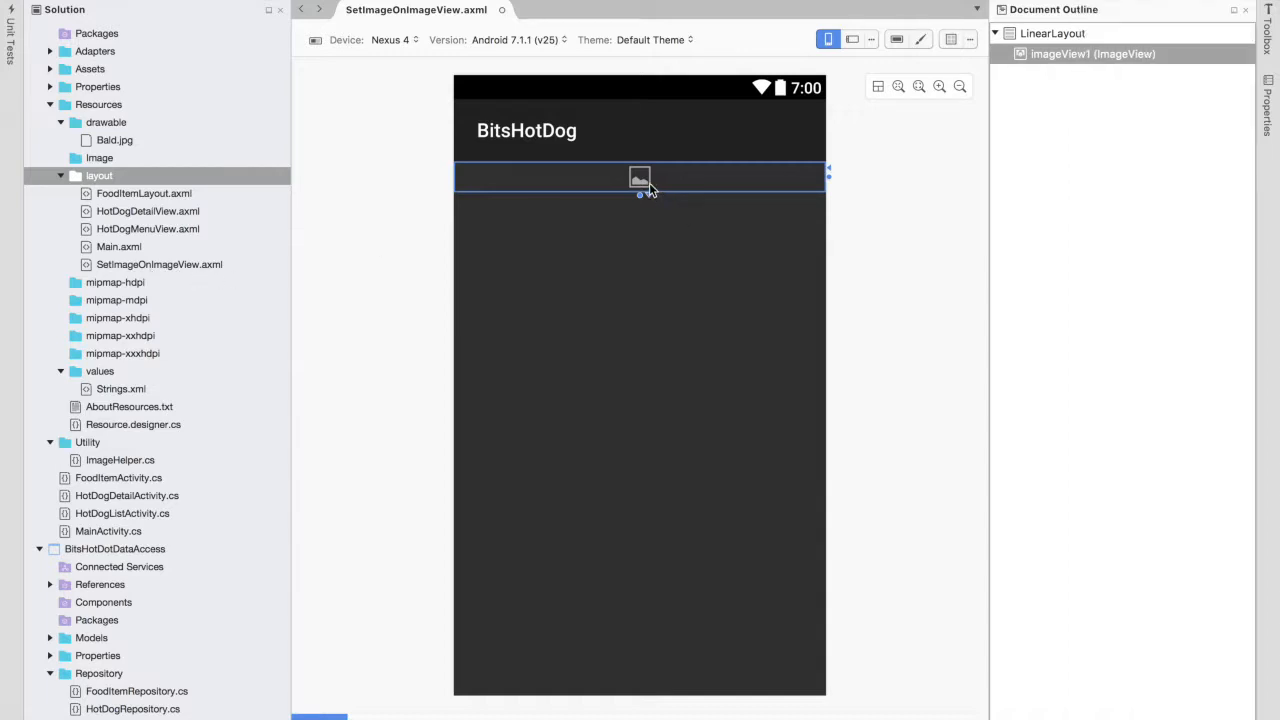
Set the ImageView's Layout height to 100dp, keeping width match_parent.
right_click(640, 178)
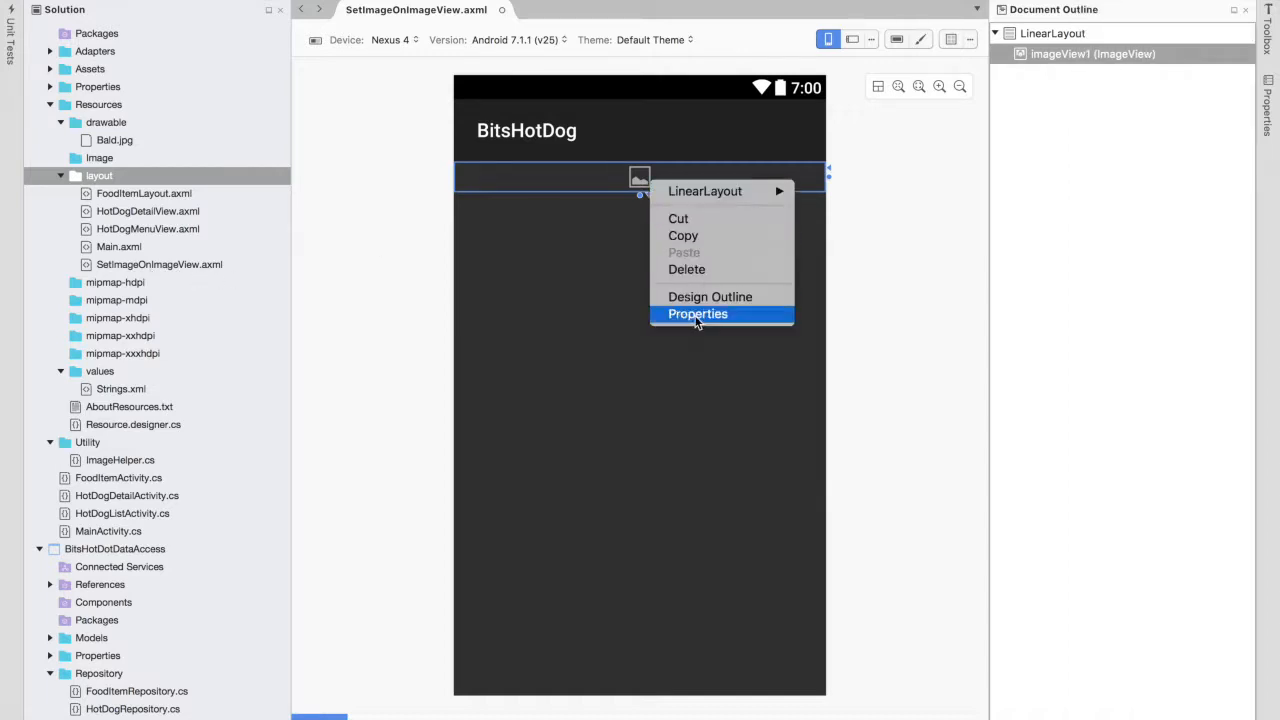
click(697, 314)
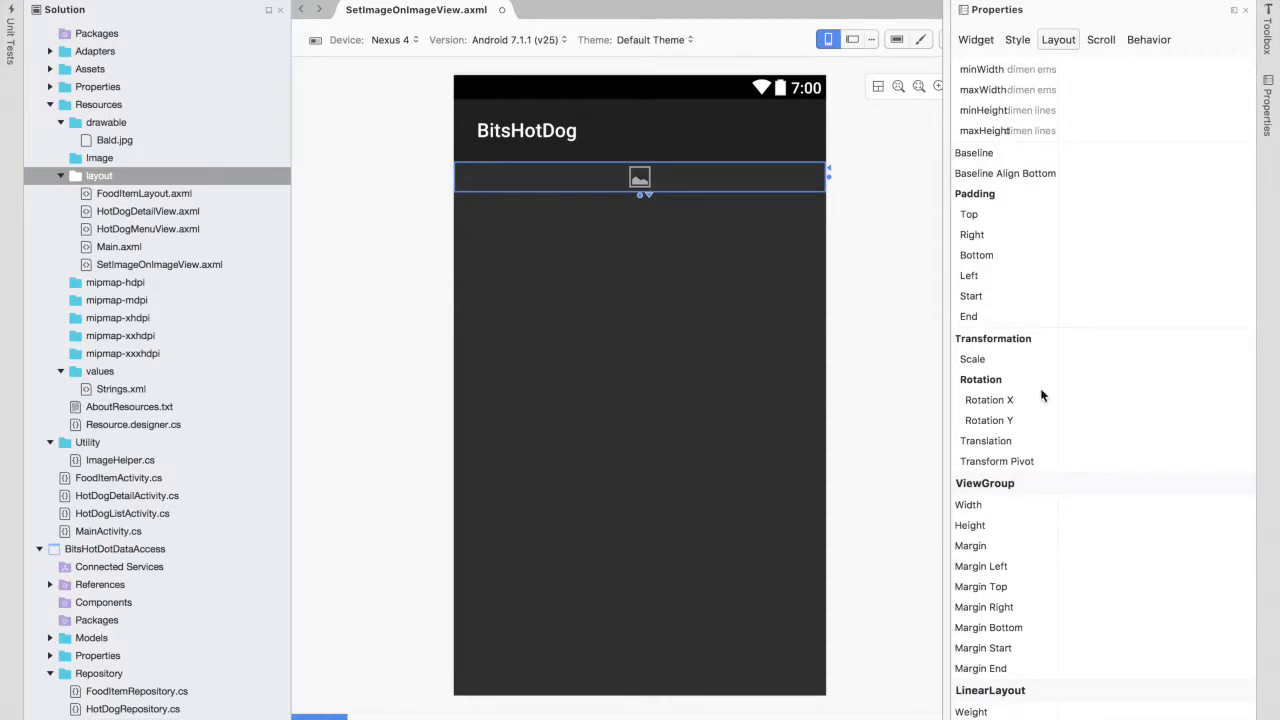
mouse_move(1098, 340)
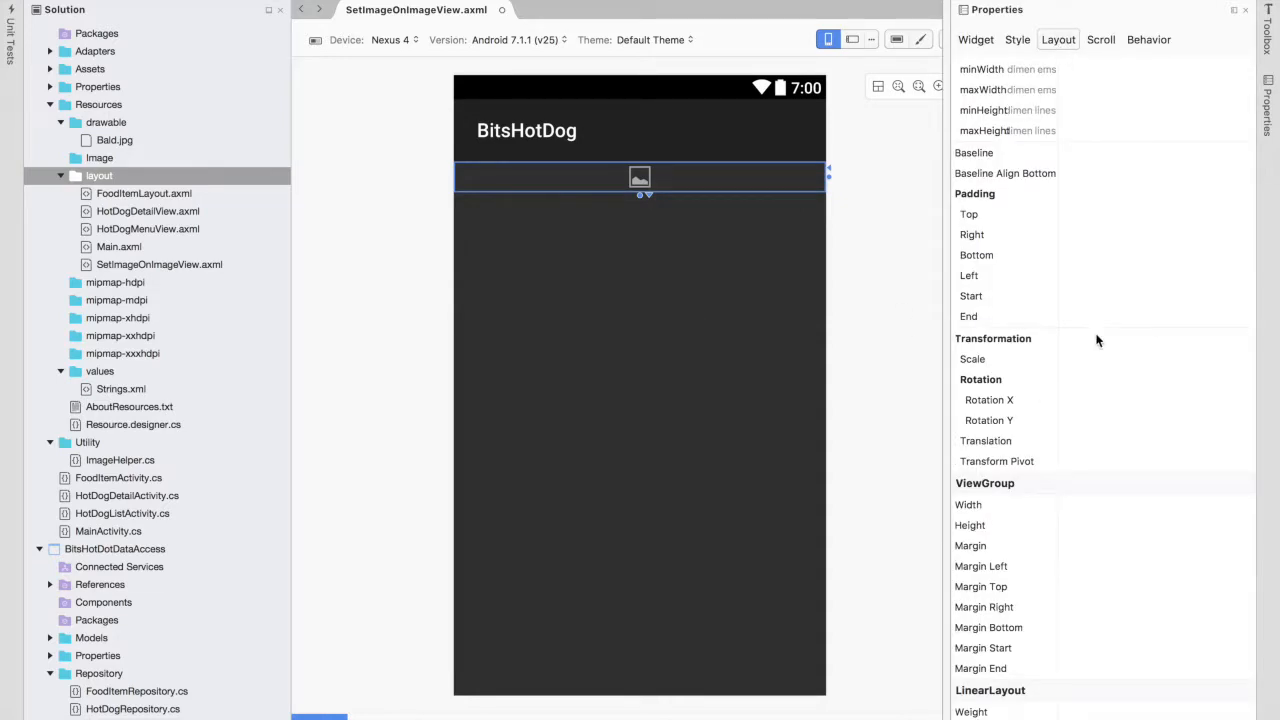
mouse_move(1117, 541)
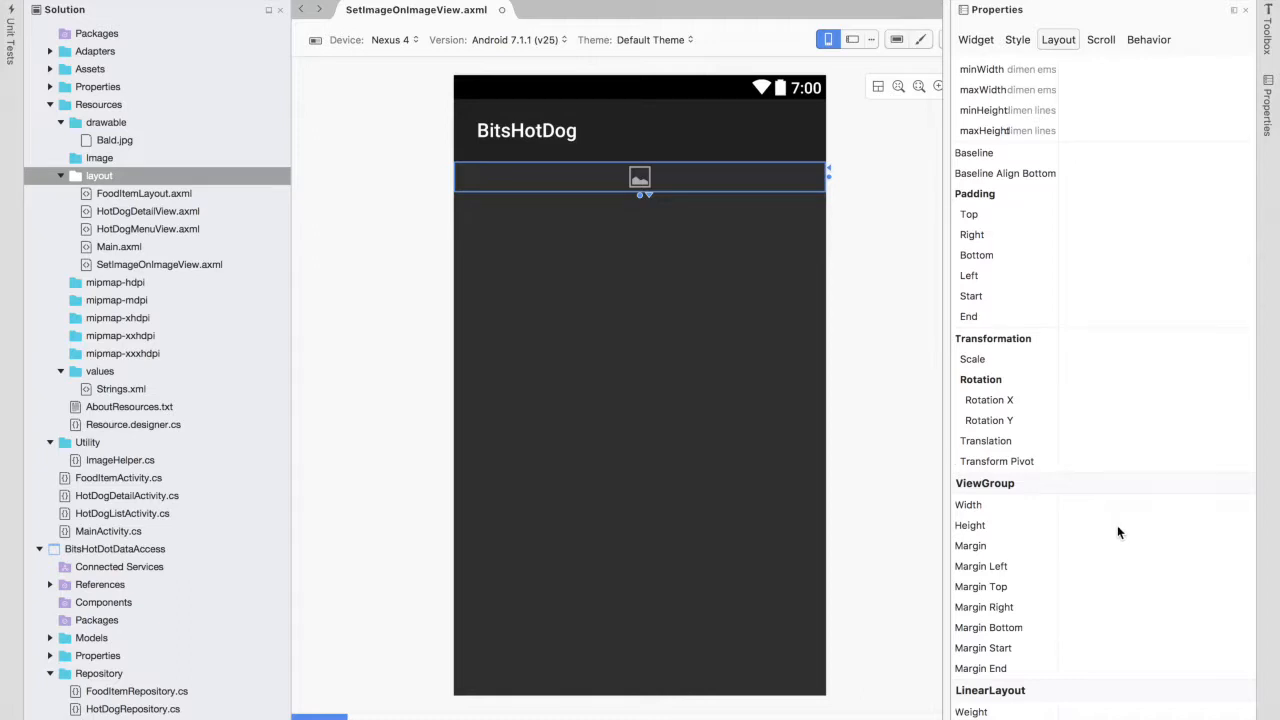
mouse_move(1086, 530)
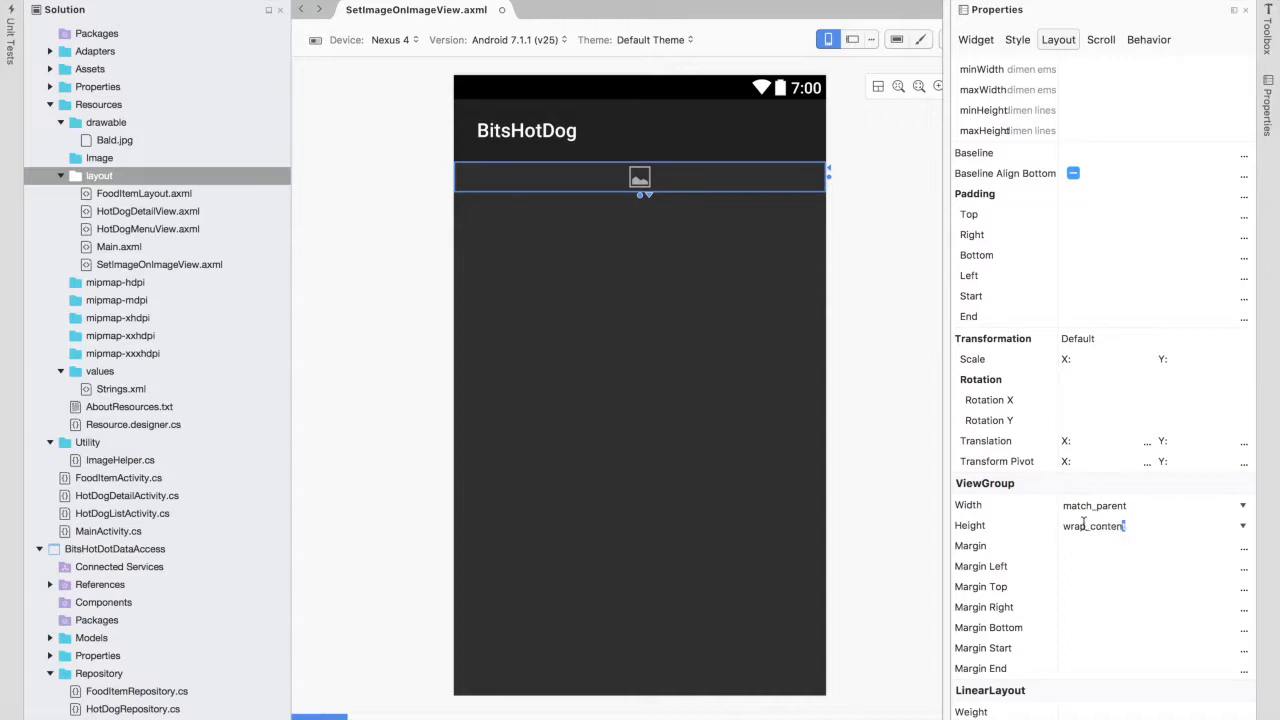
text(100)
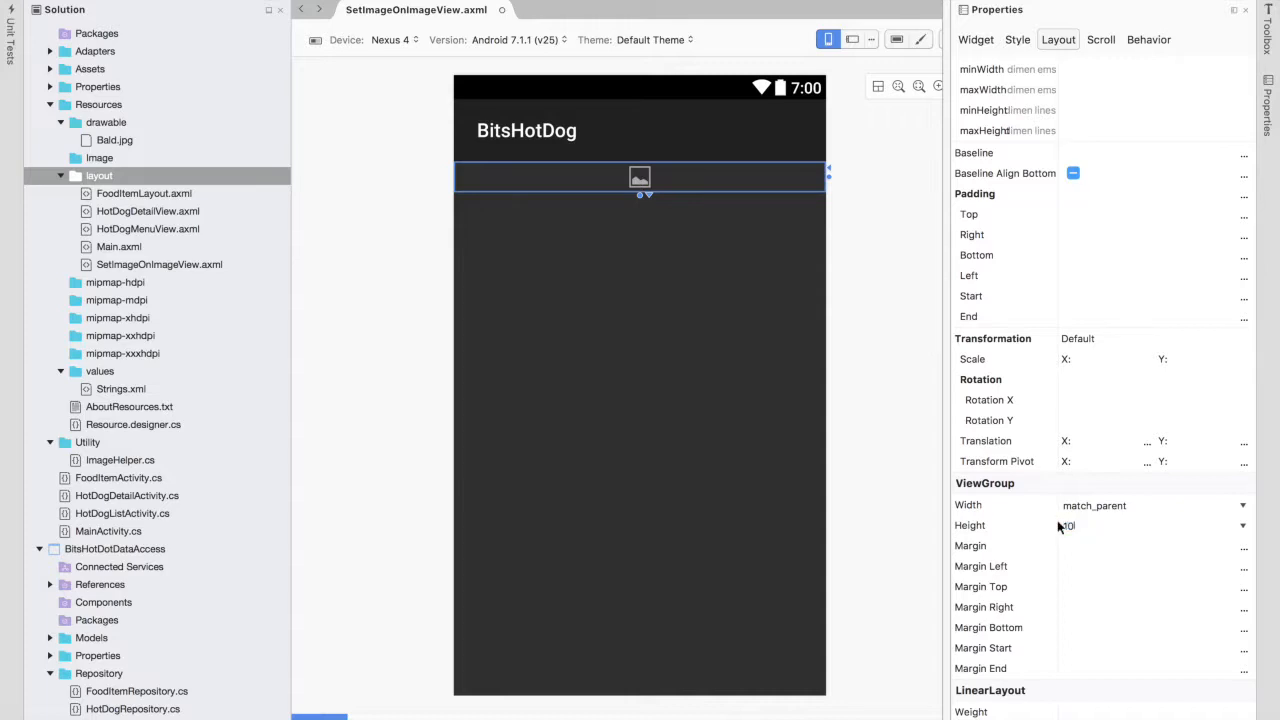
text(100dp)
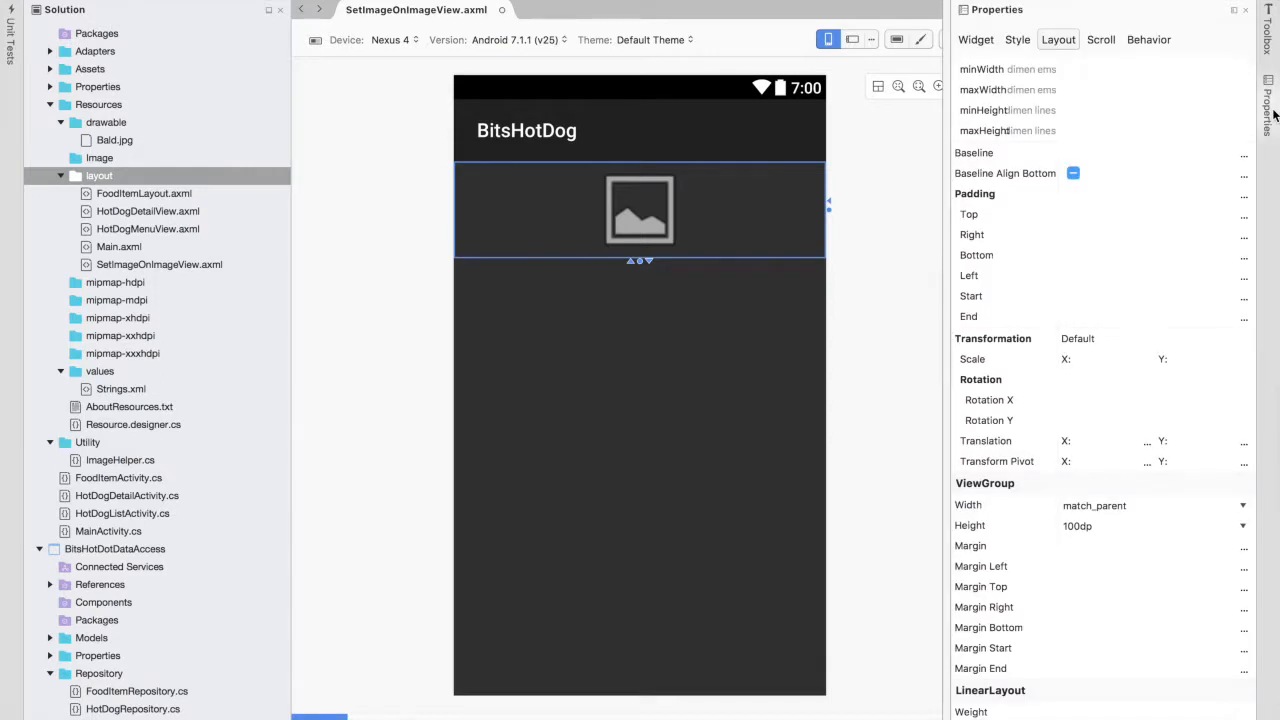
Change the ImageView's id from imageView1 to @+id/ExampleImageView.
click(975, 40)
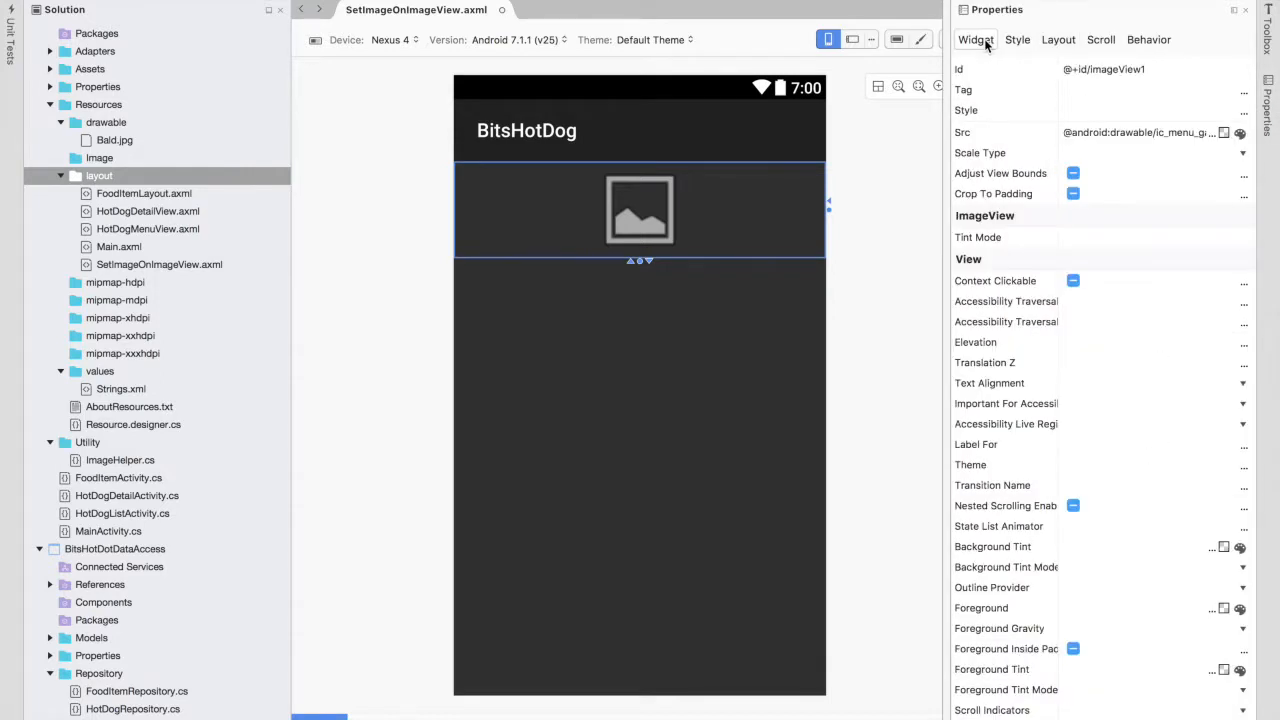
click(1150, 69)
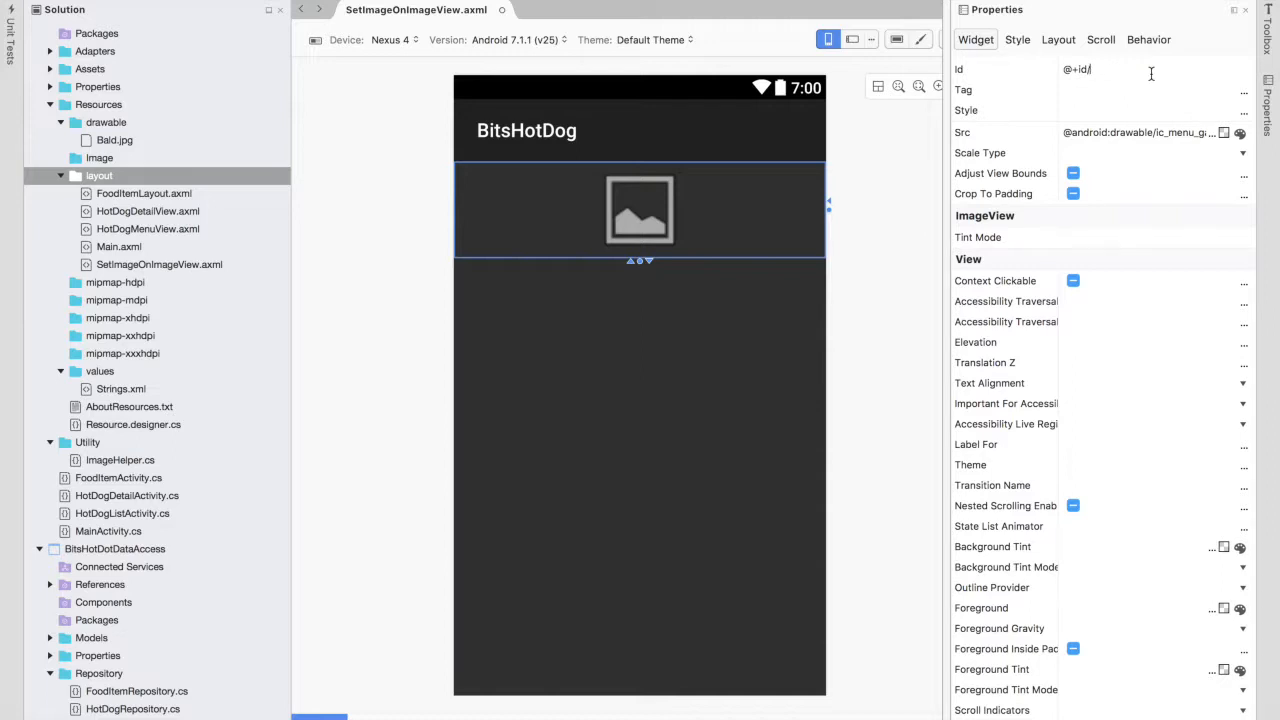
text(ExampleImageView)
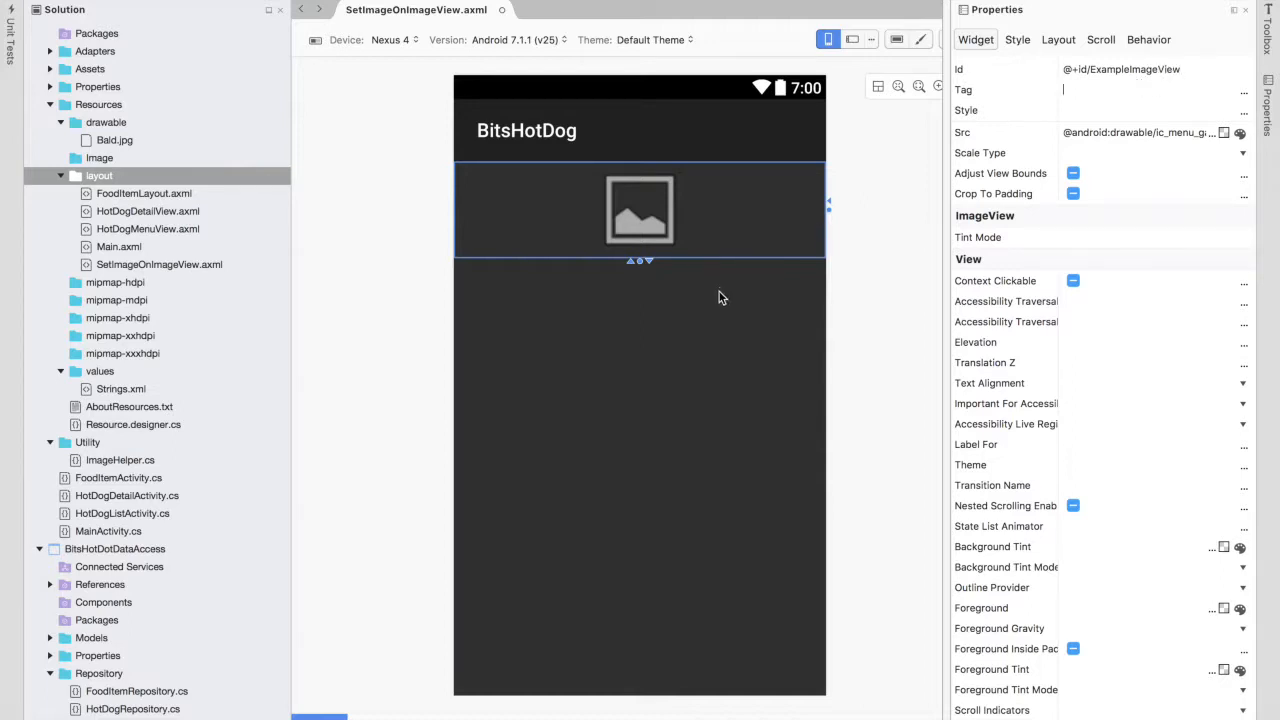
mouse_move(622, 344)
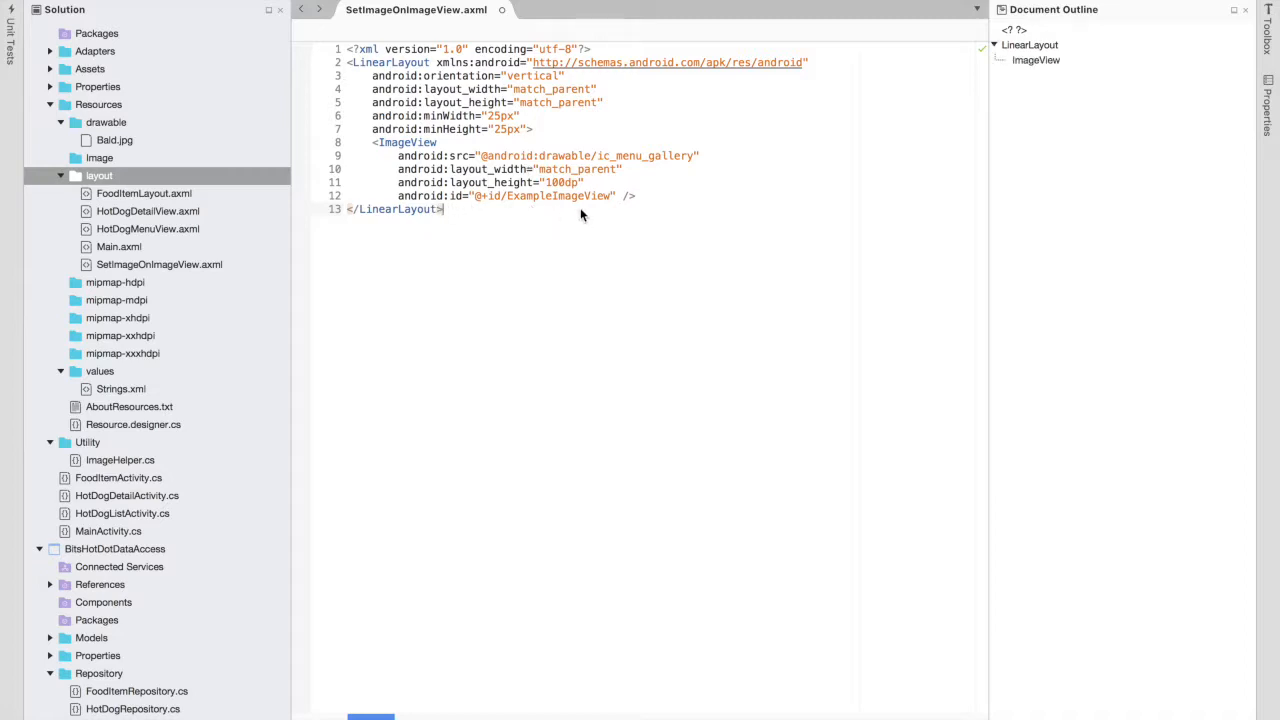
mouse_move(229, 343)
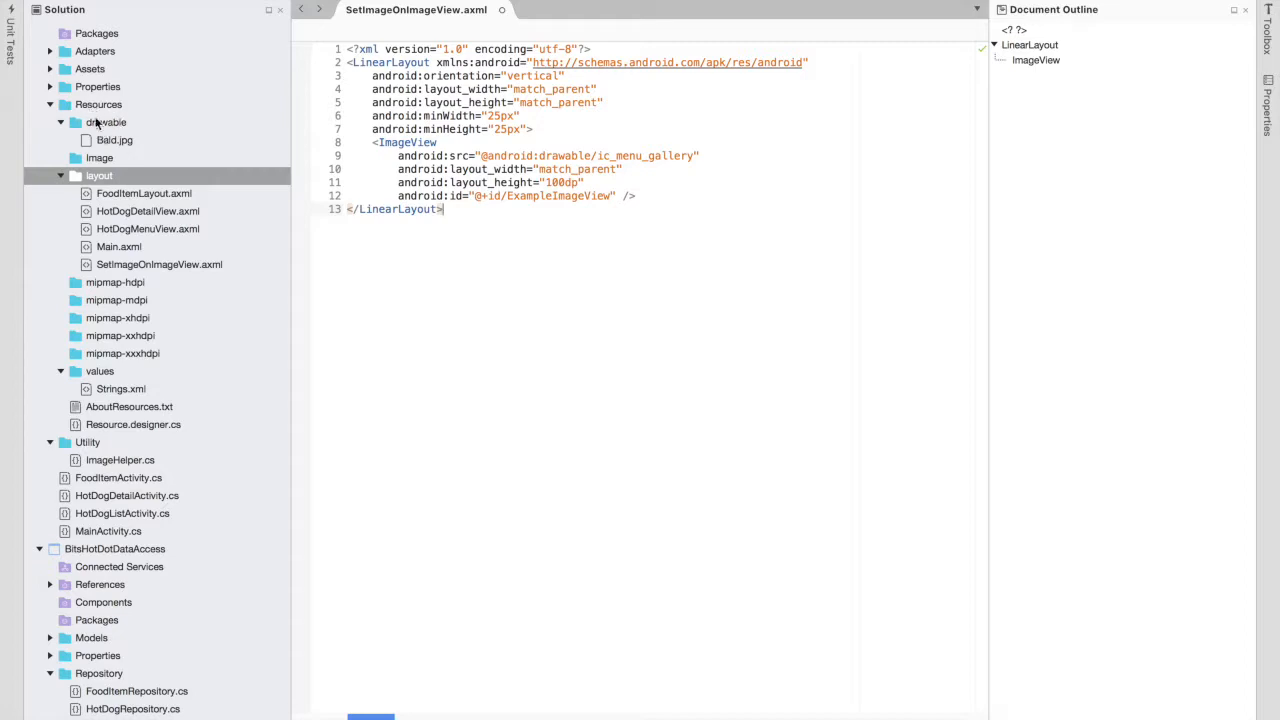
mouse_move(128, 145)
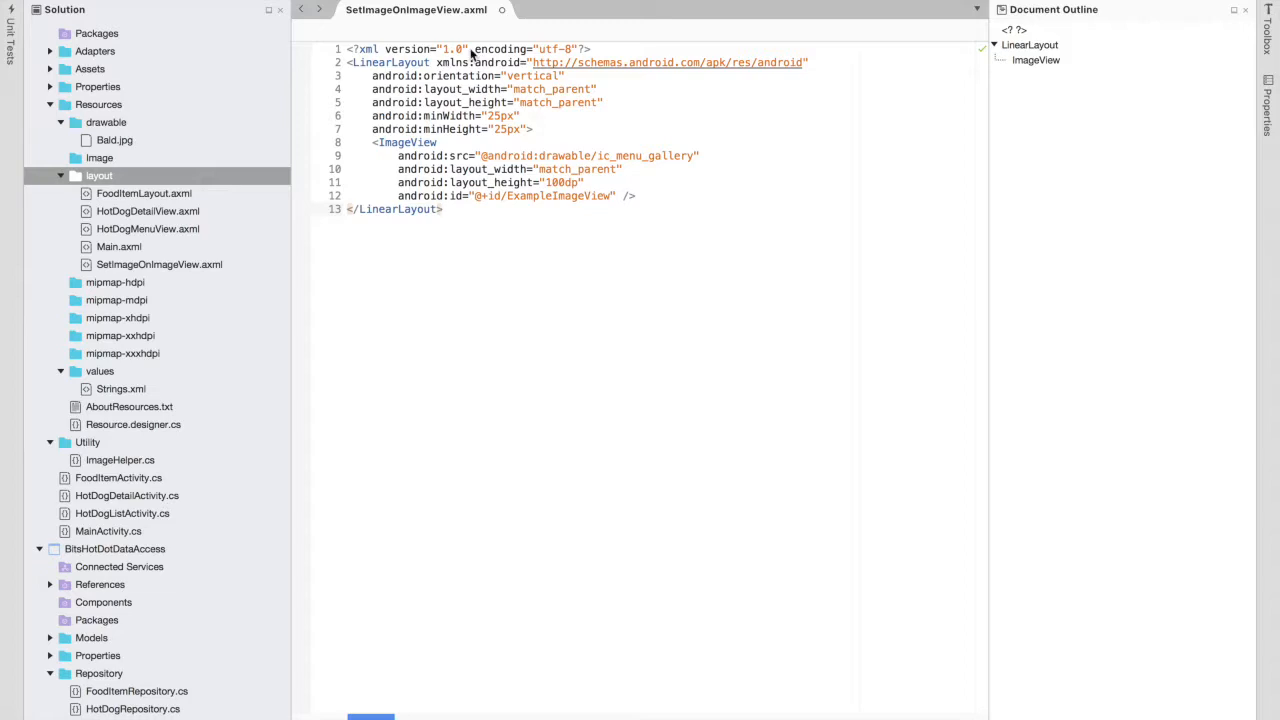
Close the finished SetImageOnImageView.axml file.
click(502, 11)
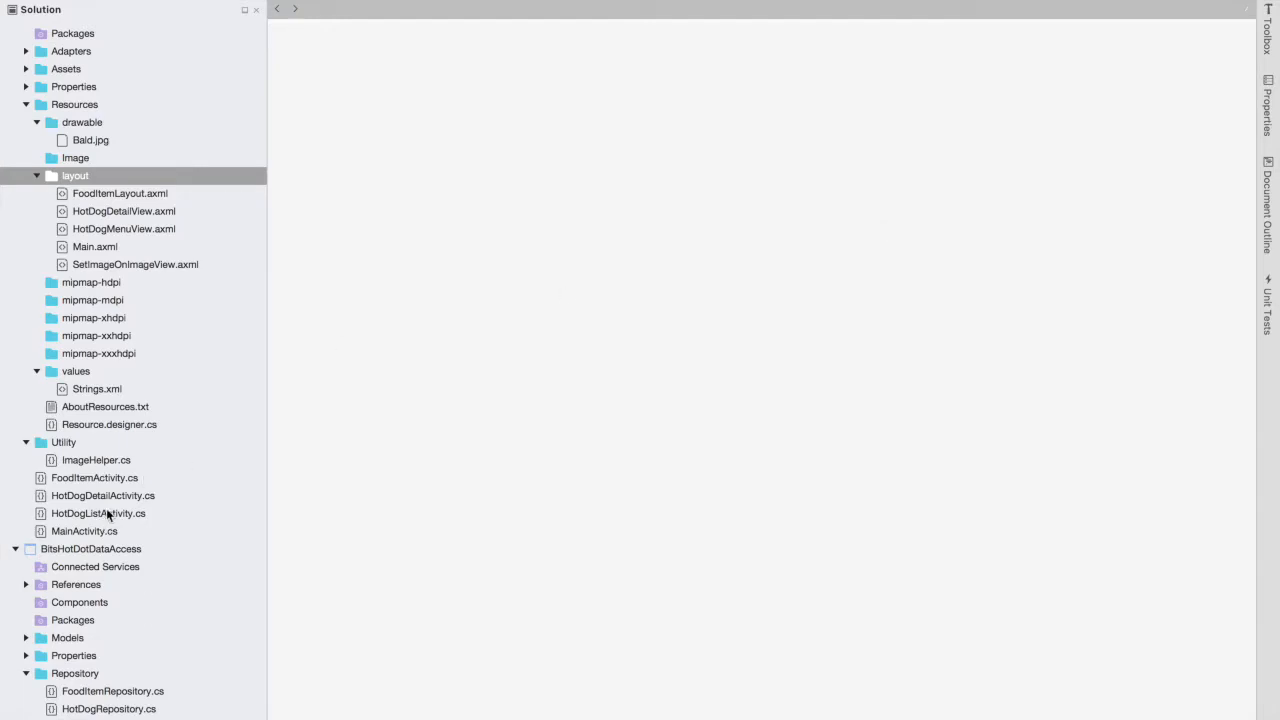
mouse_move(43, 20)
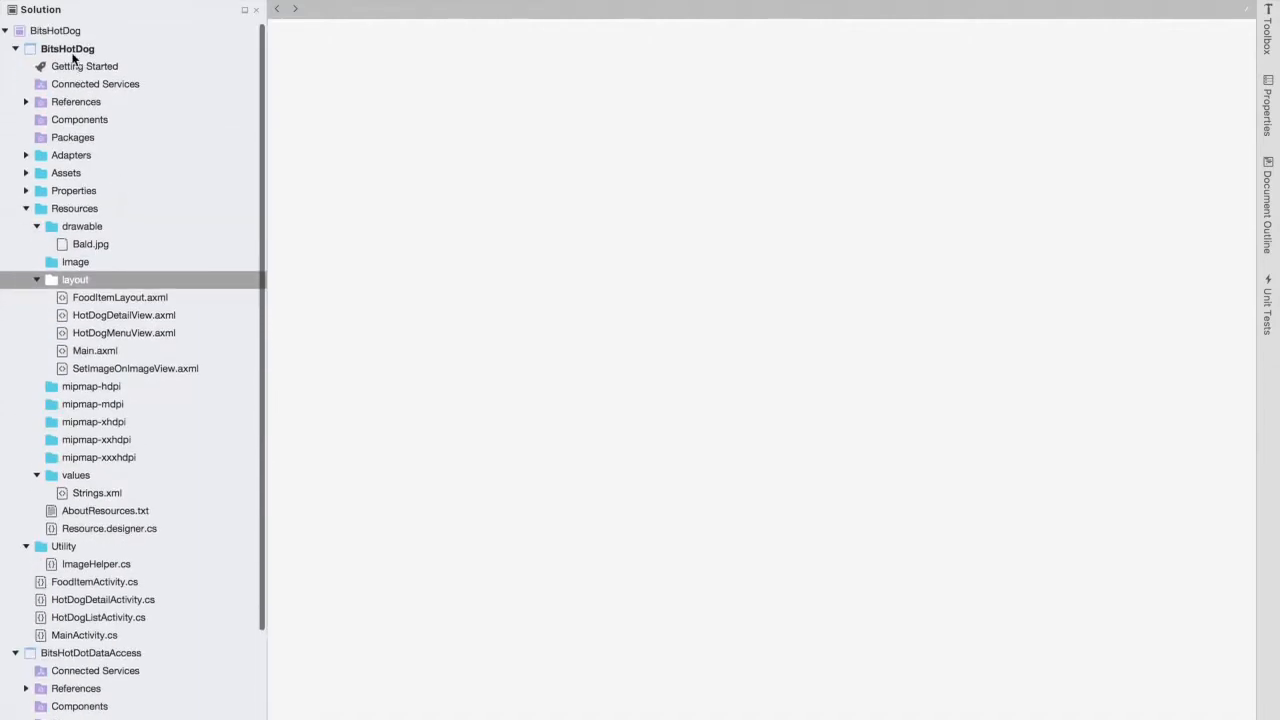
Show the Add options for the BitsHotDog project.
right_click(57, 48)
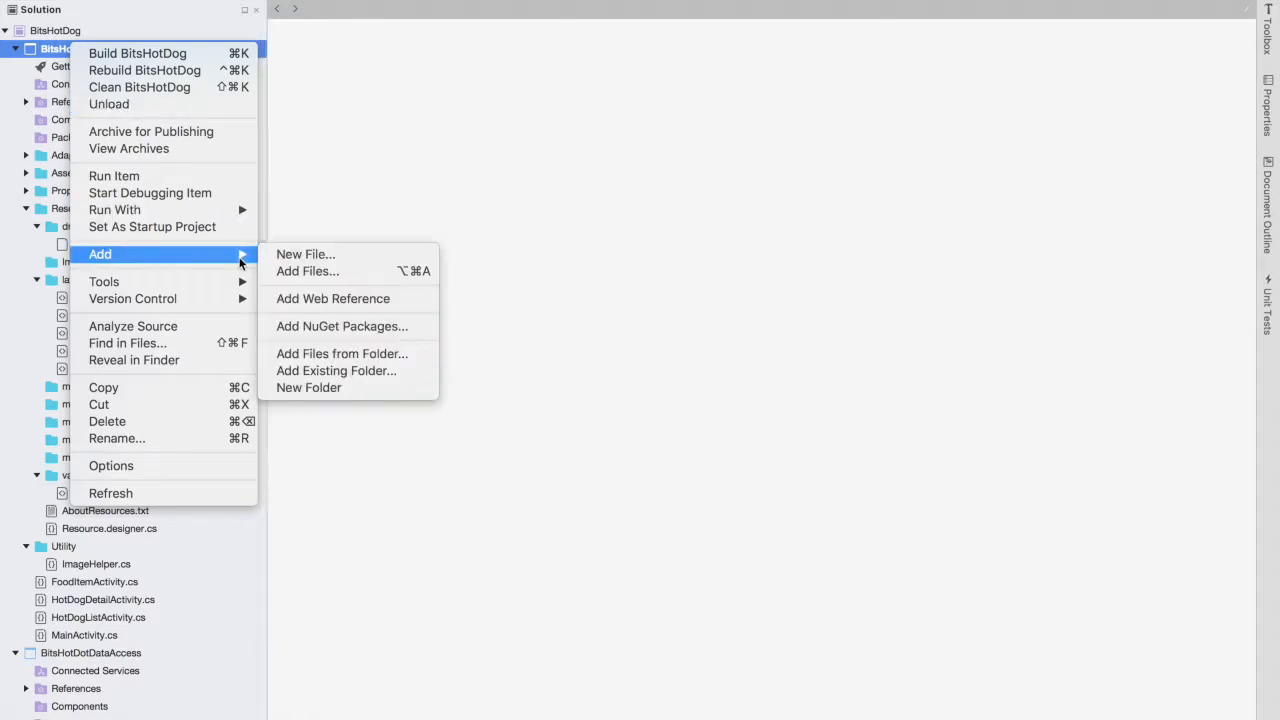
Create an Android Activity file named ExampleImageViewActivity in BitsHotDog.
click(305, 254)
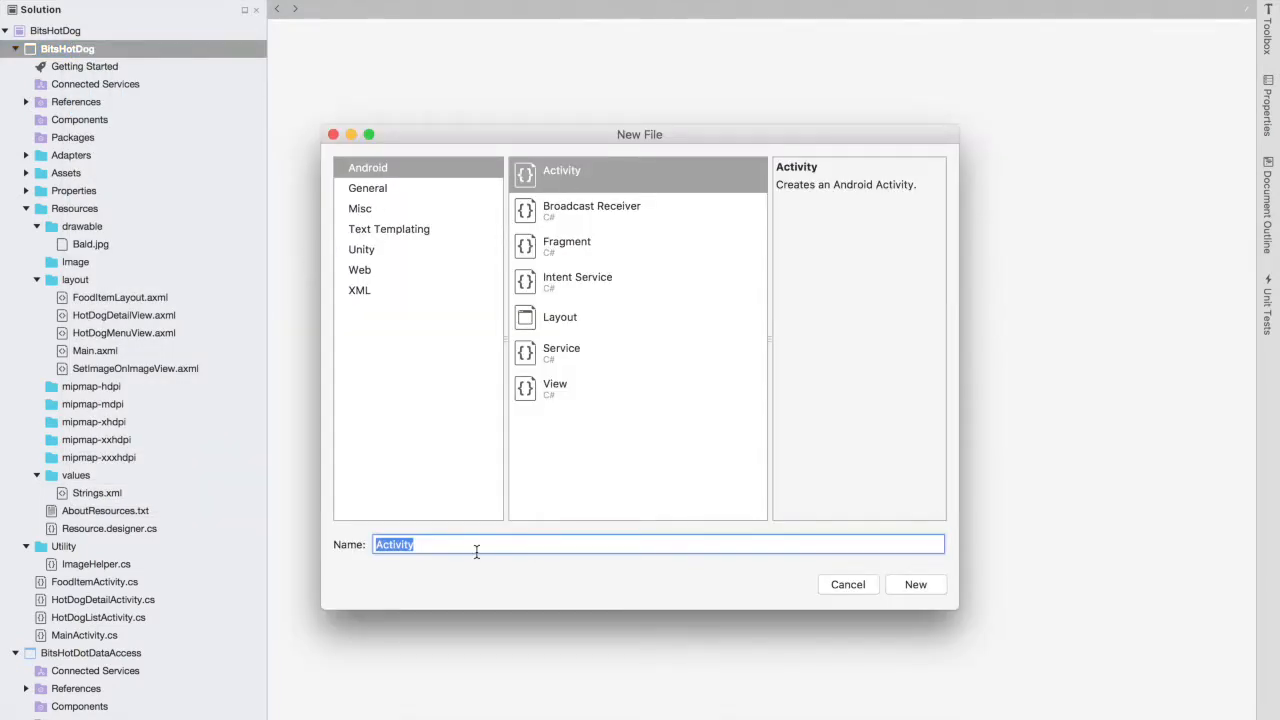
text(Example)
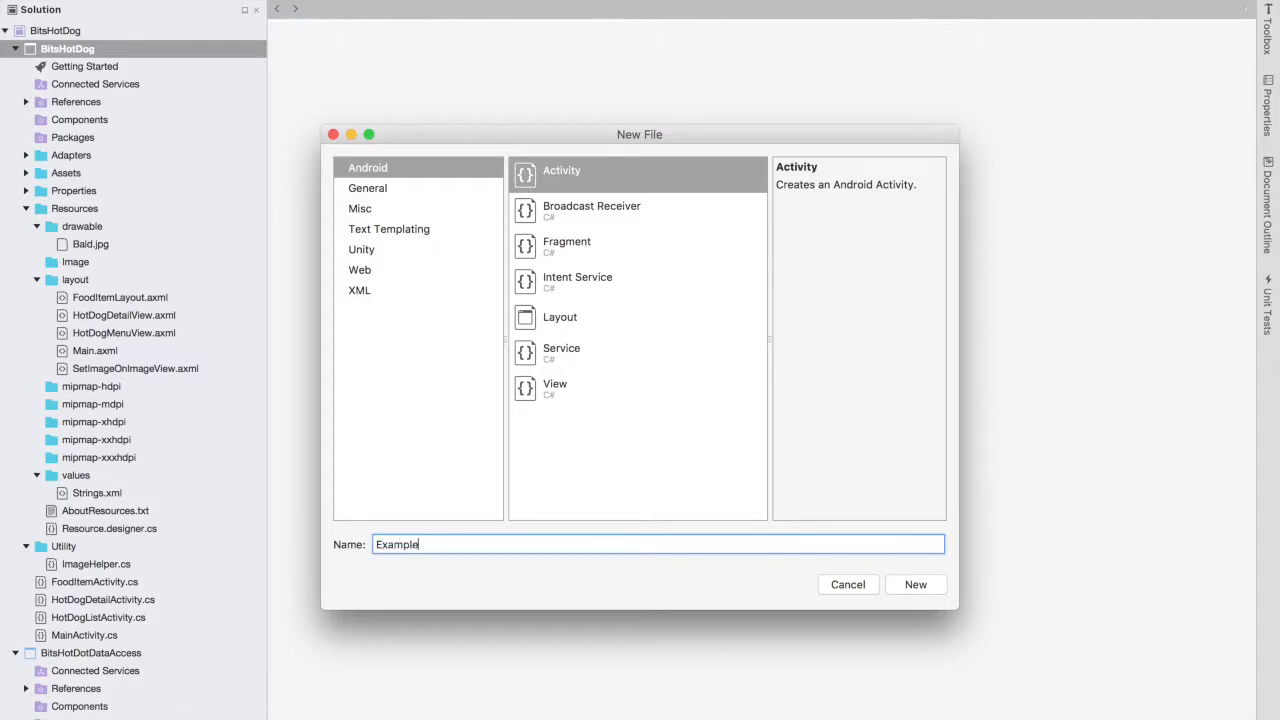
text(ImageViewAc)
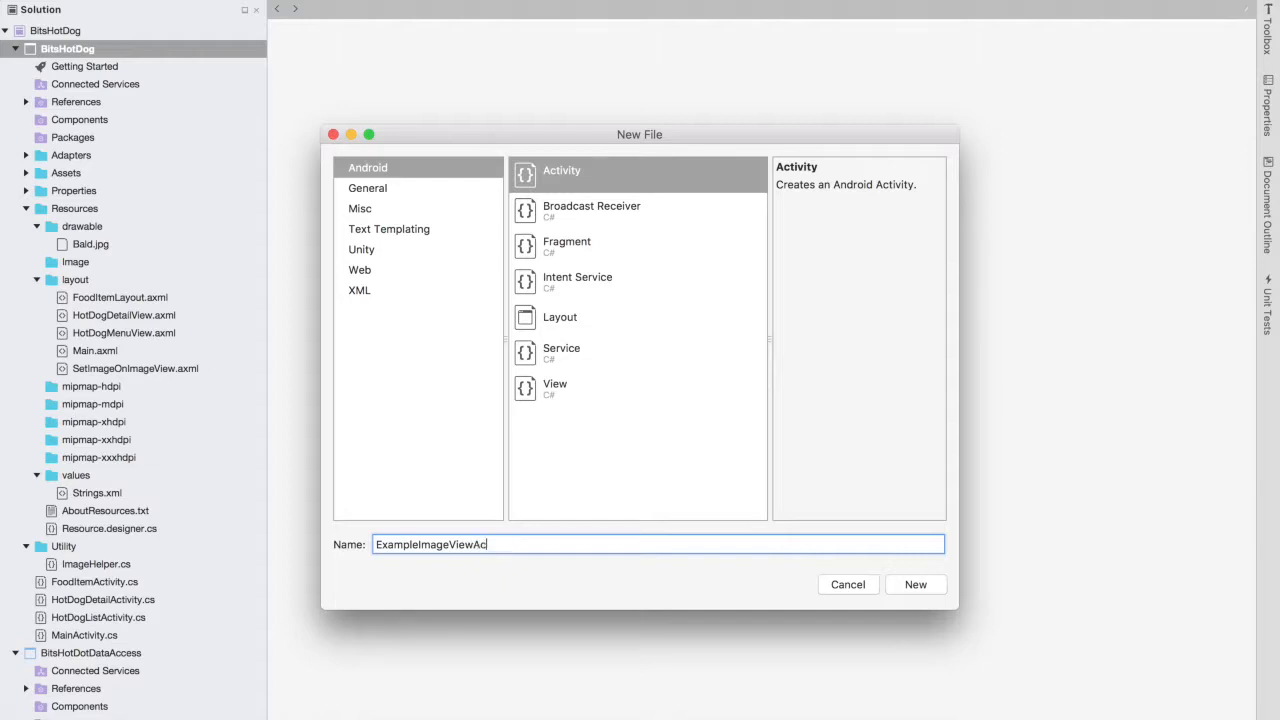
text(tivity)
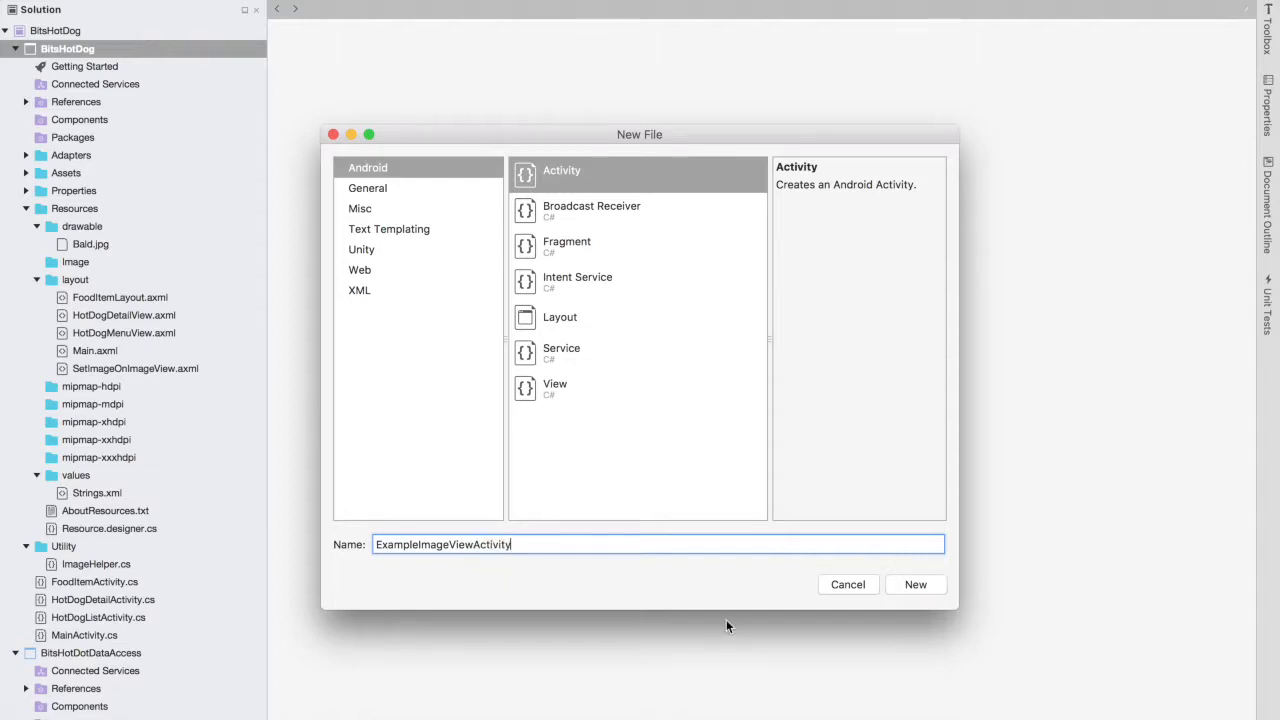
click(915, 584)
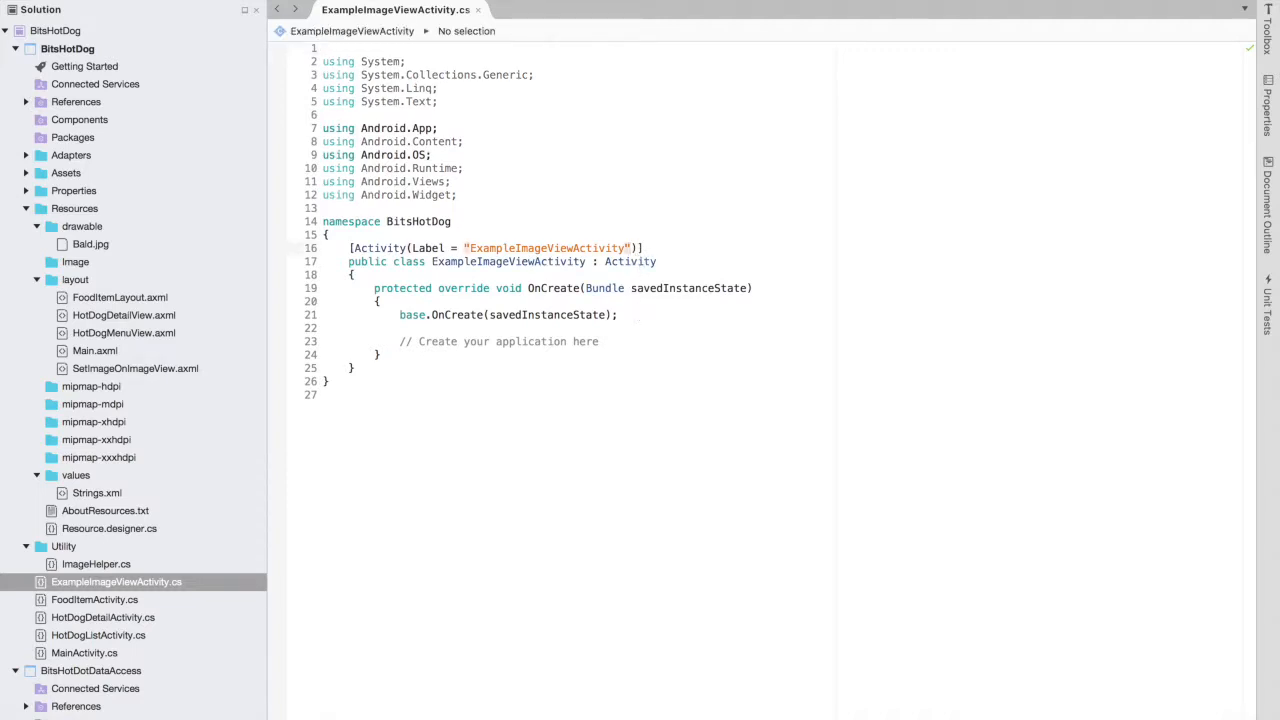
Add LaunchMode to the Activity attribute and SetContentView(Resource.Layout.SetImageOnImageView) in OnCreate.
text(,lau)
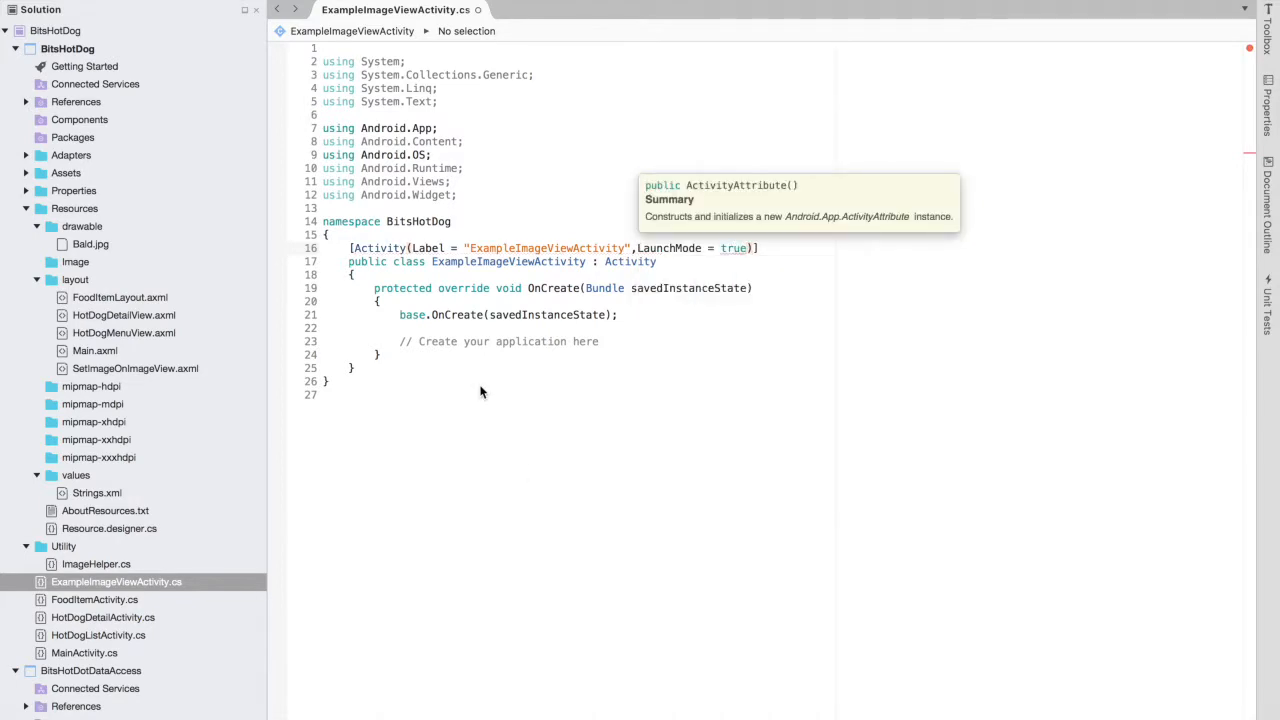
click(400, 354)
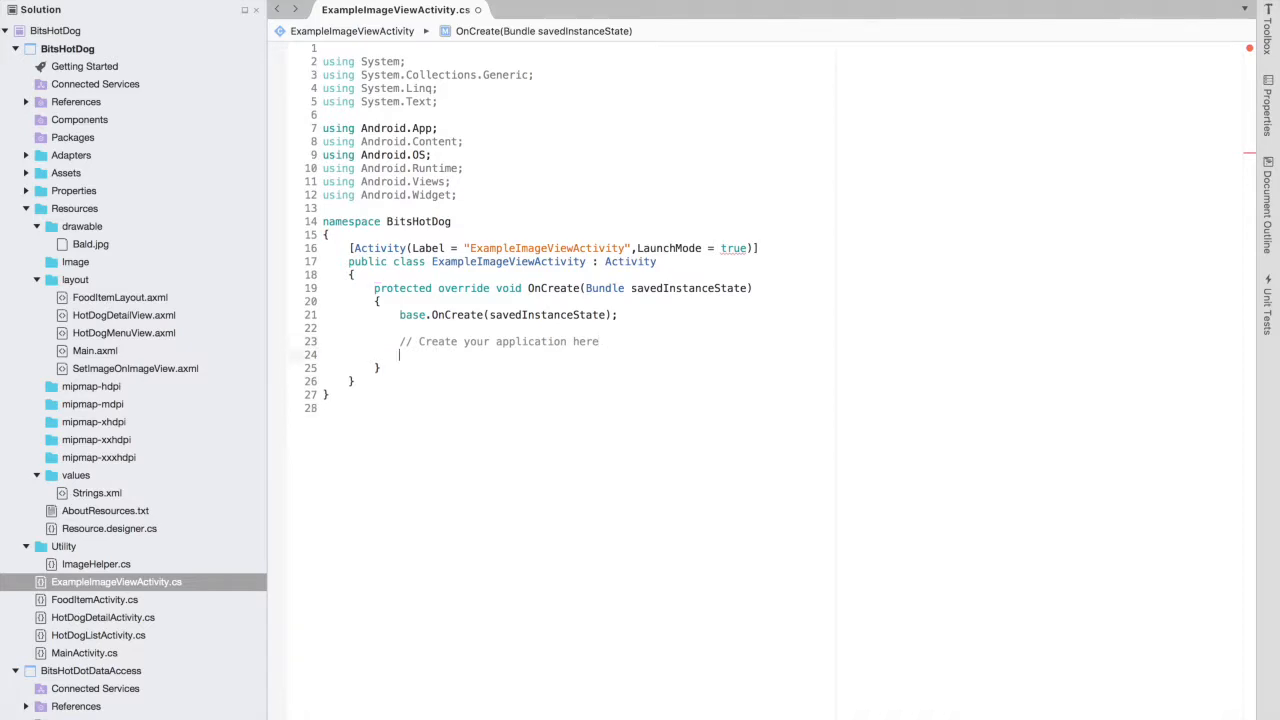
text(Se)
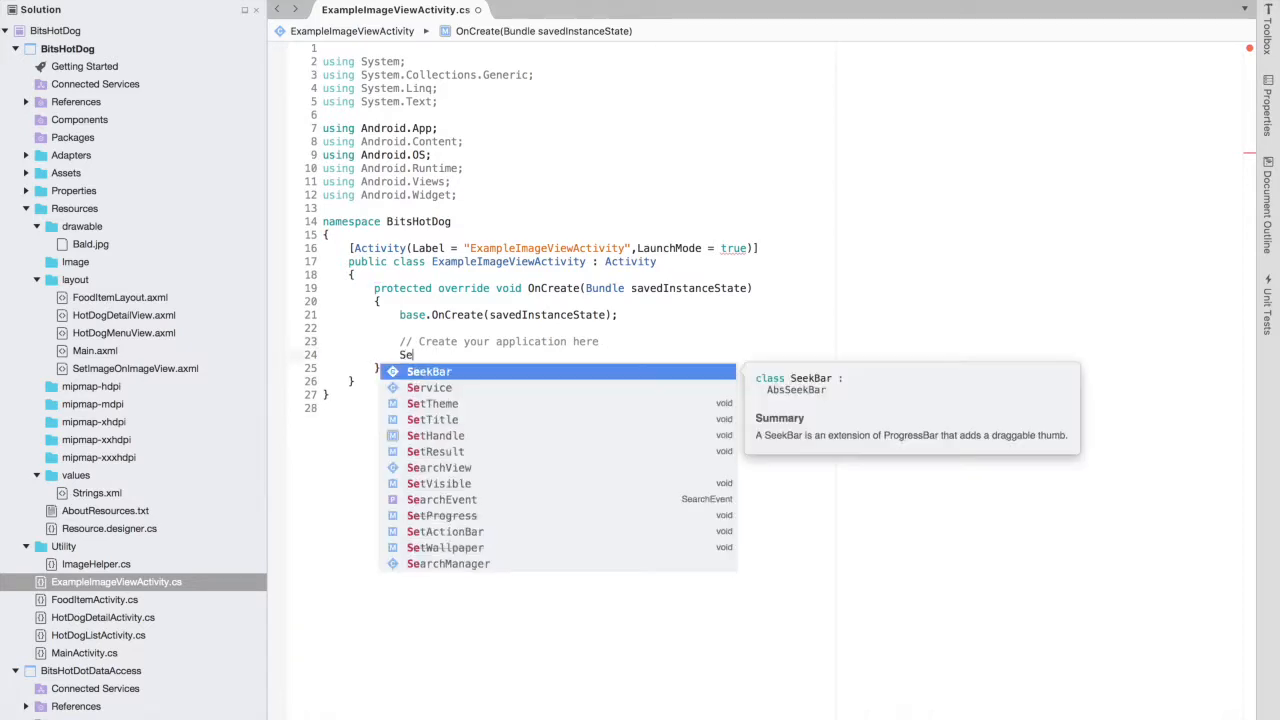
text(tco)
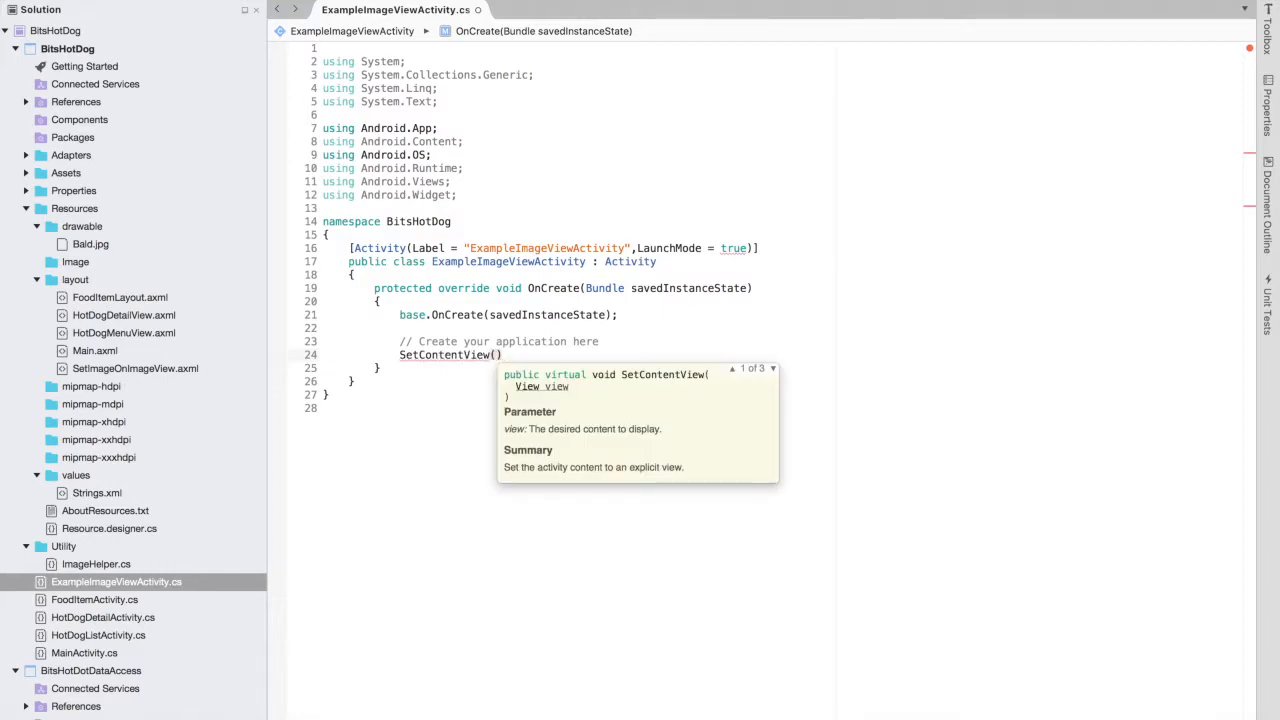
text(Re)
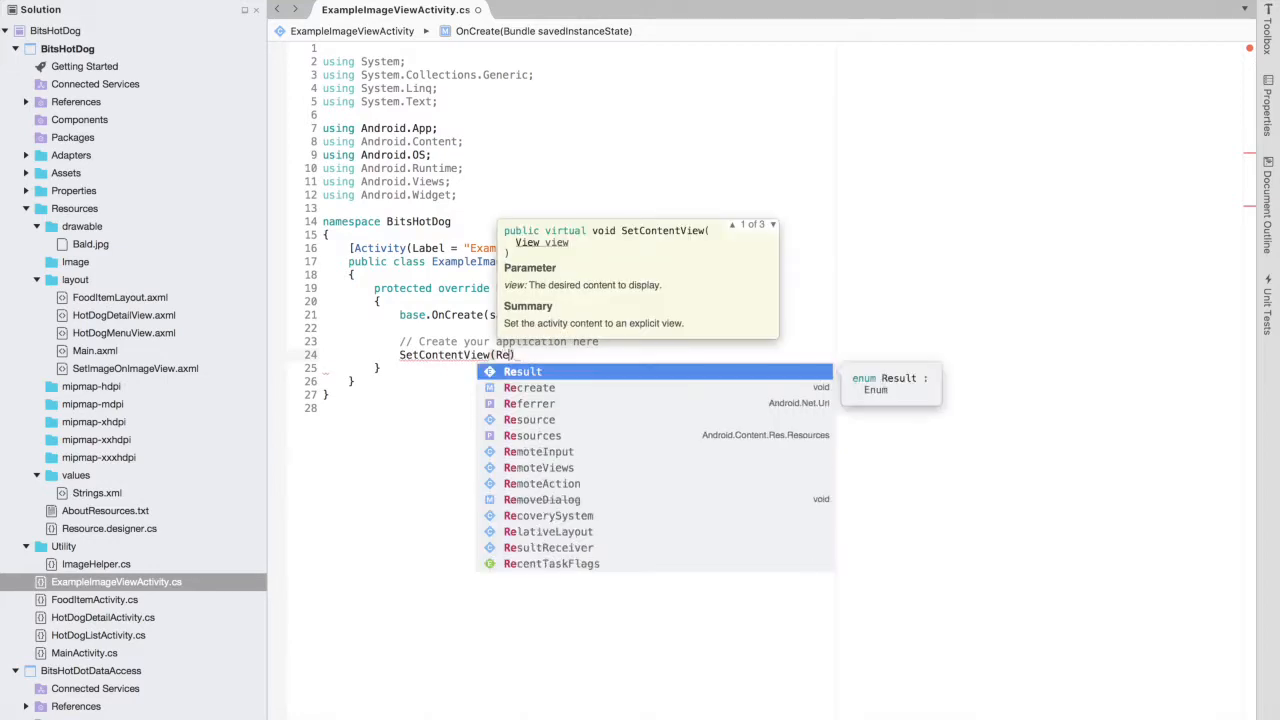
text(s)
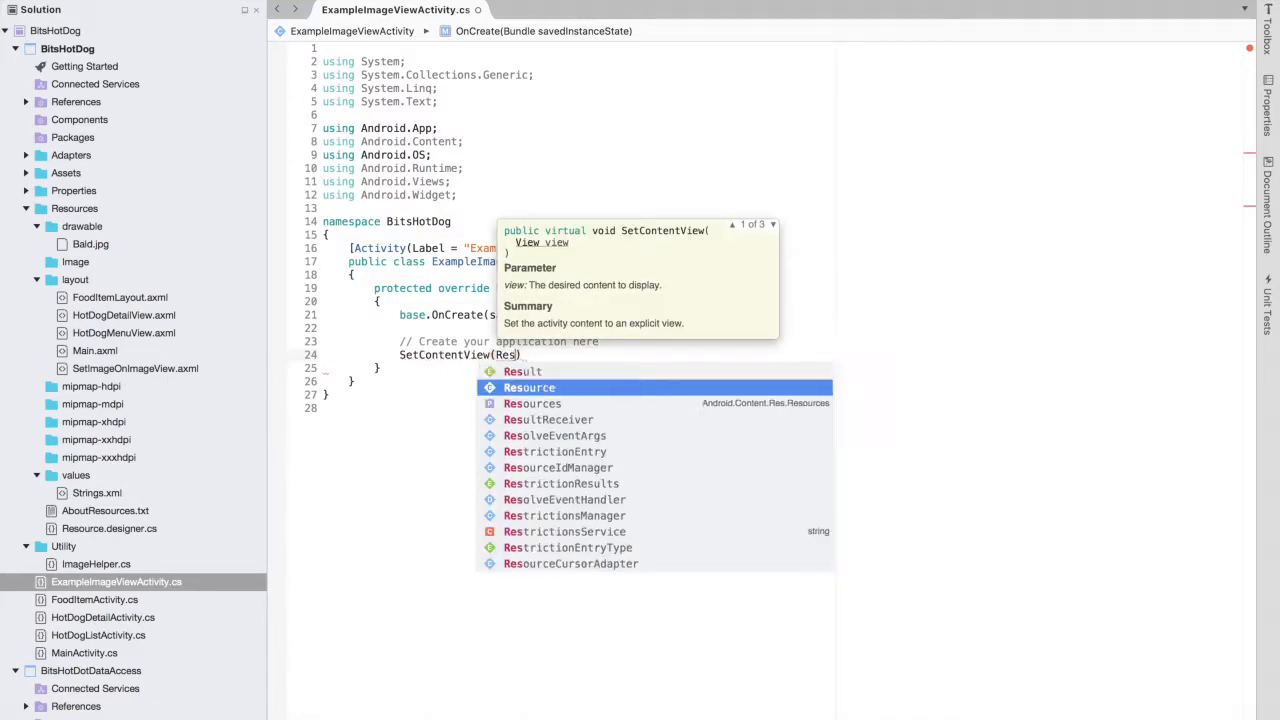
text(Resource.Layout)
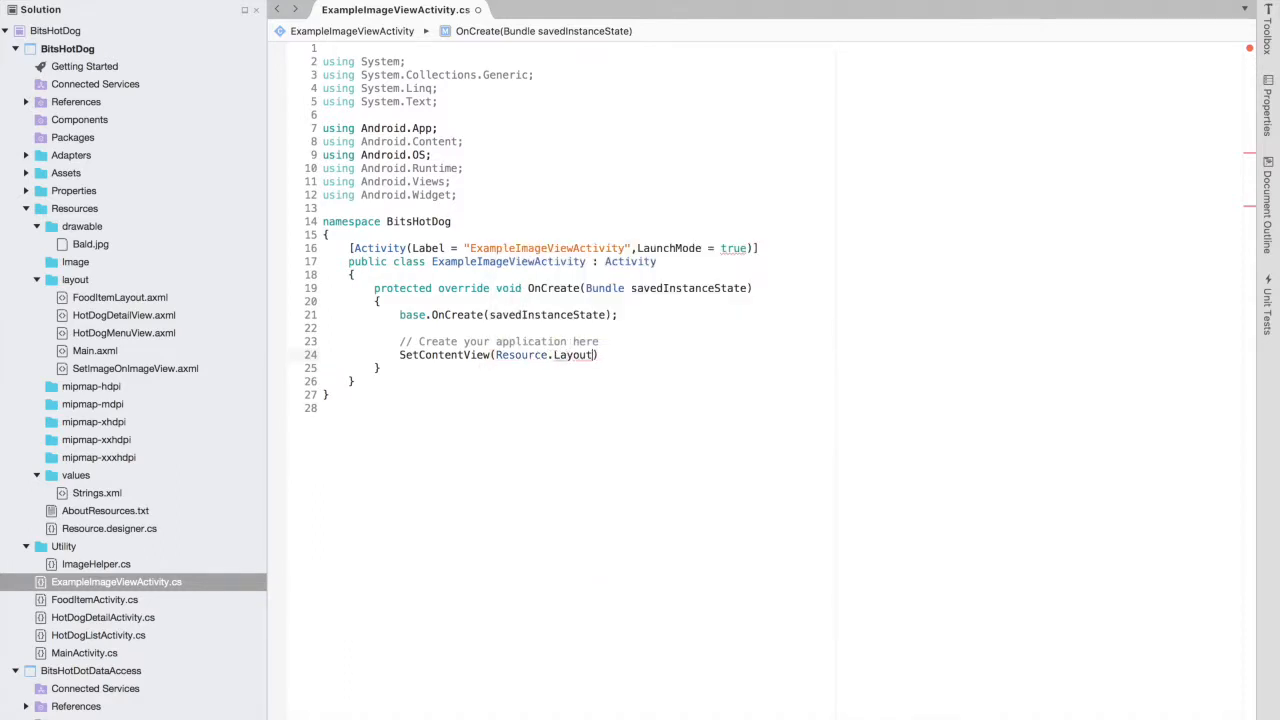
text(.SetImageOnImageView)
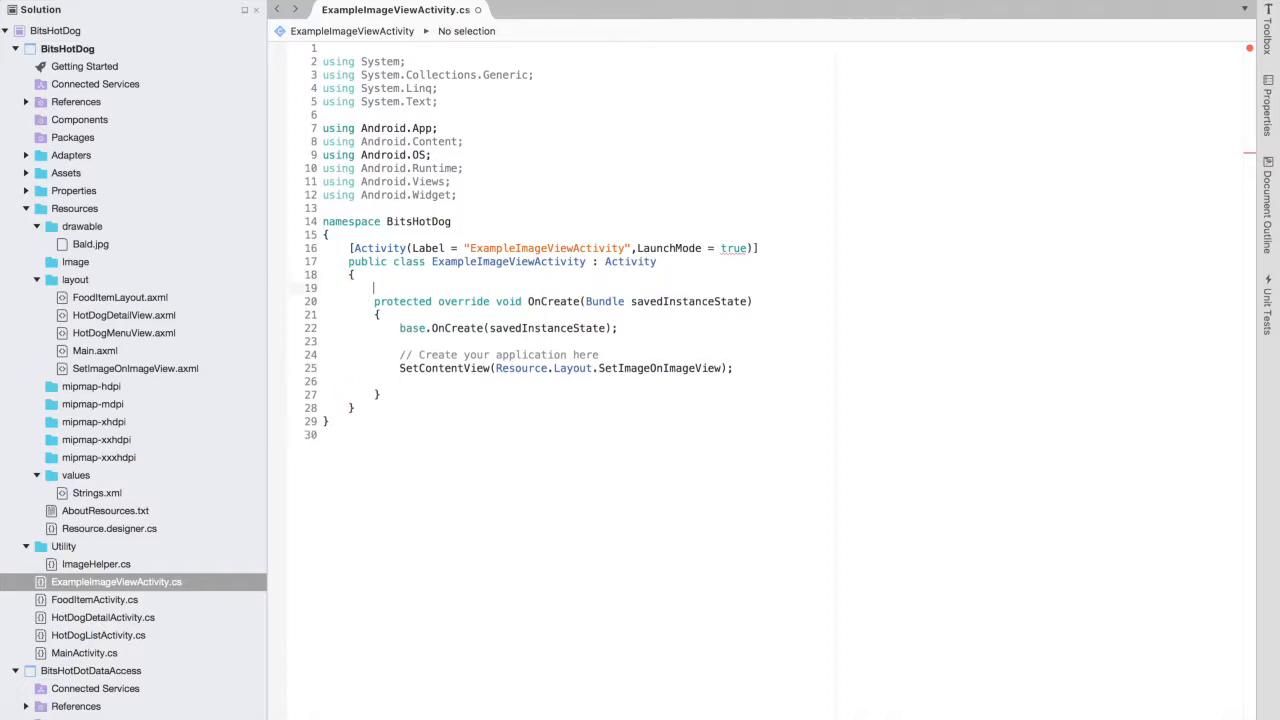
Declare a private ImageView field named _imageview in the activity.
text(private)
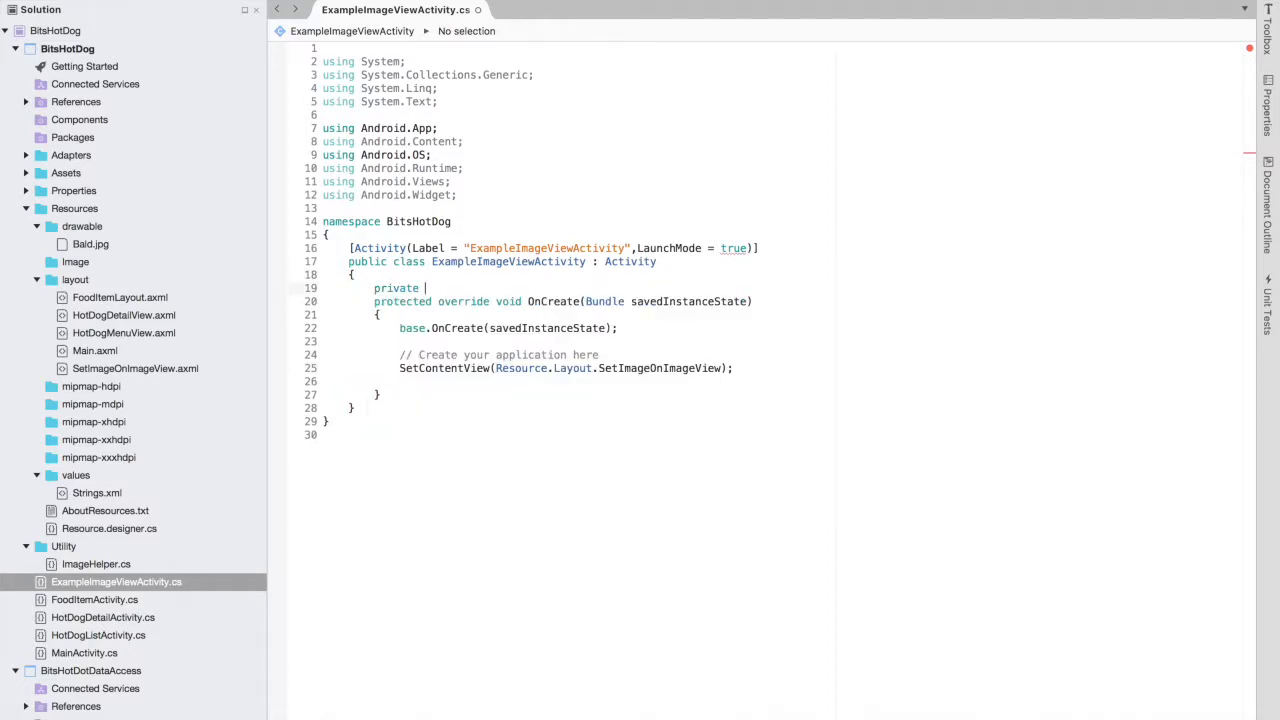
text(ImageView)
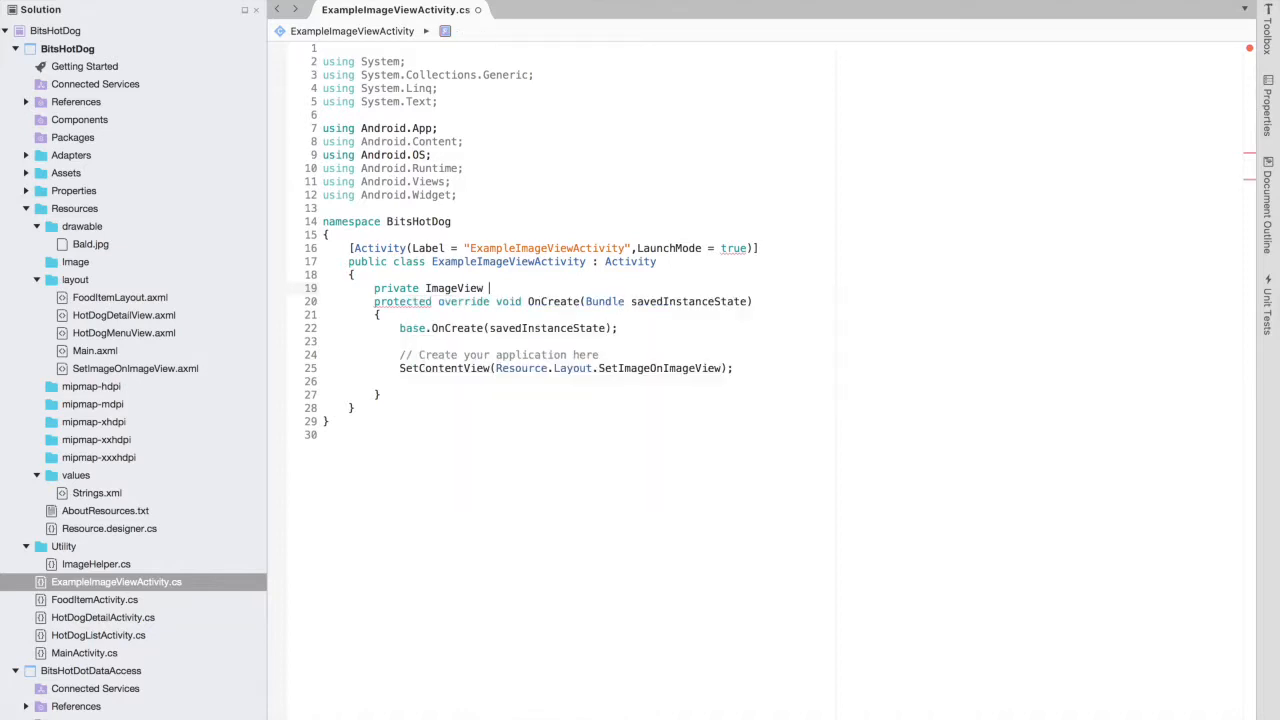
text(_image)
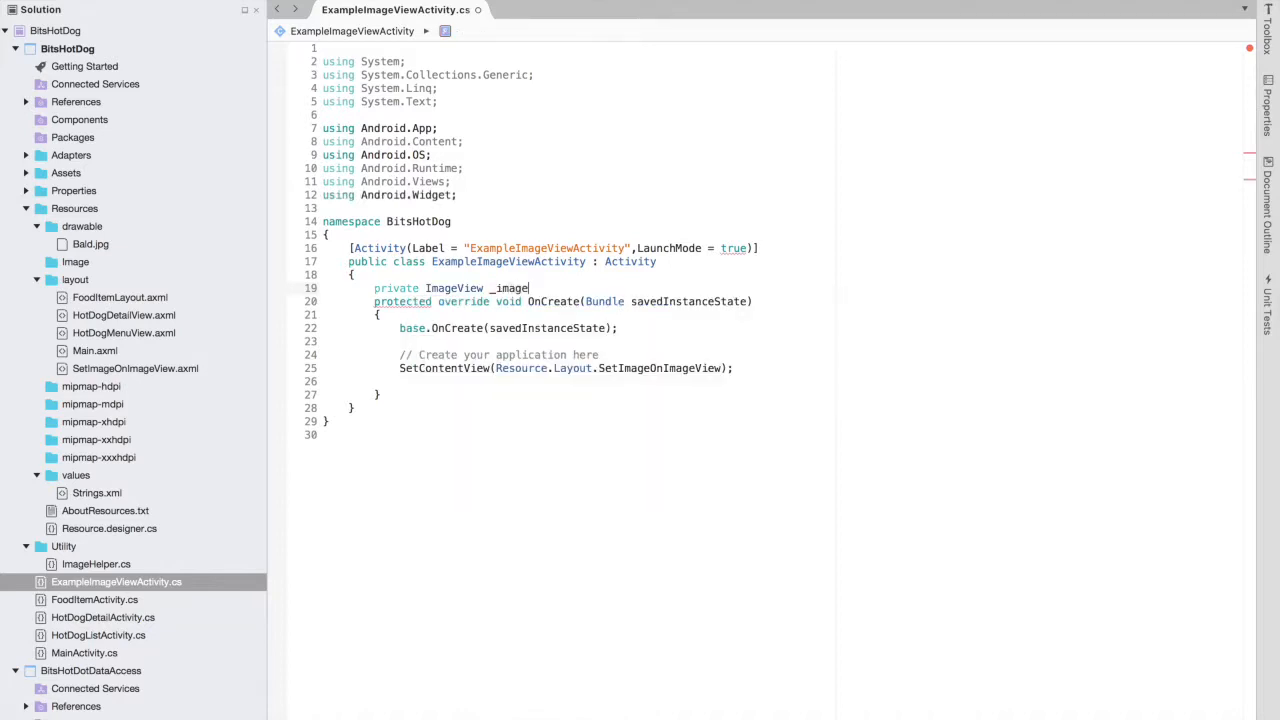
text(view;)
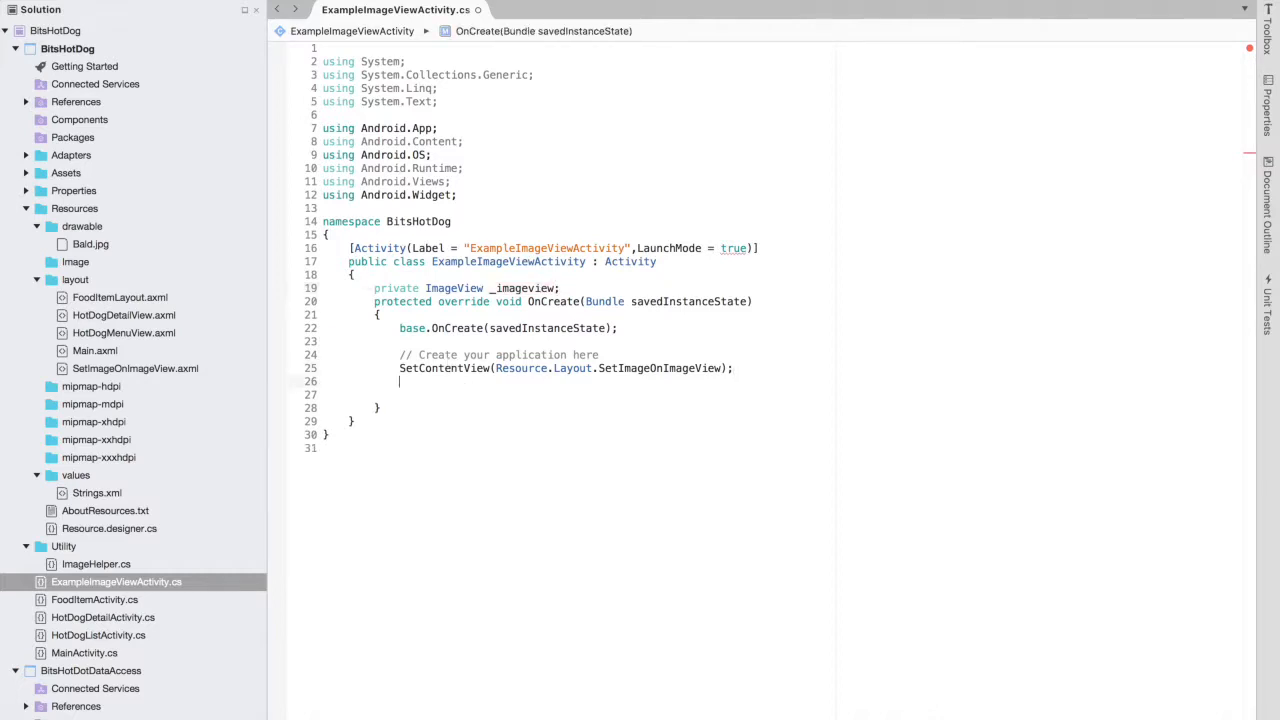
In OnCreate, assign _imageview = FindViewById<ImageView>(Resource.Id.ExampleImageView);.
text(_i)
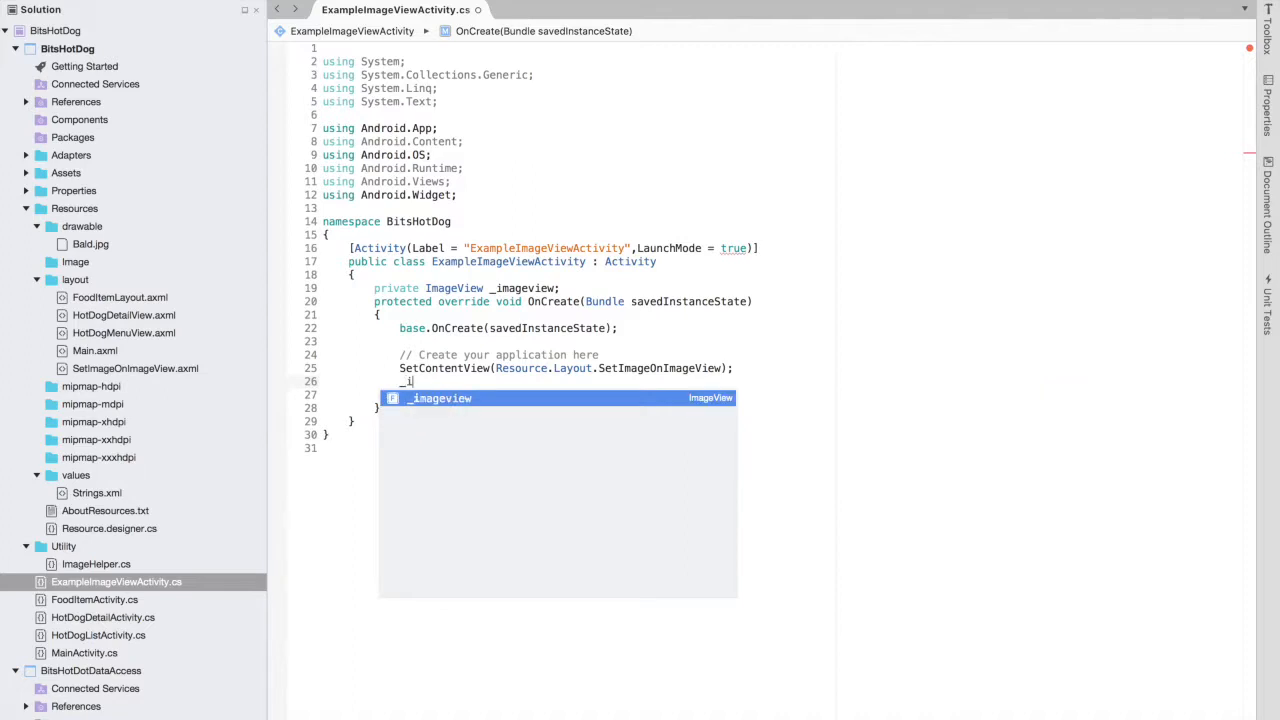
key(Tab)
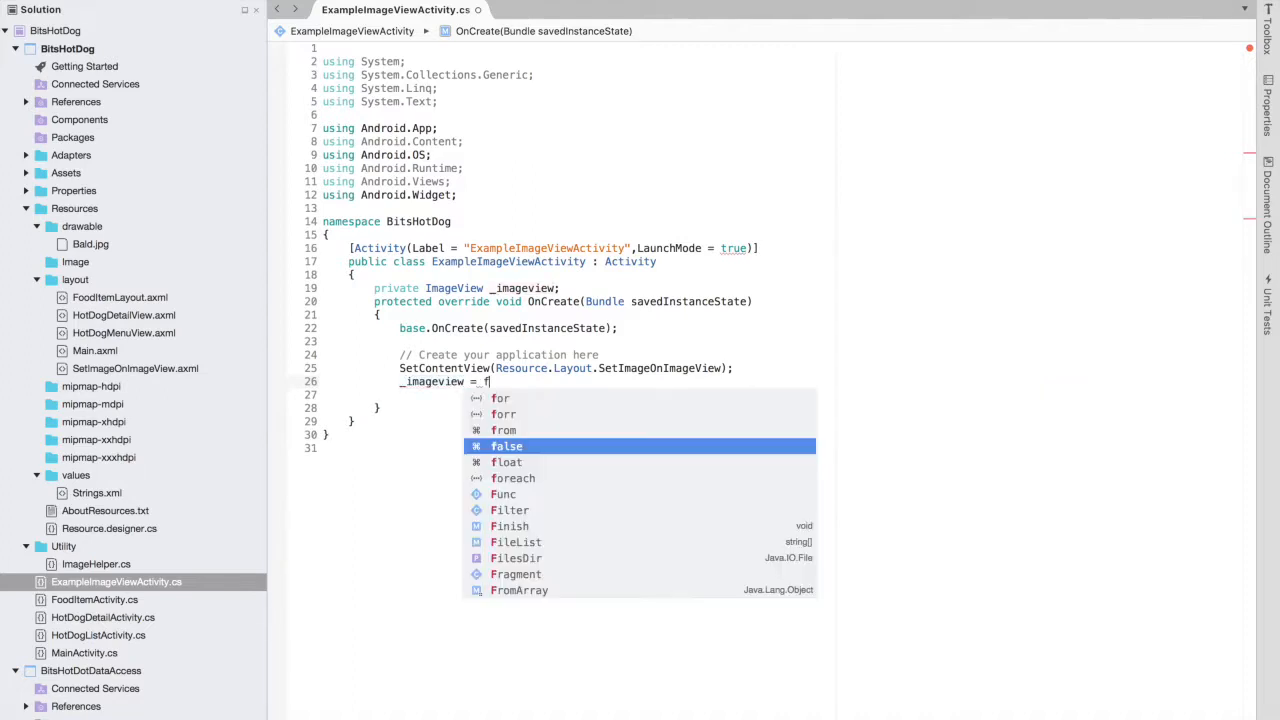
text(ind)
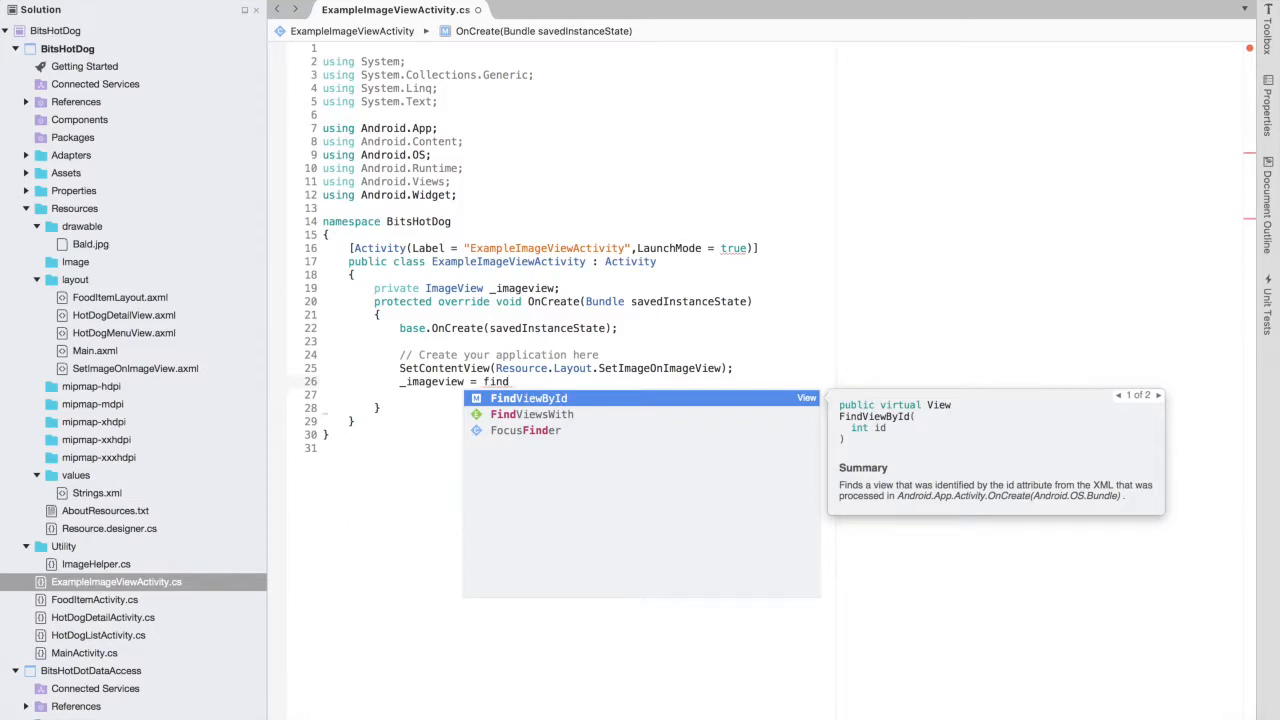
key(Tab)
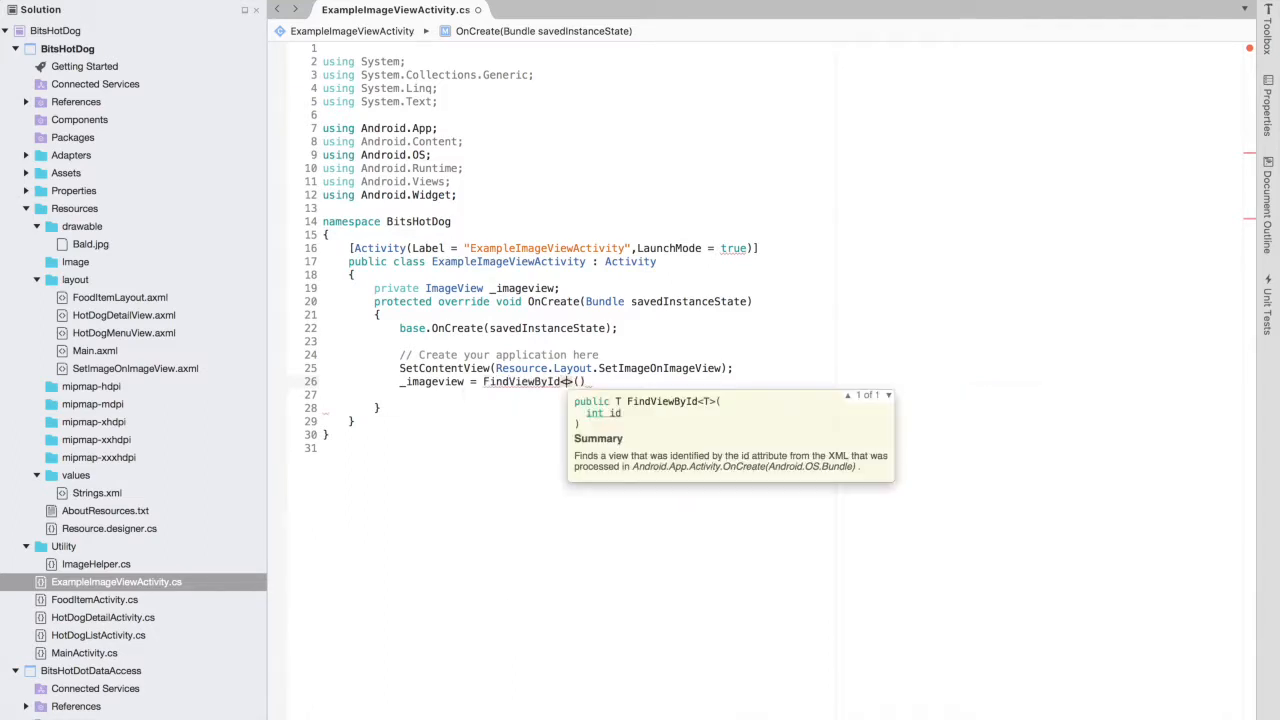
text(ImageView)
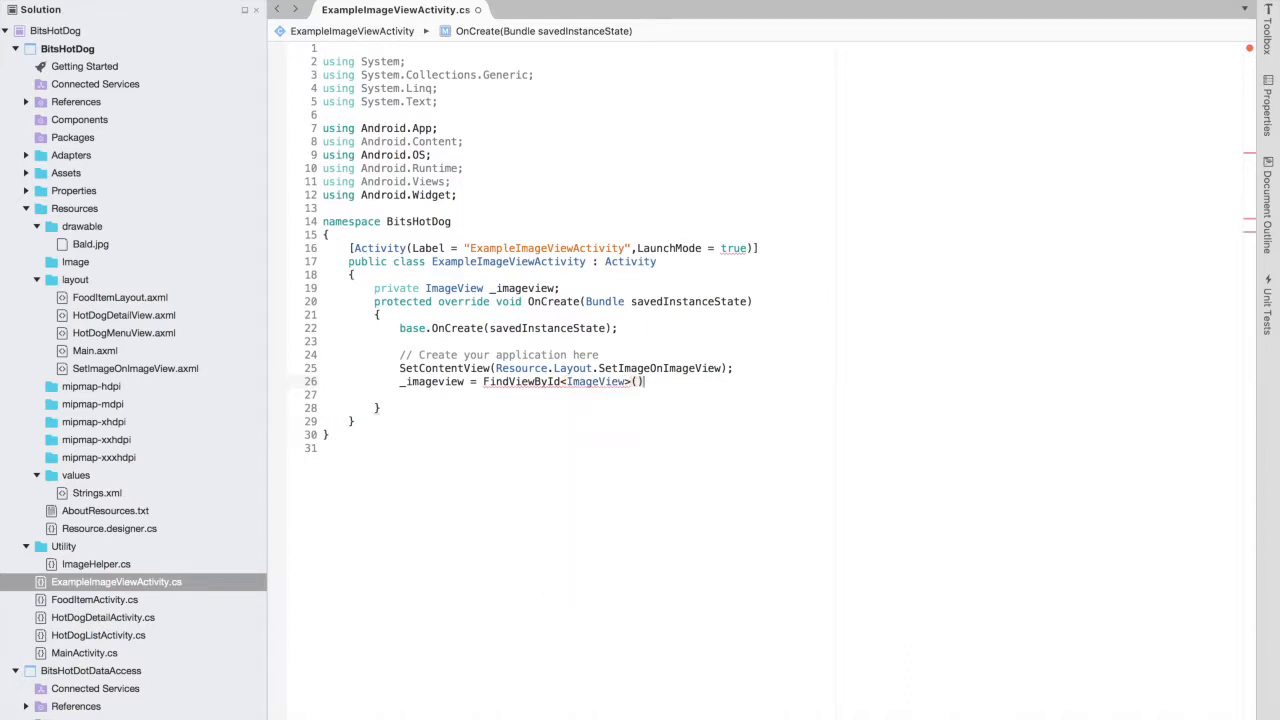
text(R)
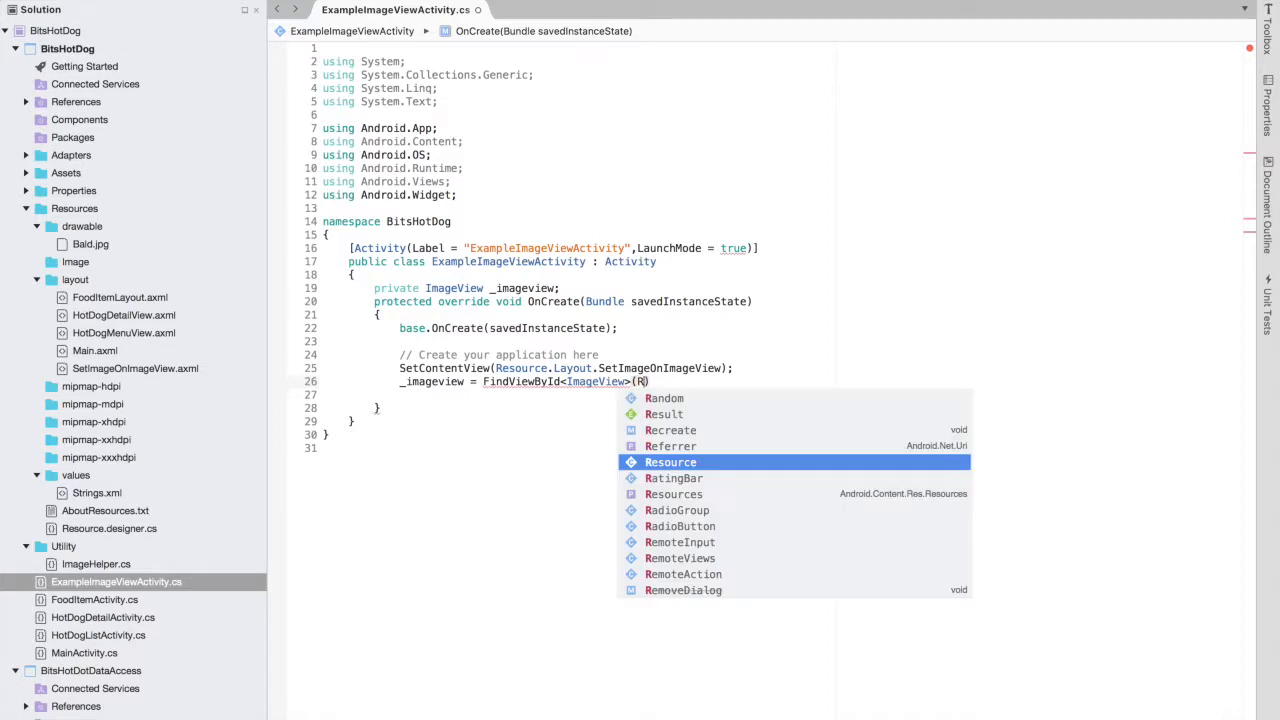
text(esource)
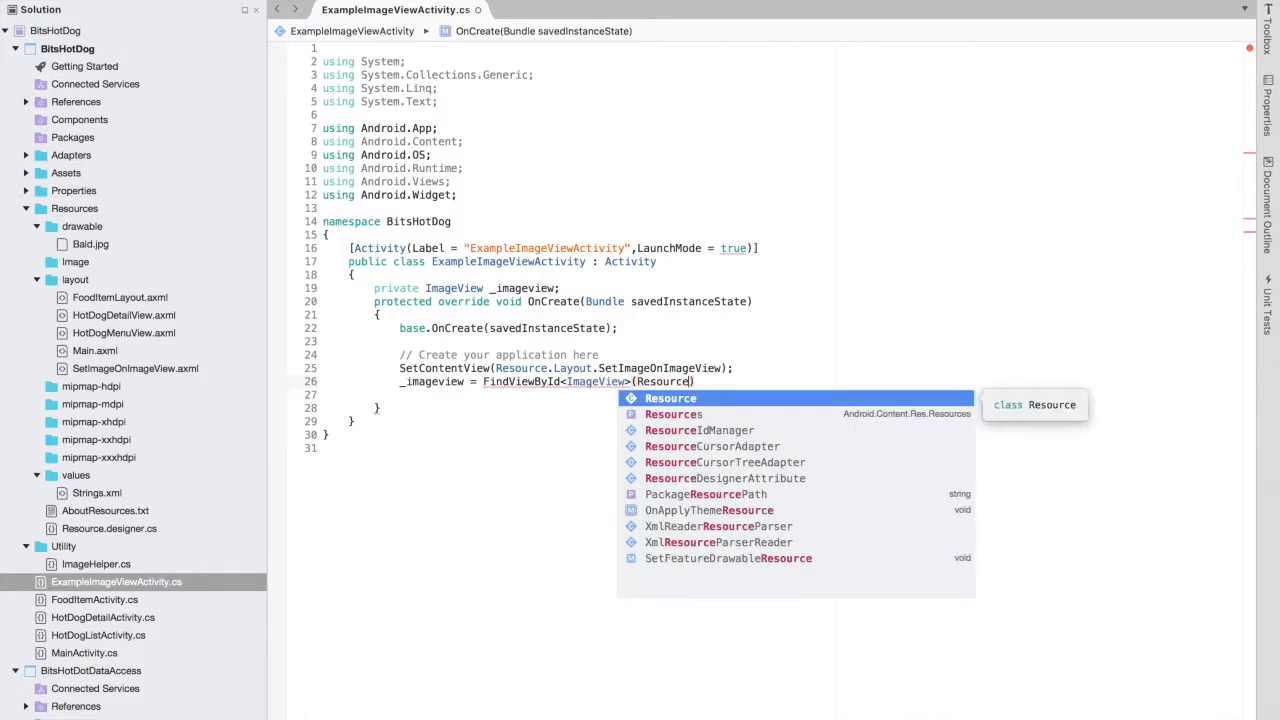
text(.)
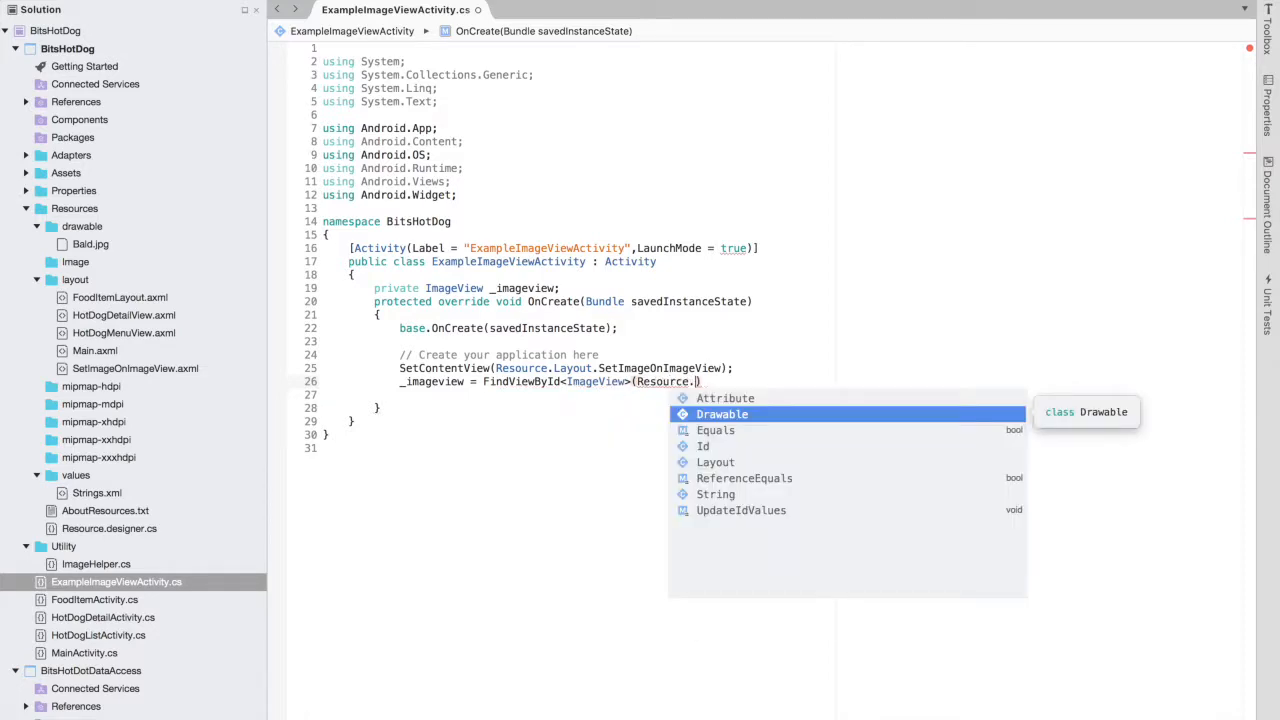
key(Down)
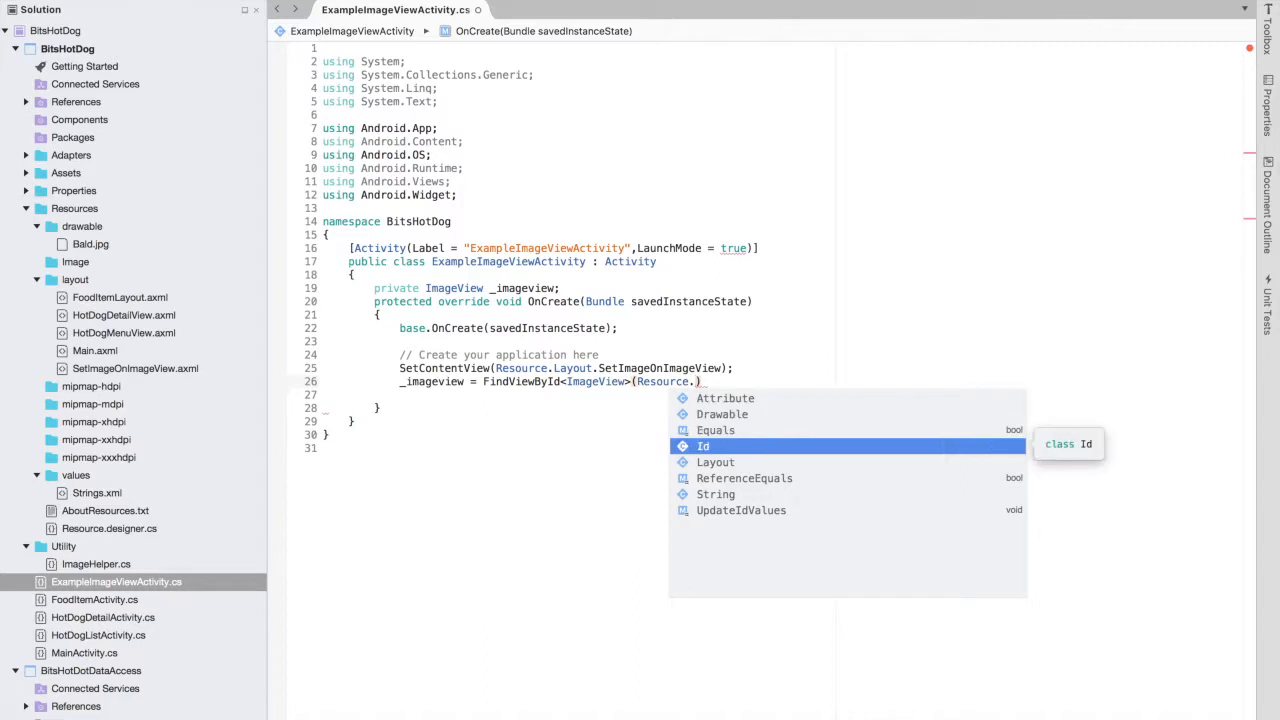
text(Id.)
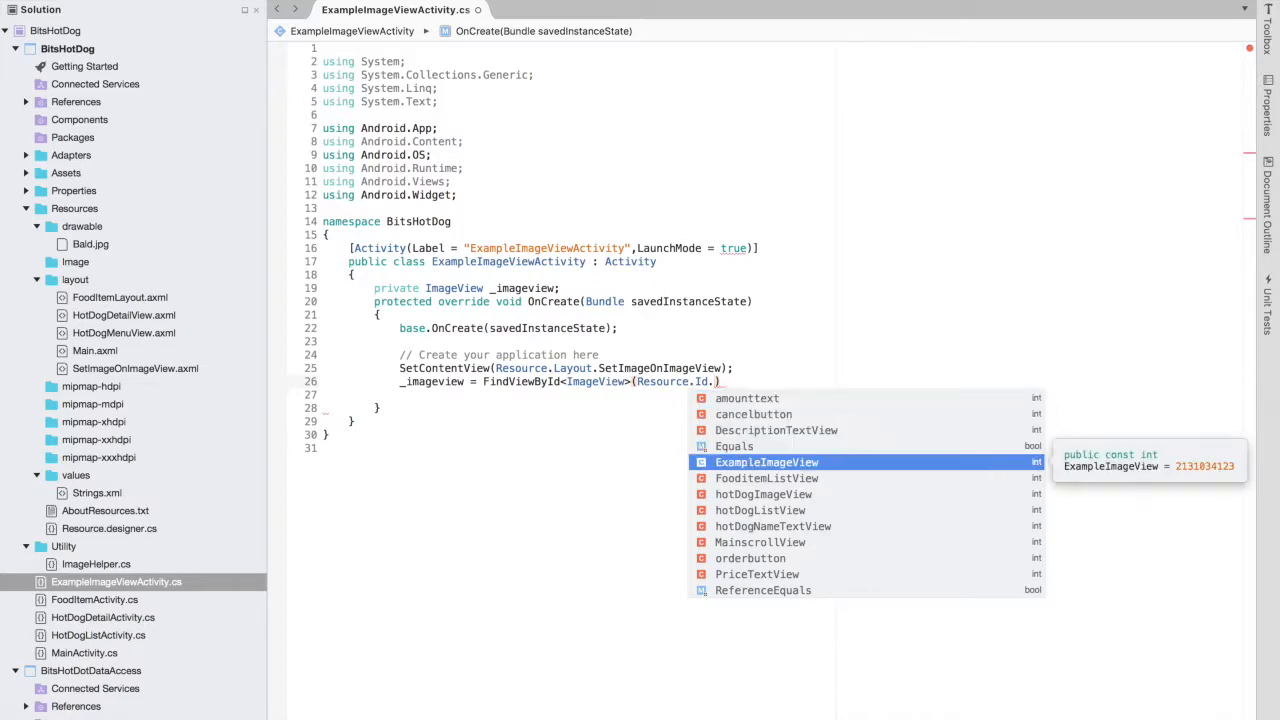
key(Tab)
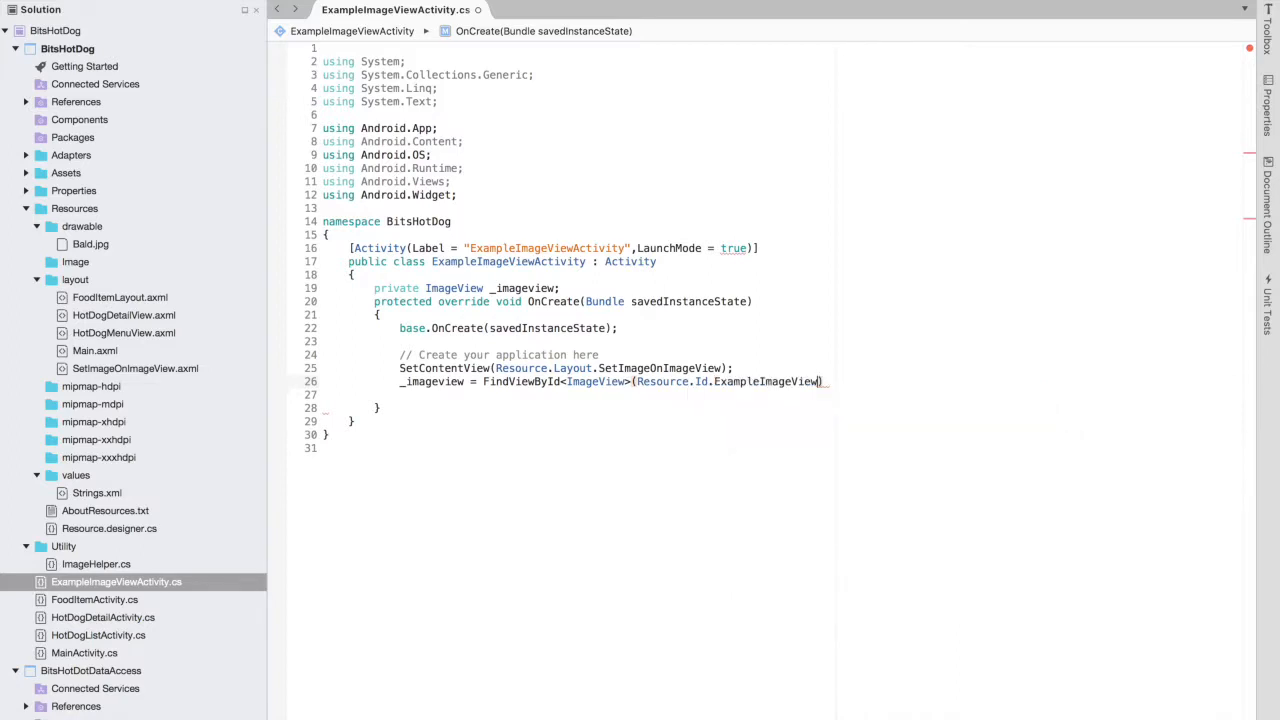
text(;)
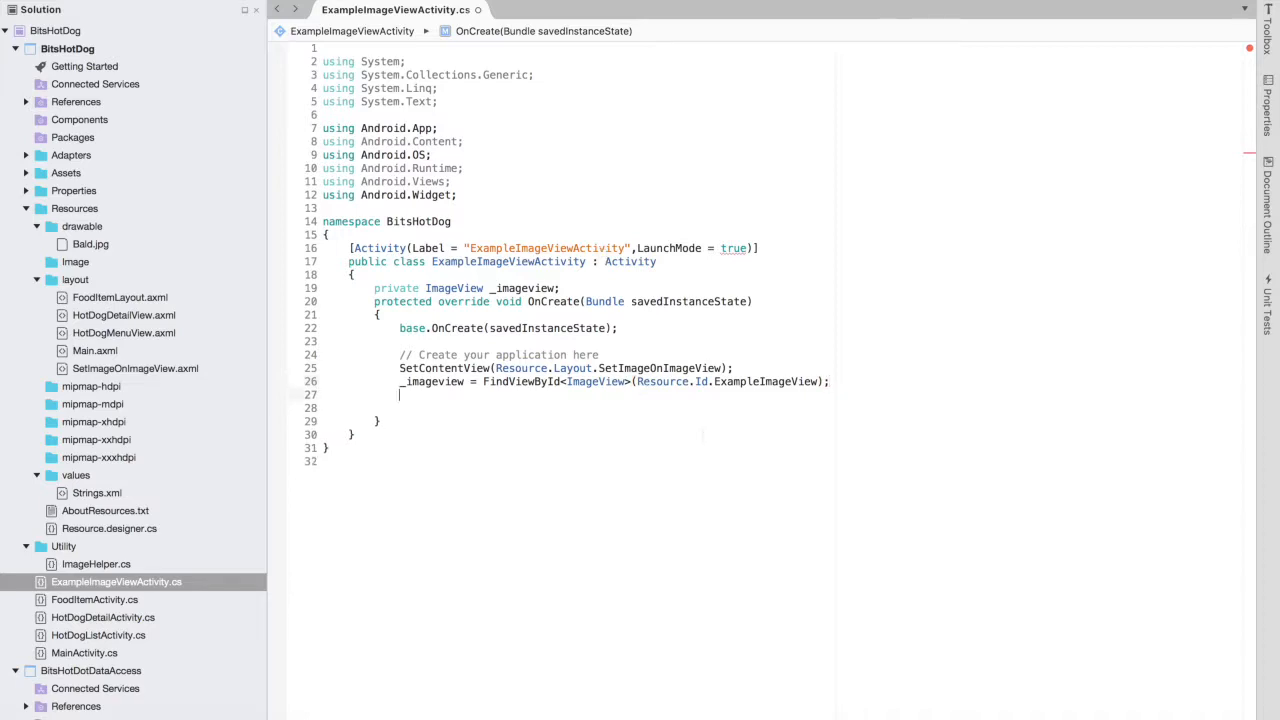
Add _imageview.SetImageResource(Resource.Drawable.Bald); in OnCreate using IntelliSense completion.
text(_imageview)
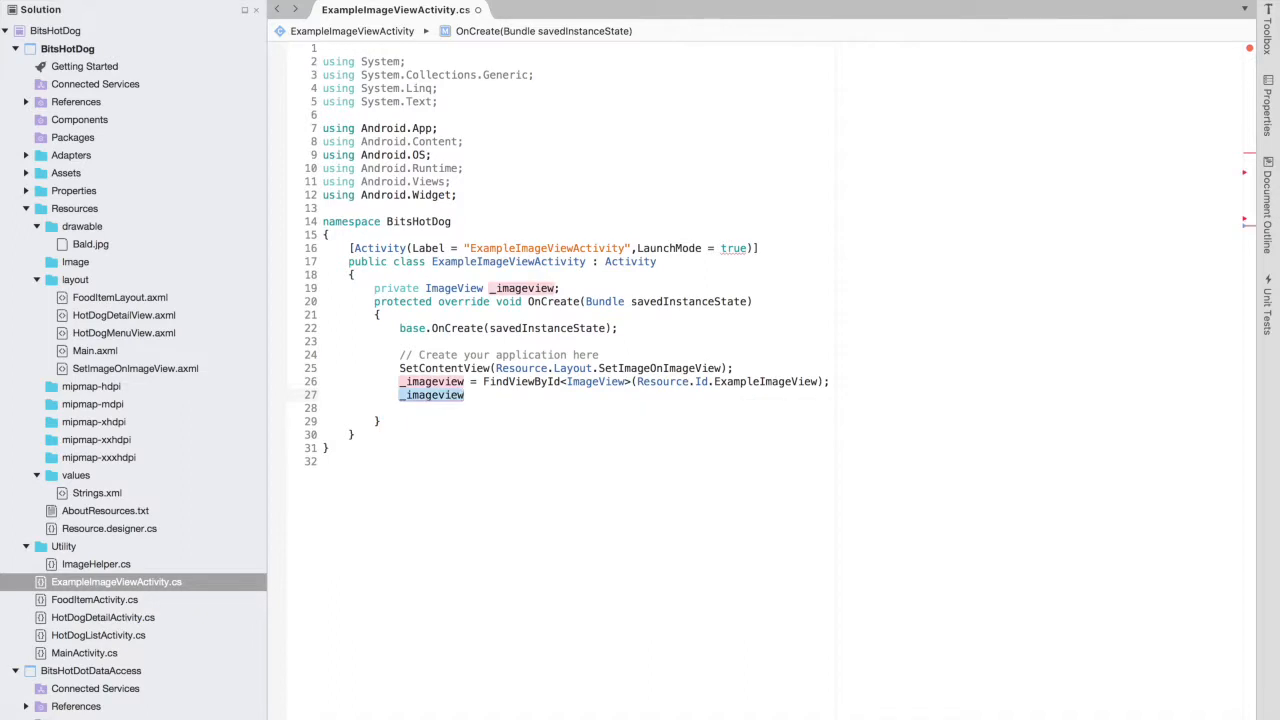
text(.s)
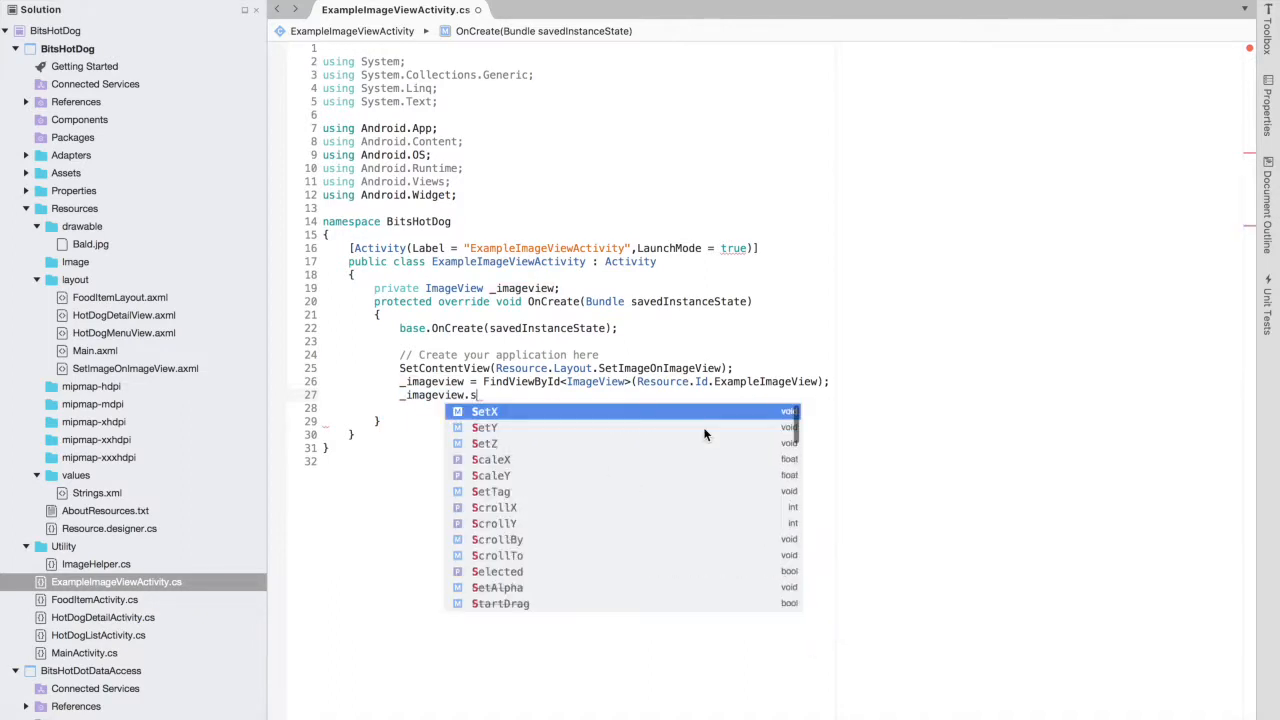
text(etr)
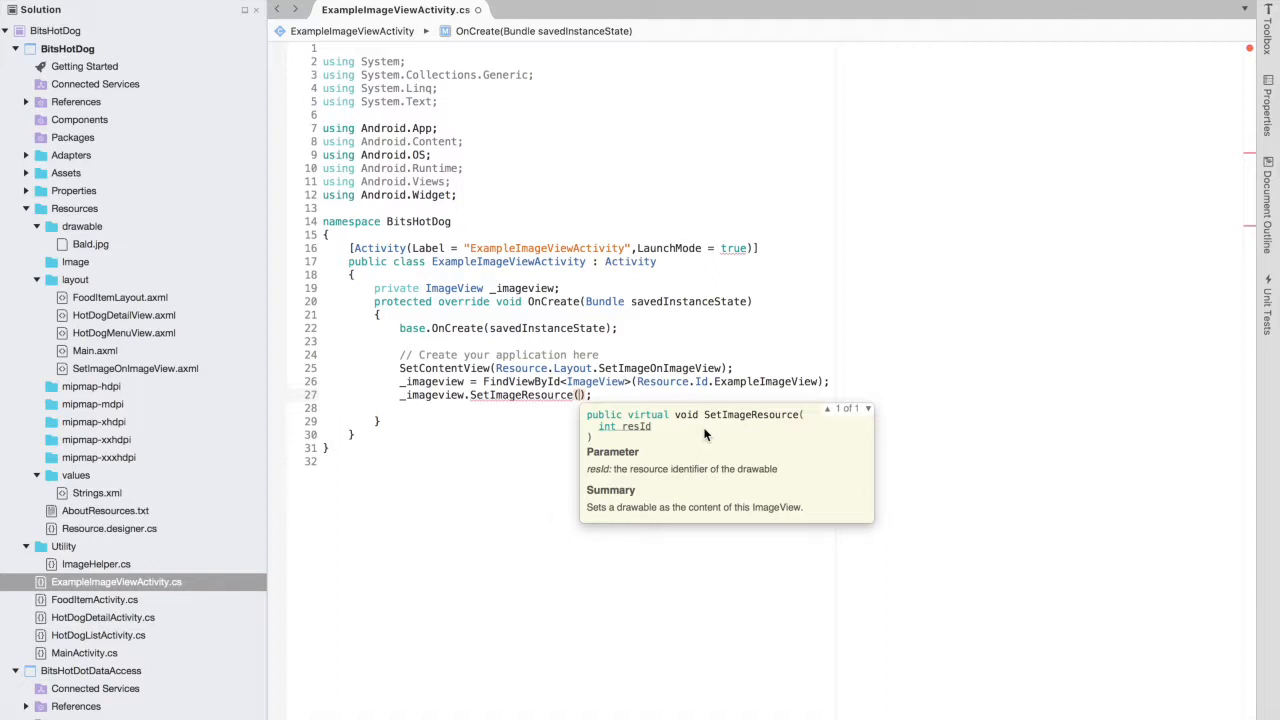
text(Resource.Drawable)
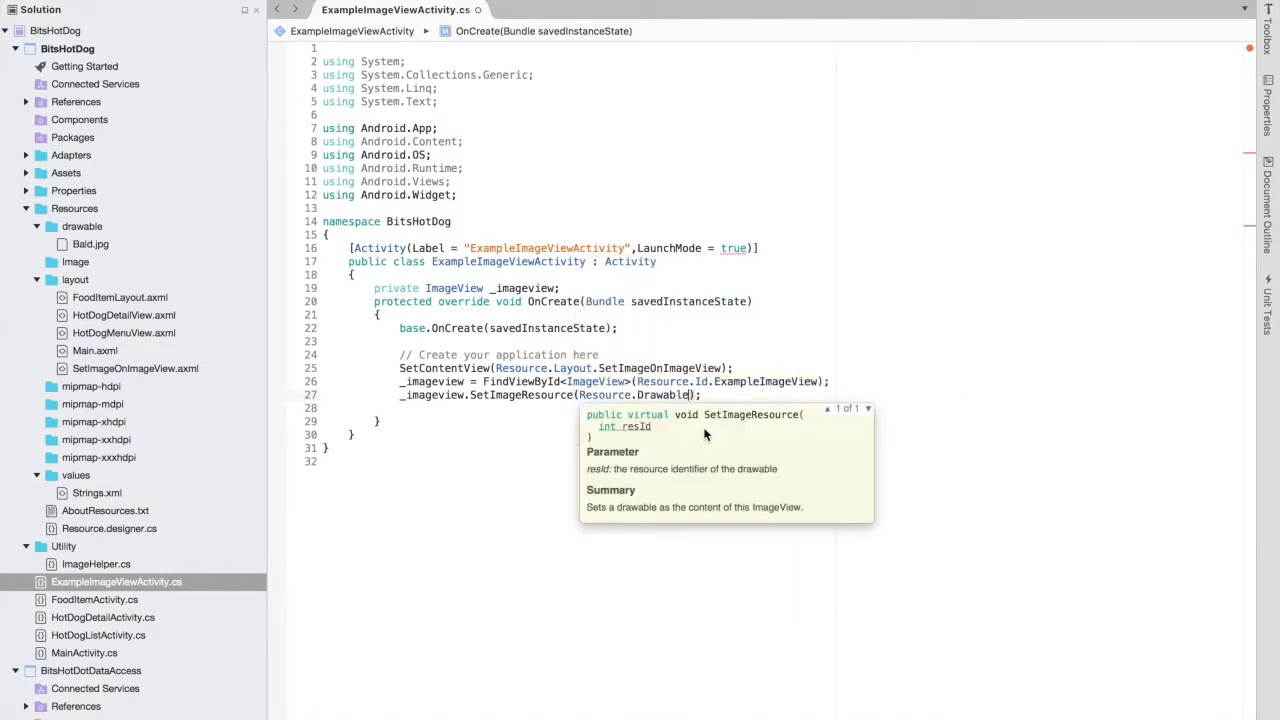
text(.Bald)
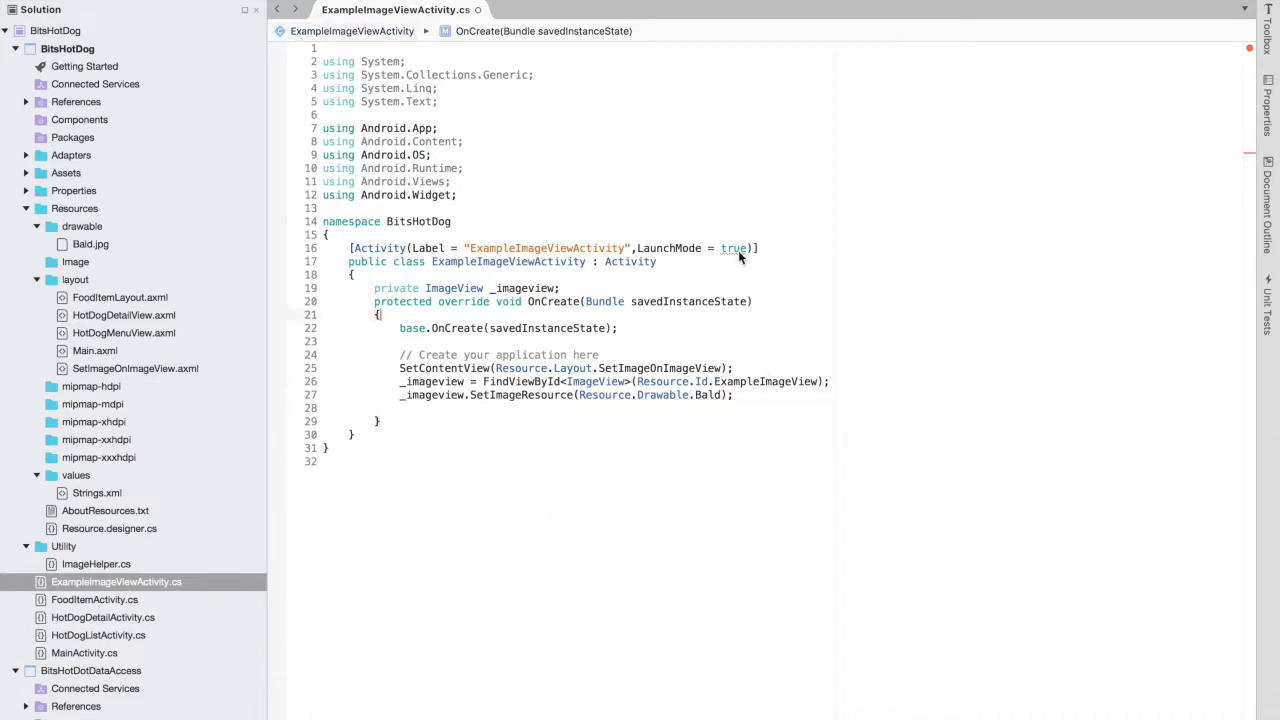
mouse_move(736, 252)
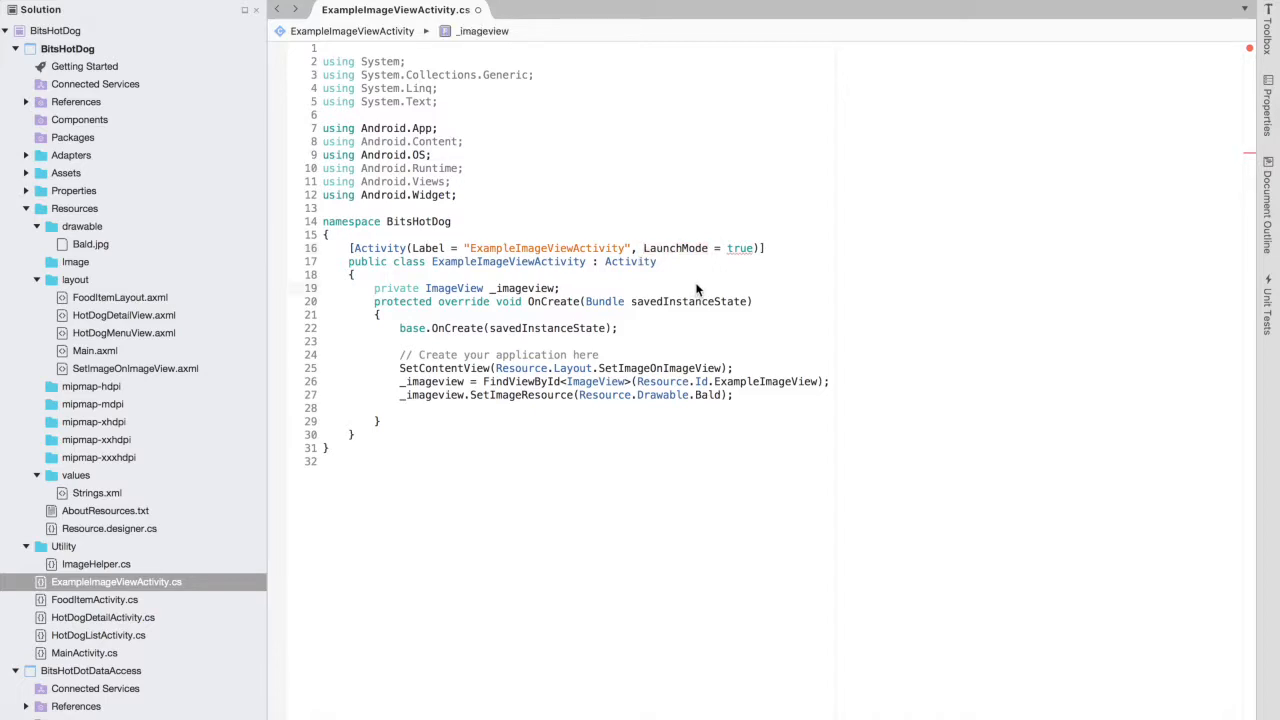
mouse_move(772, 255)
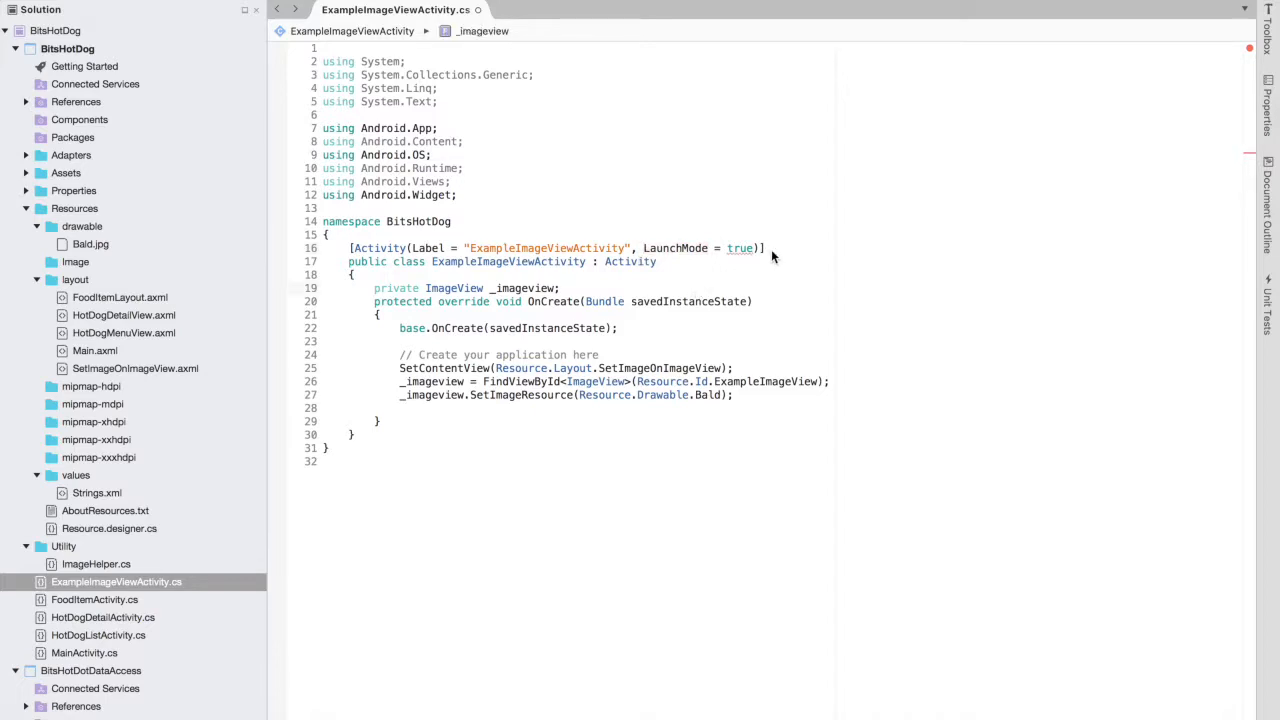
Highlight every use of savedInstanceState, then select the BitsHotDog project in the Solution pad.
double_click(696, 301)
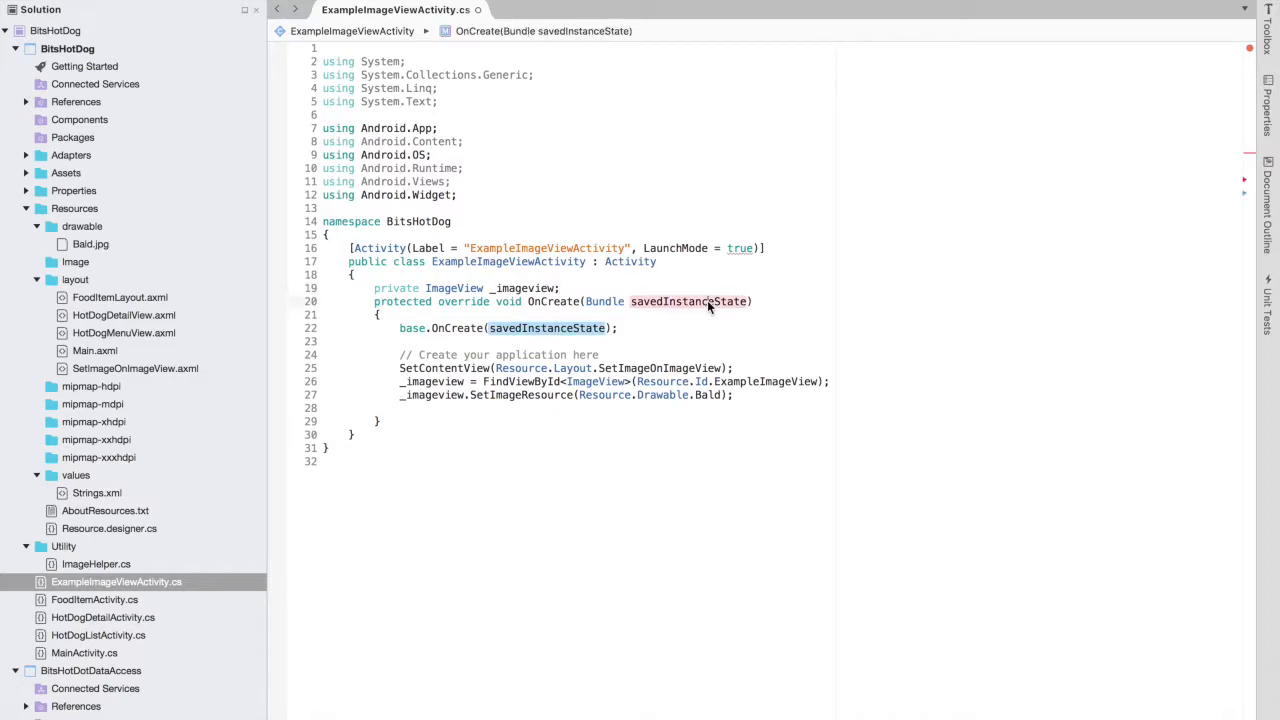
mouse_move(473, 206)
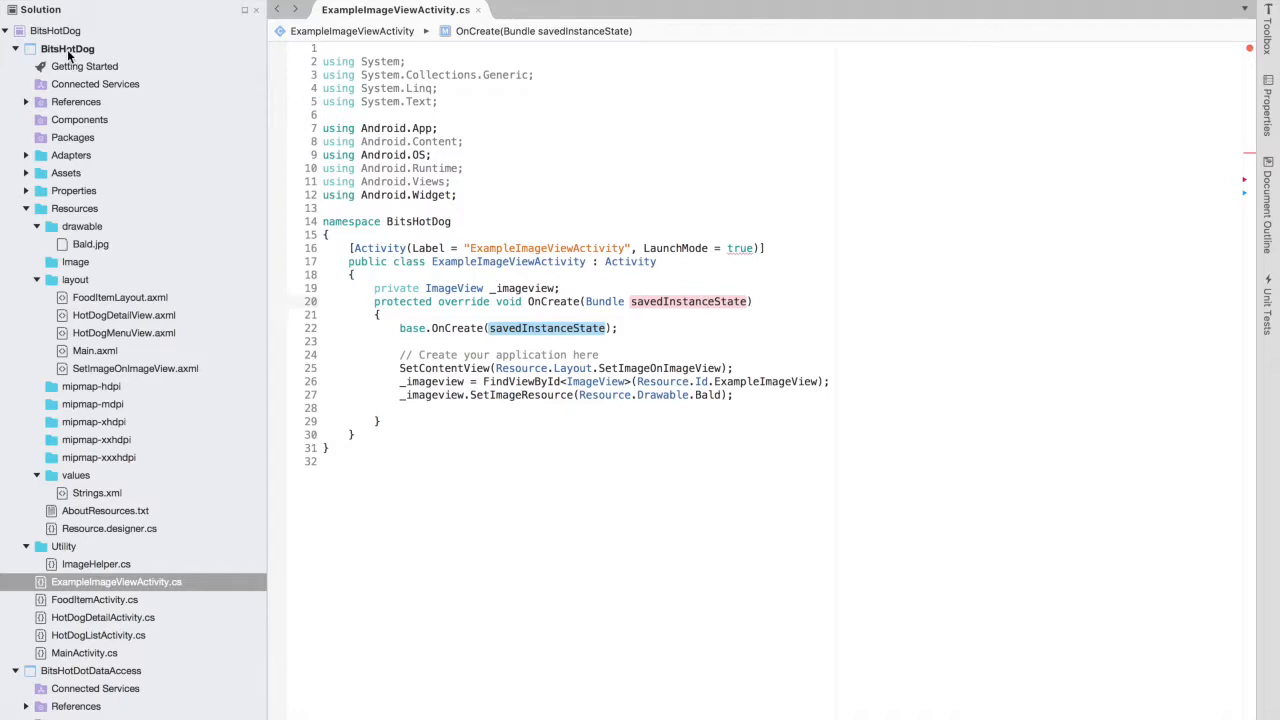
click(67, 48)
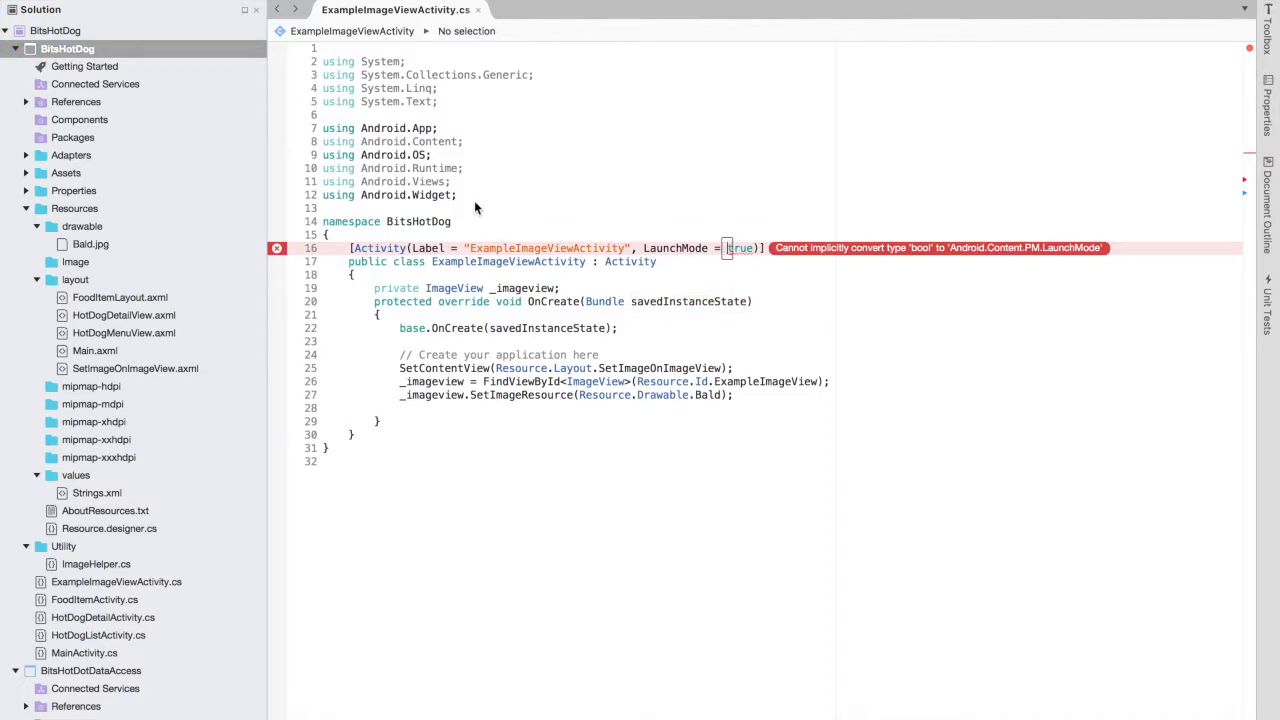
Replace LaunchMode in the Activity attribute with MainLauncher = true.
text(tr)
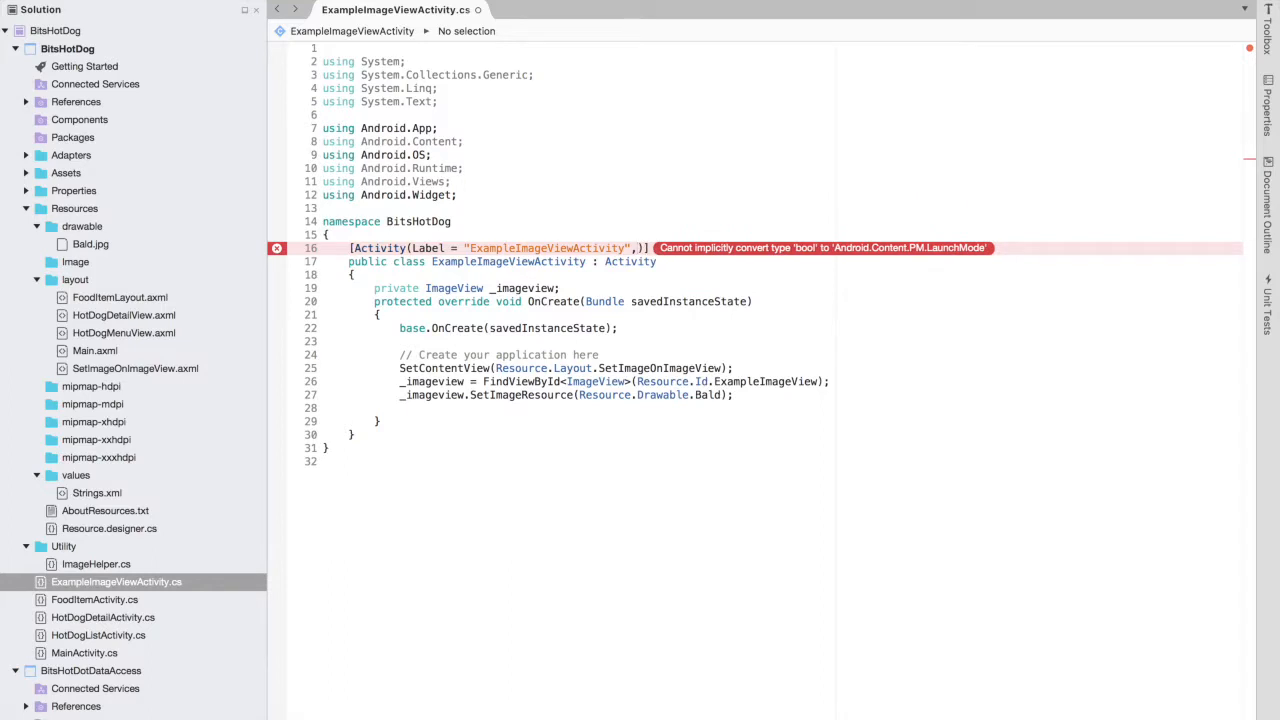
text(ma)
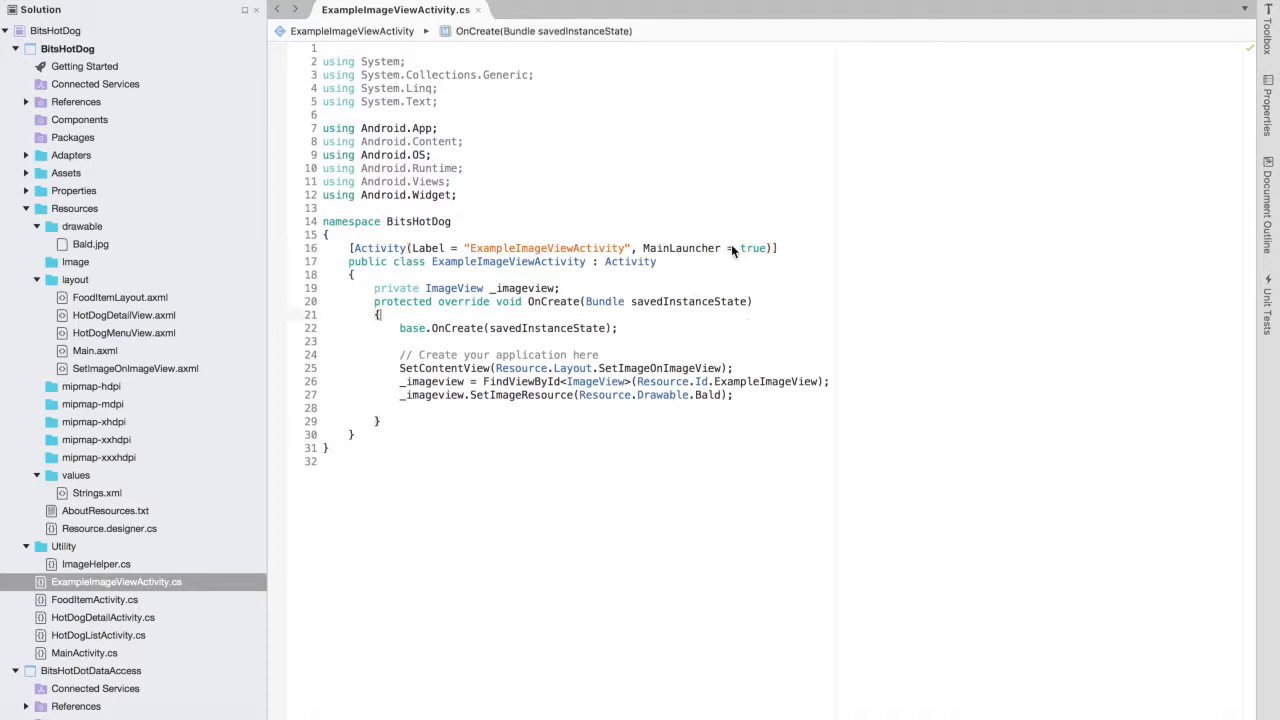
mouse_move(600, 438)
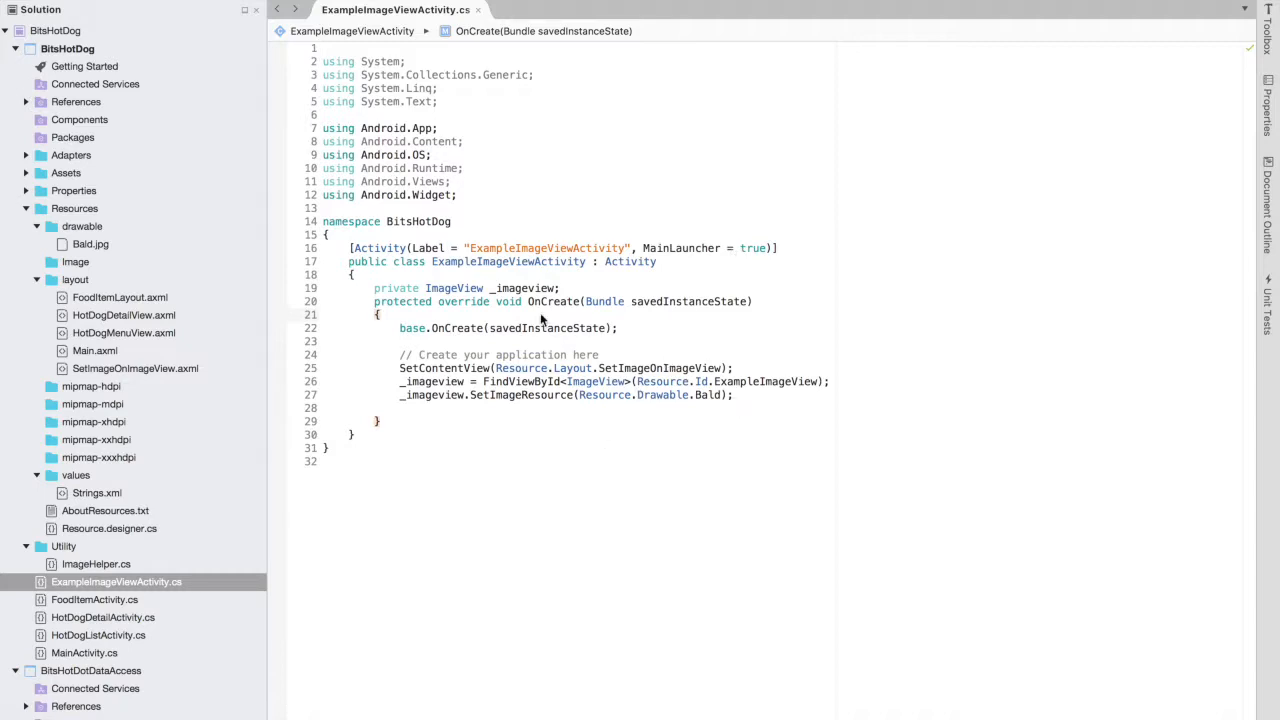
mouse_move(331, 154)
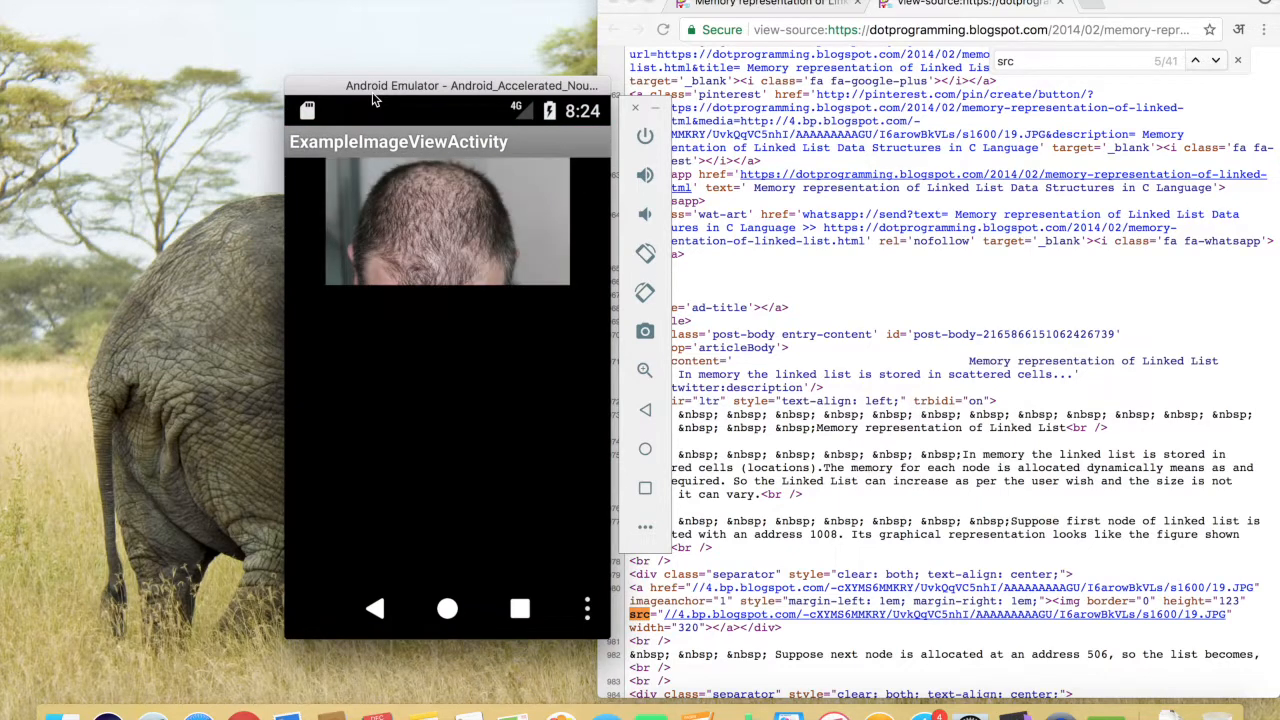
mouse_move(470, 228)
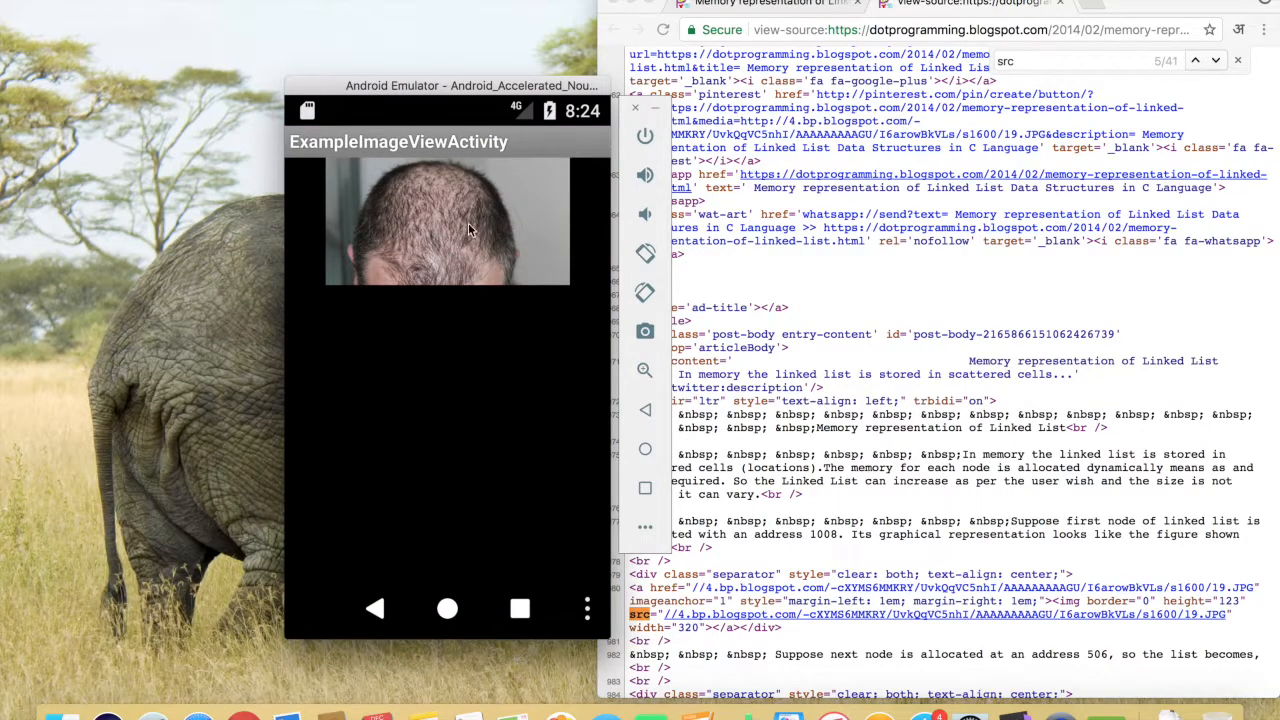
mouse_move(594, 97)
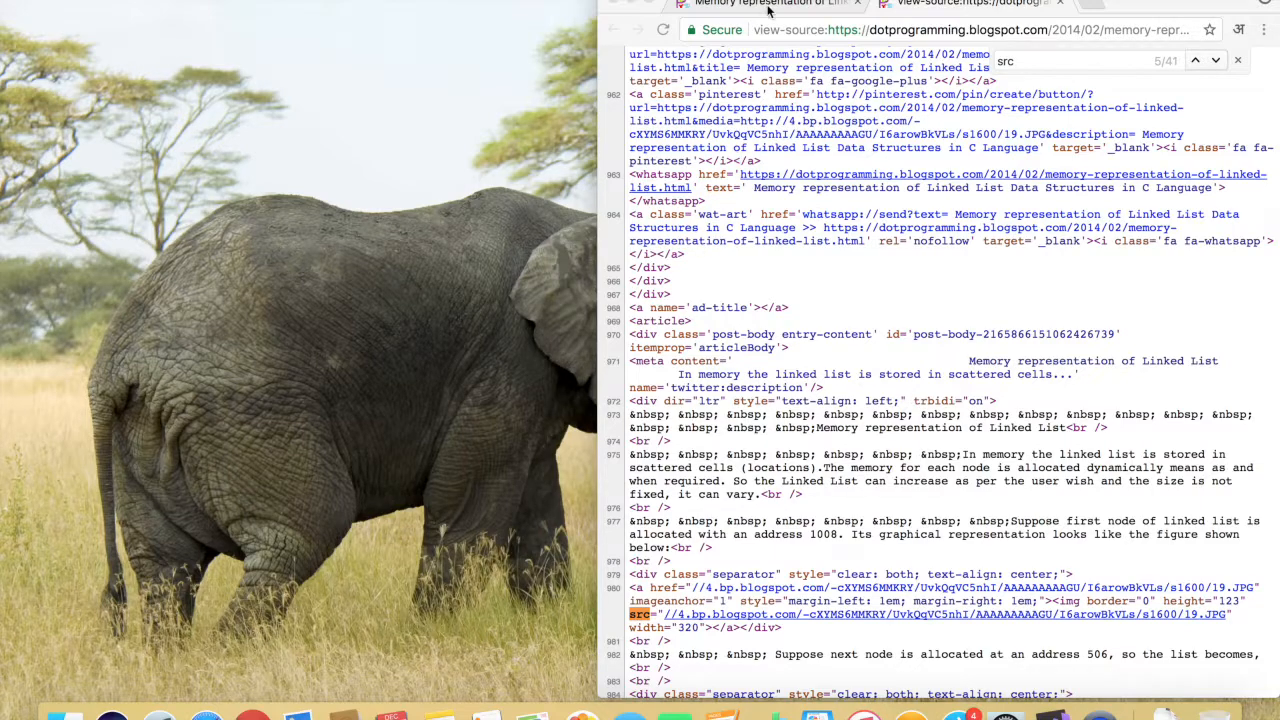
Check the linked list blog article in Chrome, then return to Visual Studio for Mac.
click(765, 8)
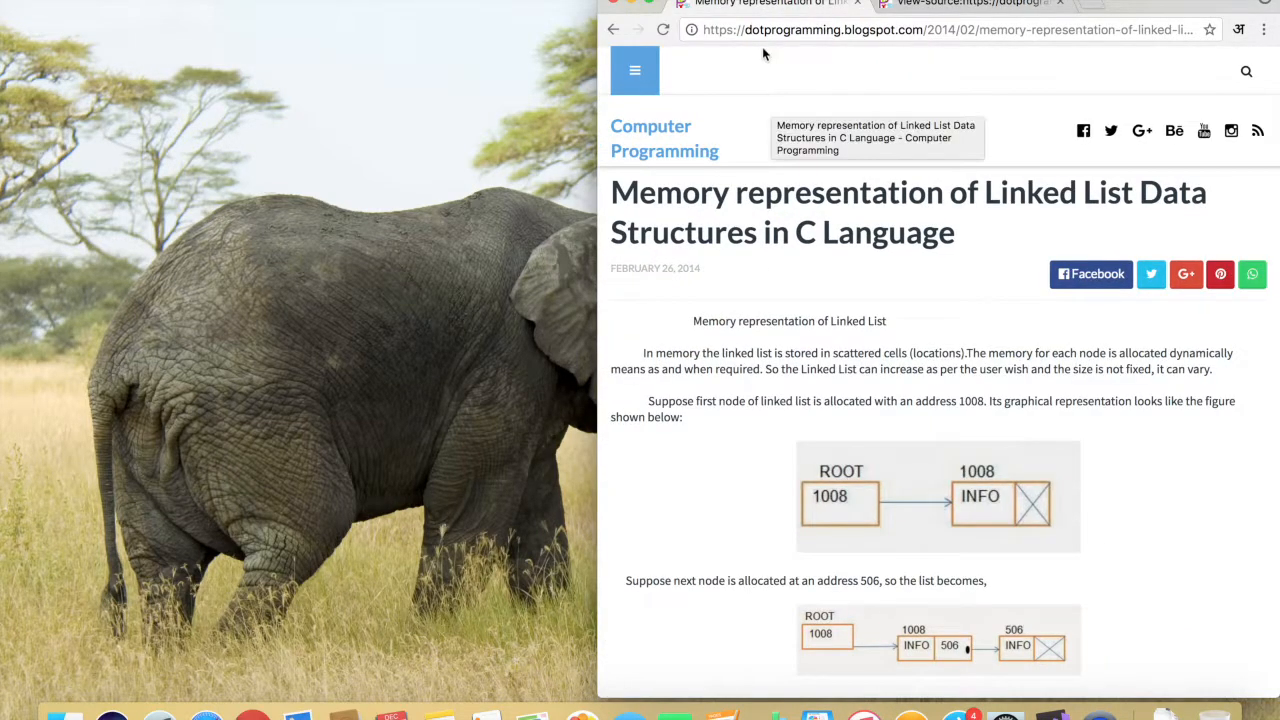
click(993, 5)
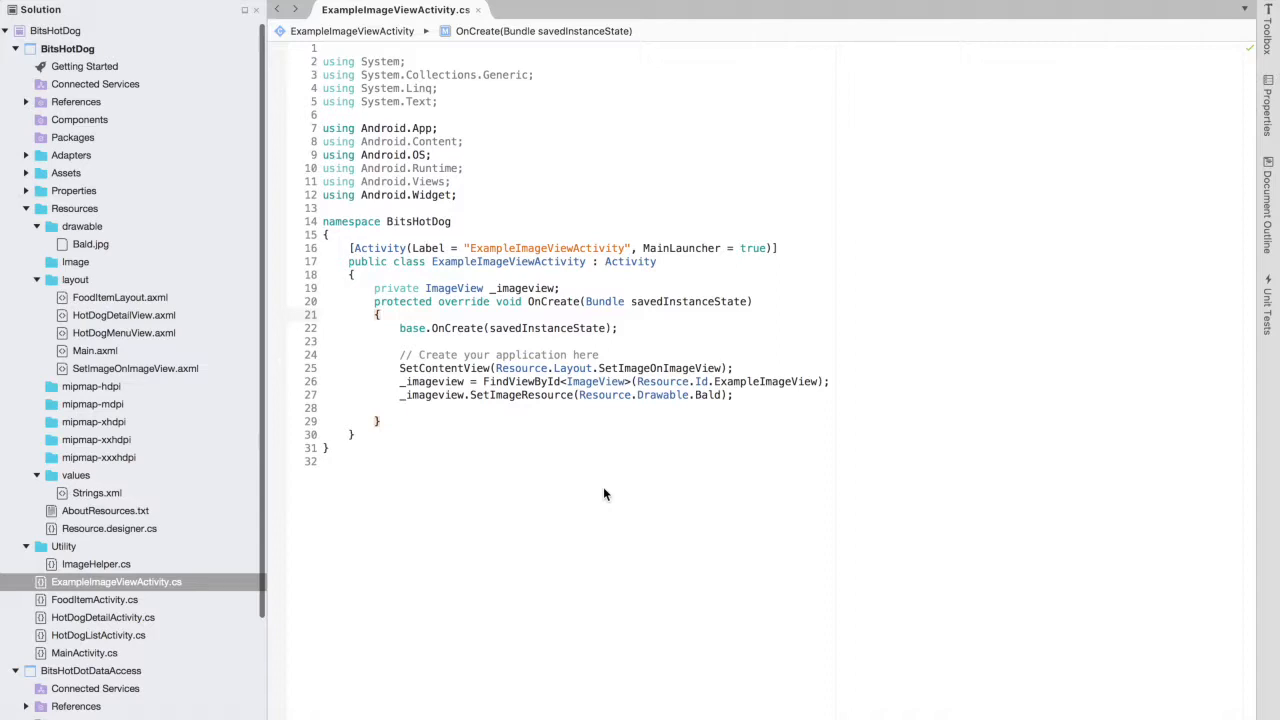
mouse_move(179, 390)
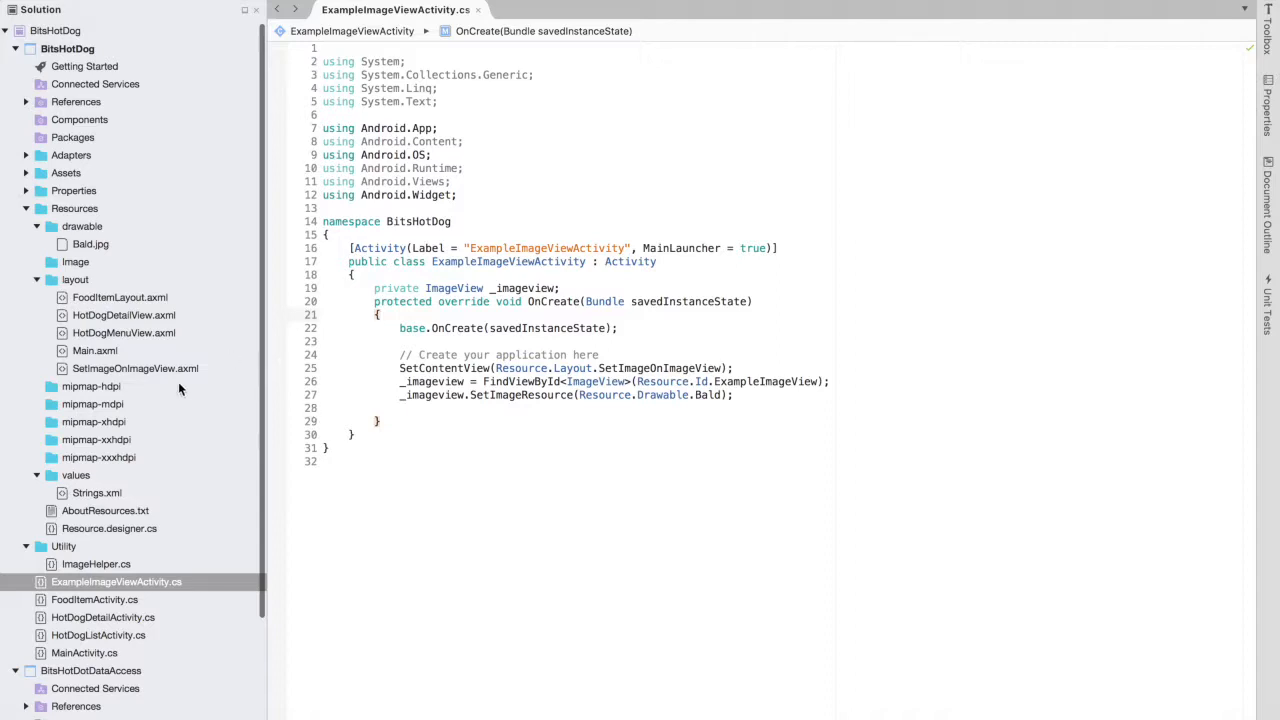
mouse_move(100, 528)
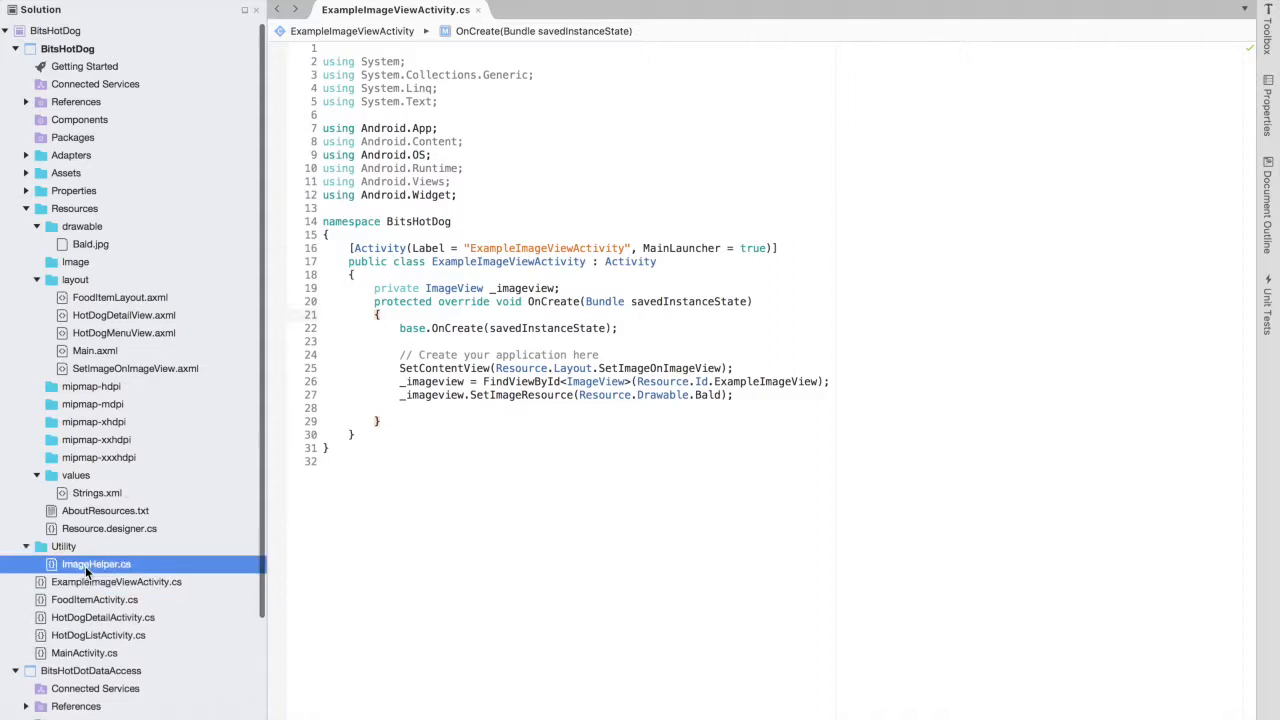
mouse_move(100, 545)
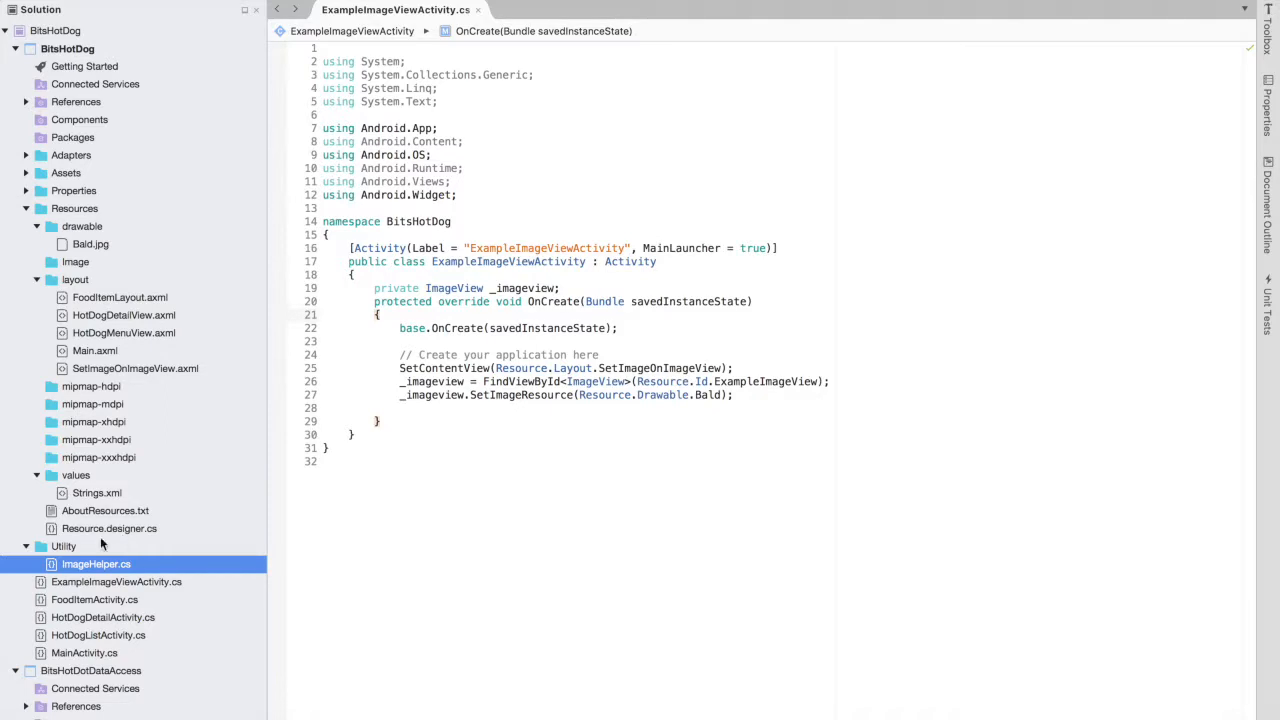
Review GetImageBitmapFromUrl in ImageHelper.cs, then return to ExampleImageViewActivity.cs.
double_click(95, 564)
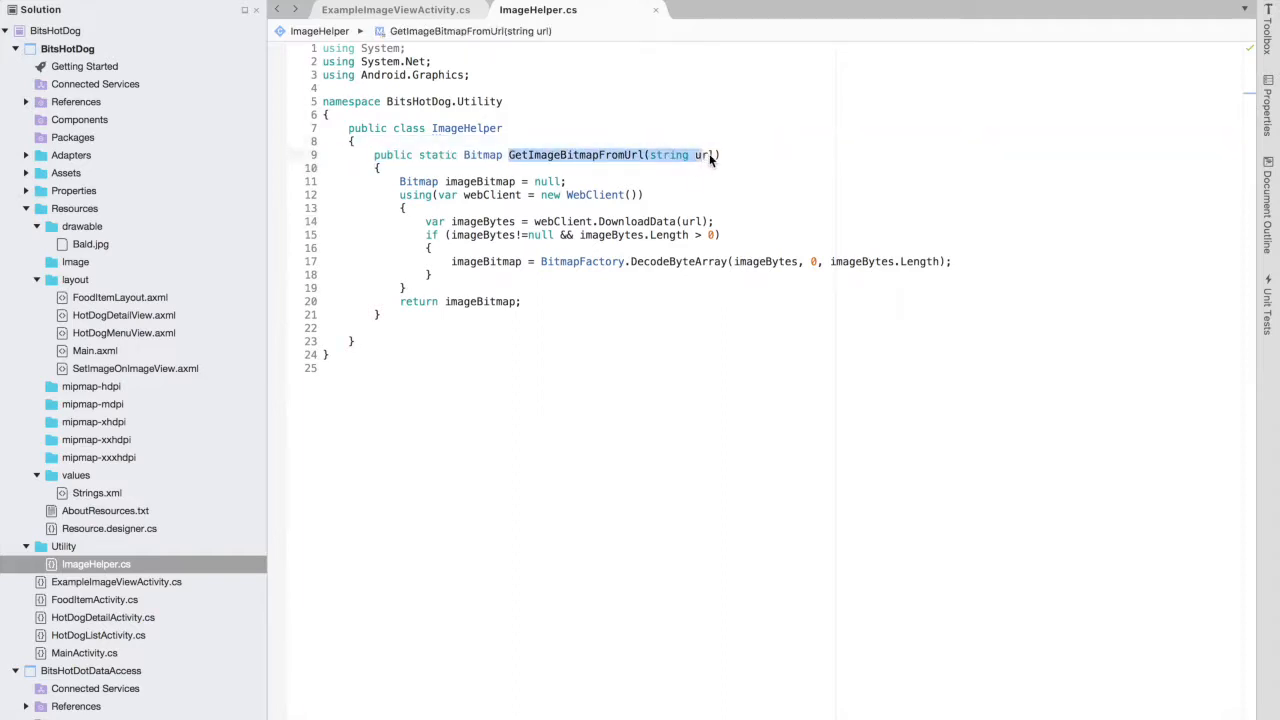
mouse_move(706, 161)
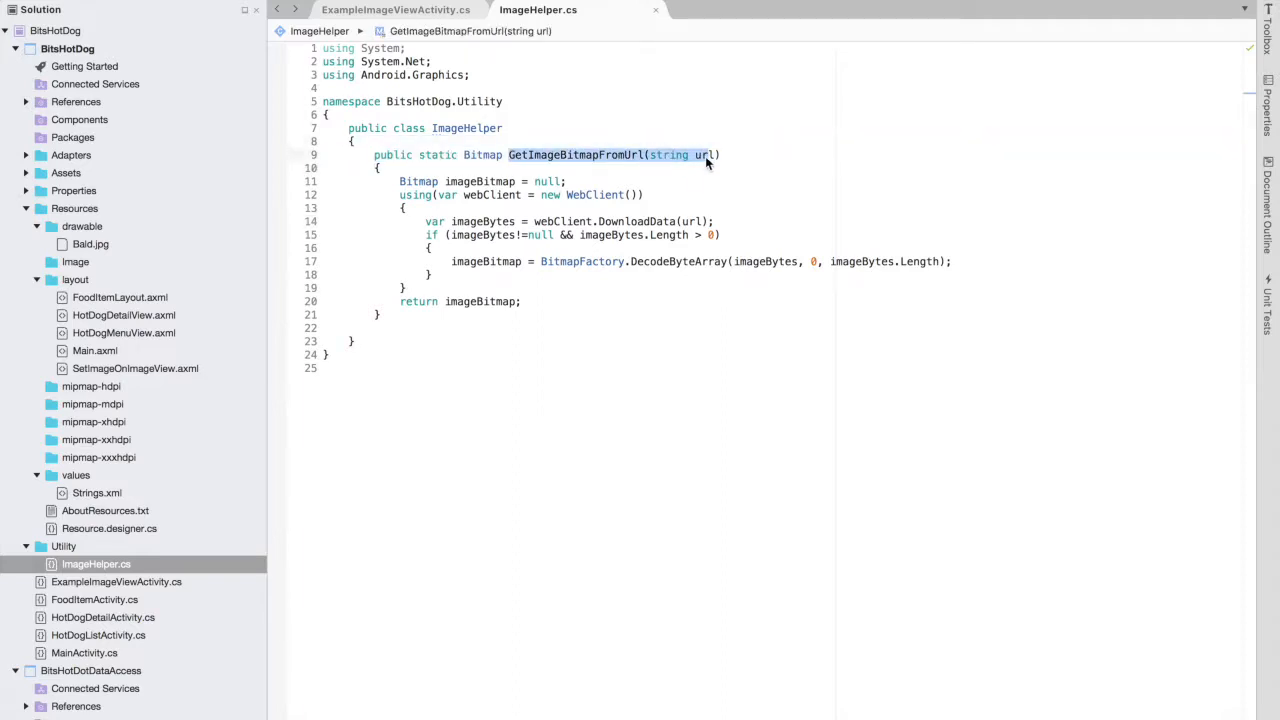
click(386, 10)
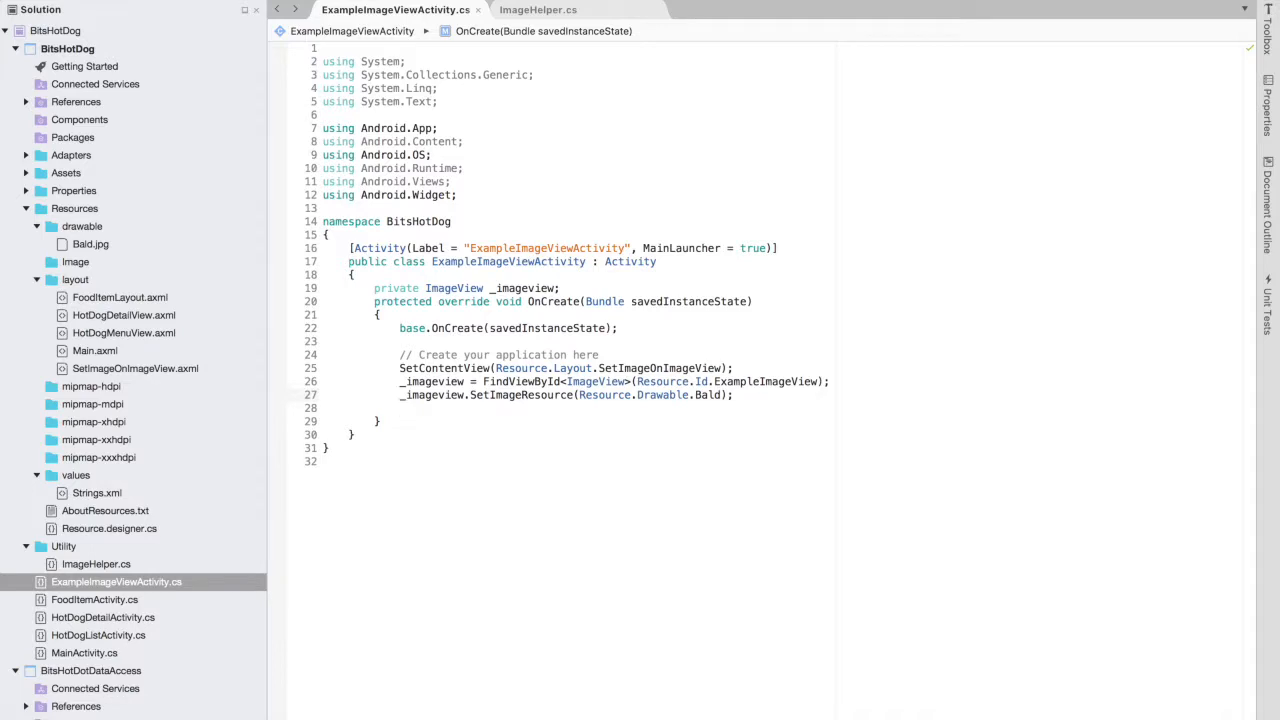
Comment out the SetImageResource line and start a new line: var ImageBitmap =.
text(//)
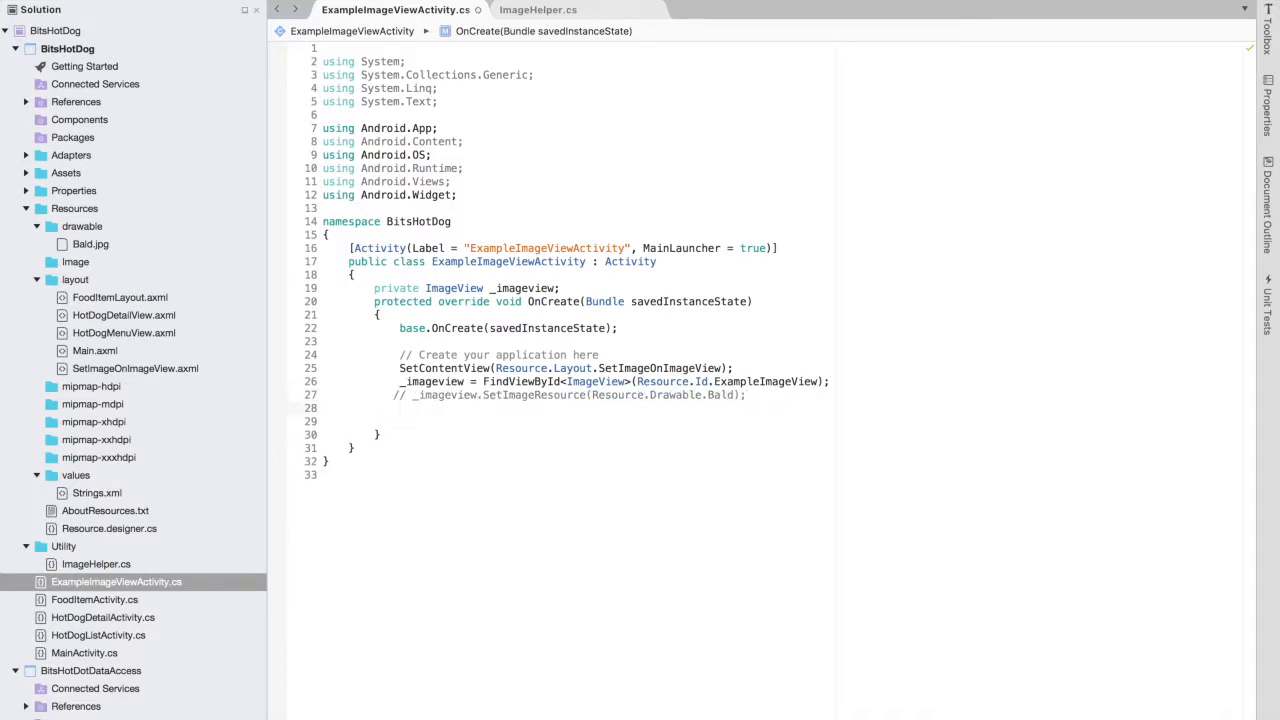
text(var)
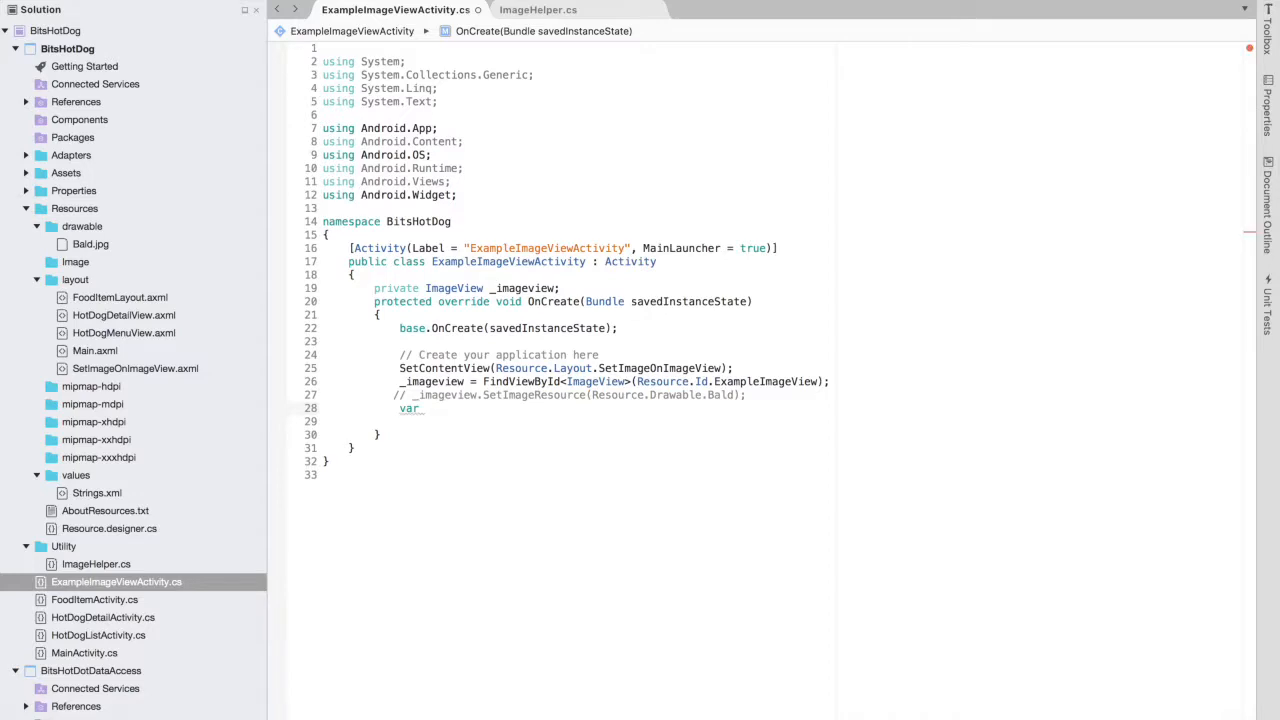
text(Image)
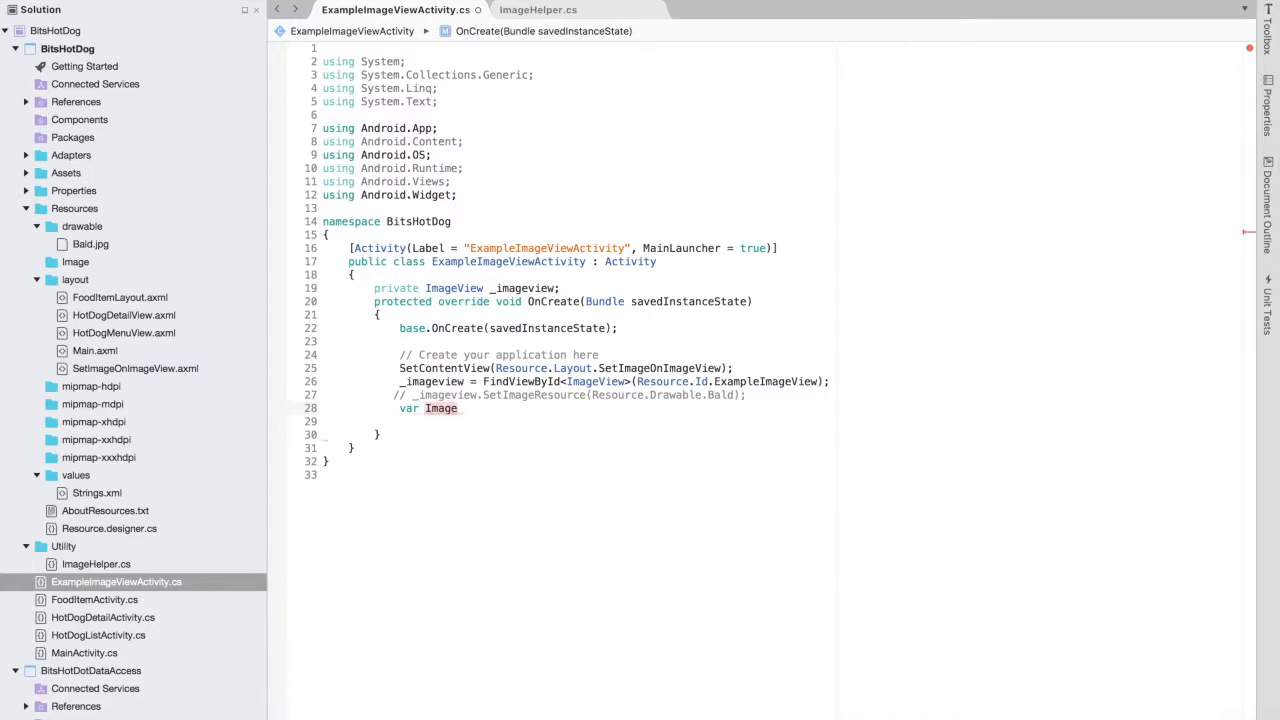
text(Bit)
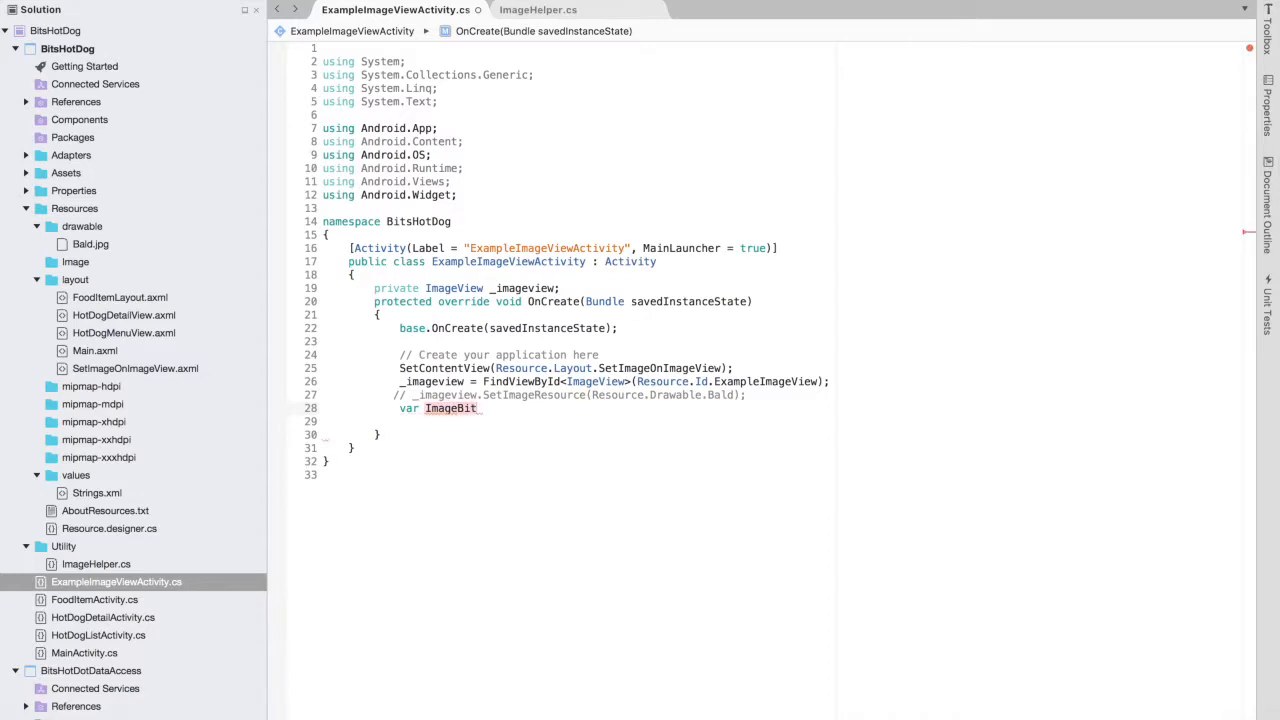
text(map =)
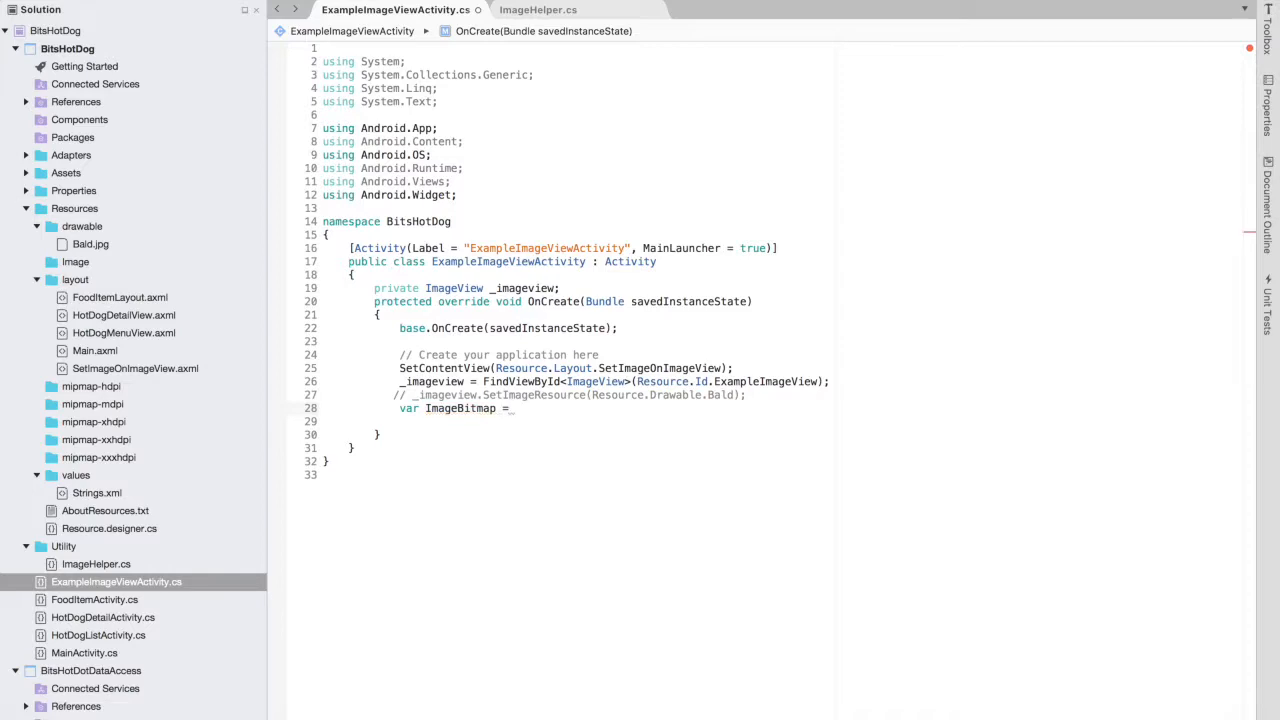
Assign ImageHelper and add using BitsHotDog.Utility through Quick Fix.
text(ImageHelper)
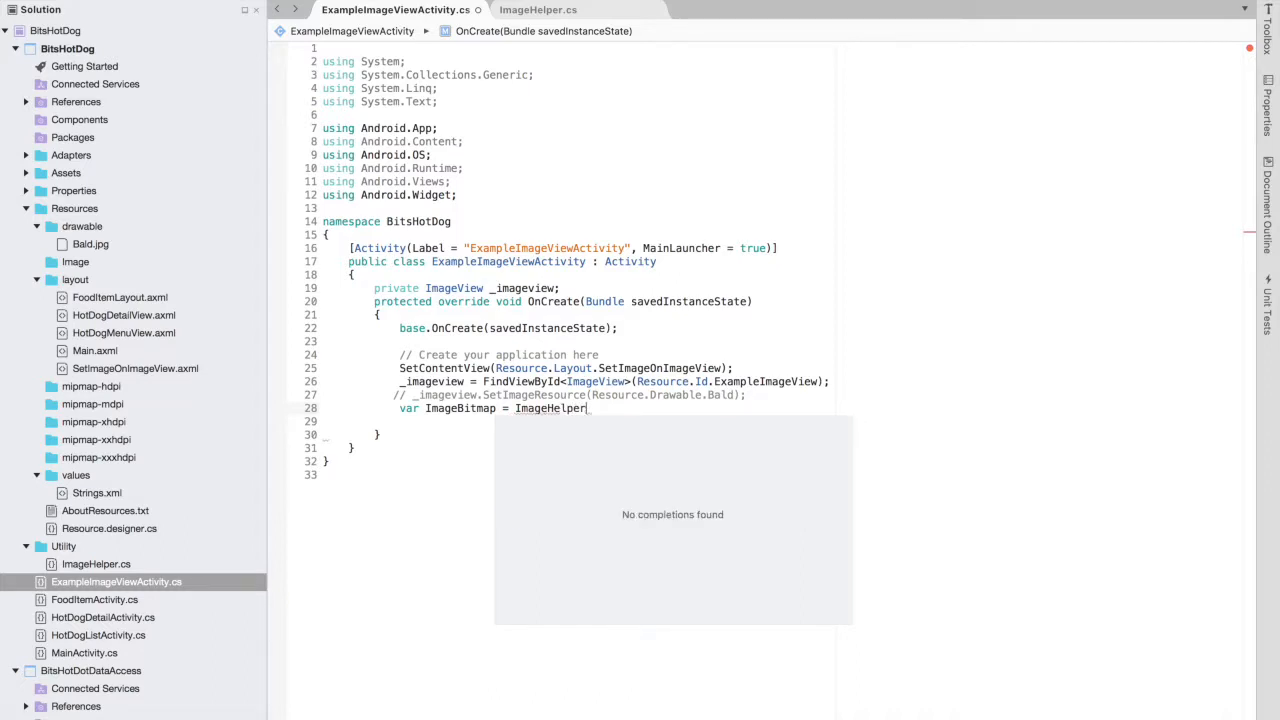
mouse_move(556, 417)
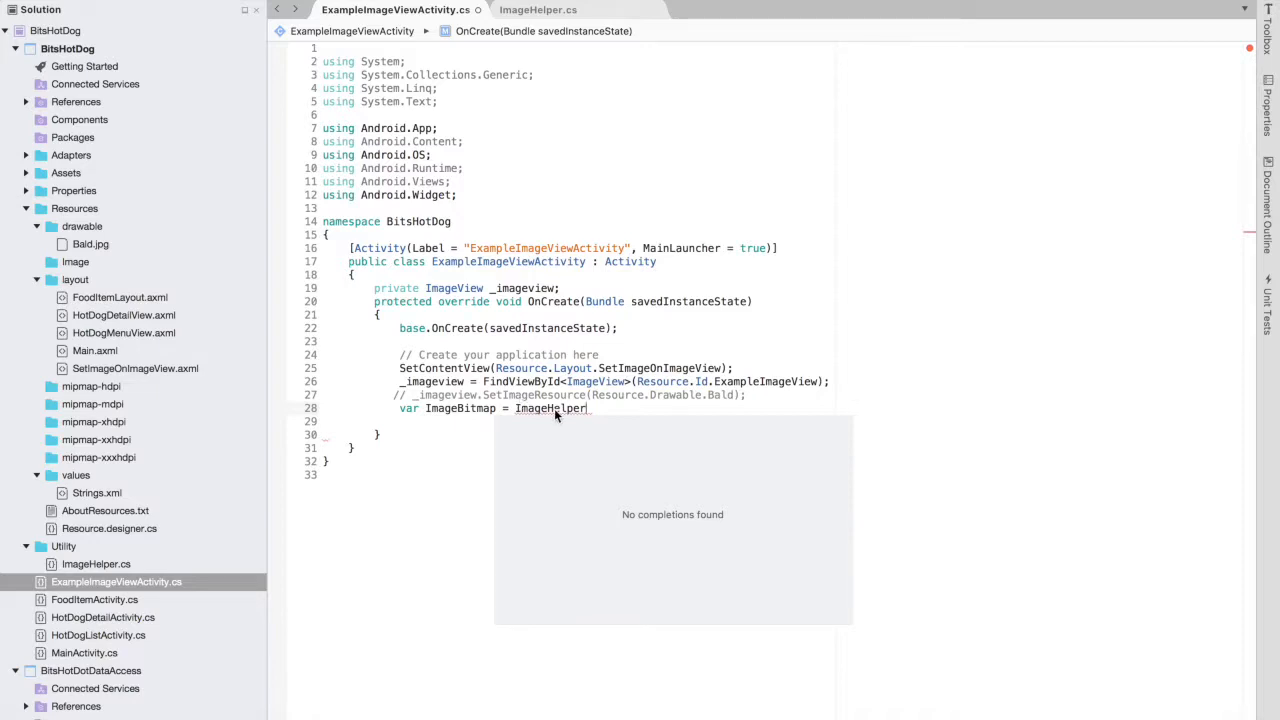
right_click(550, 408)
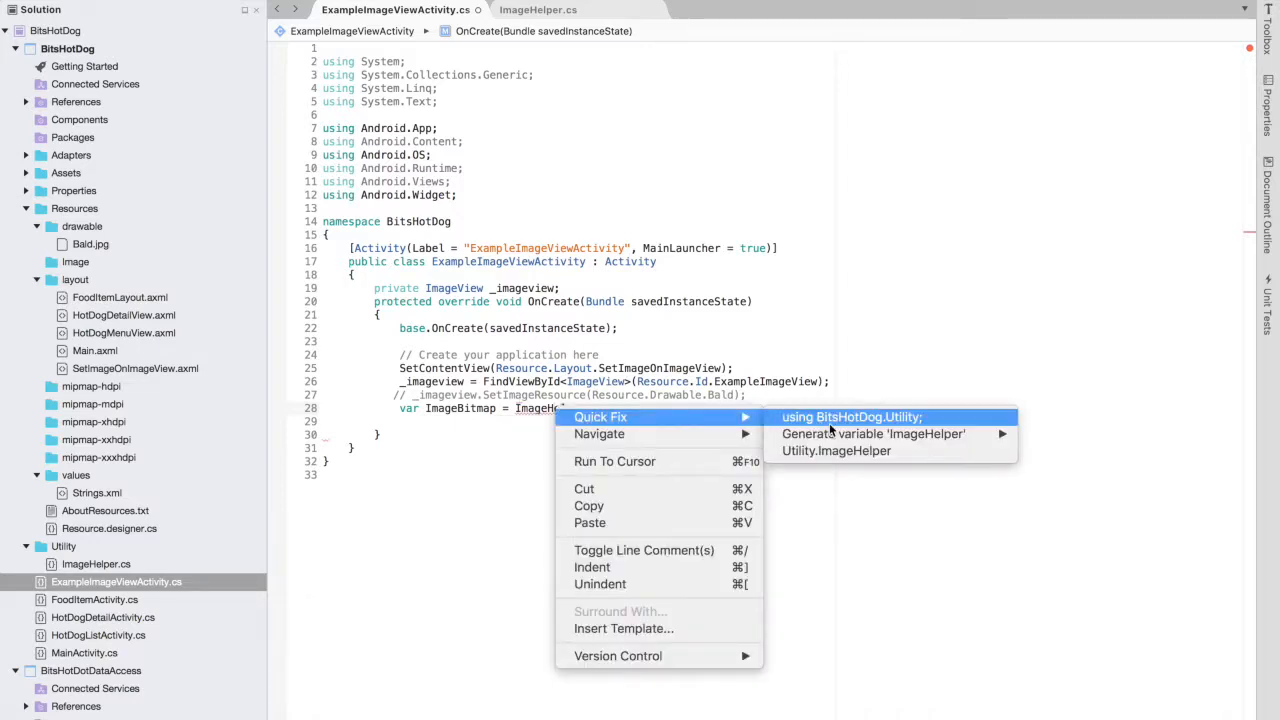
click(856, 416)
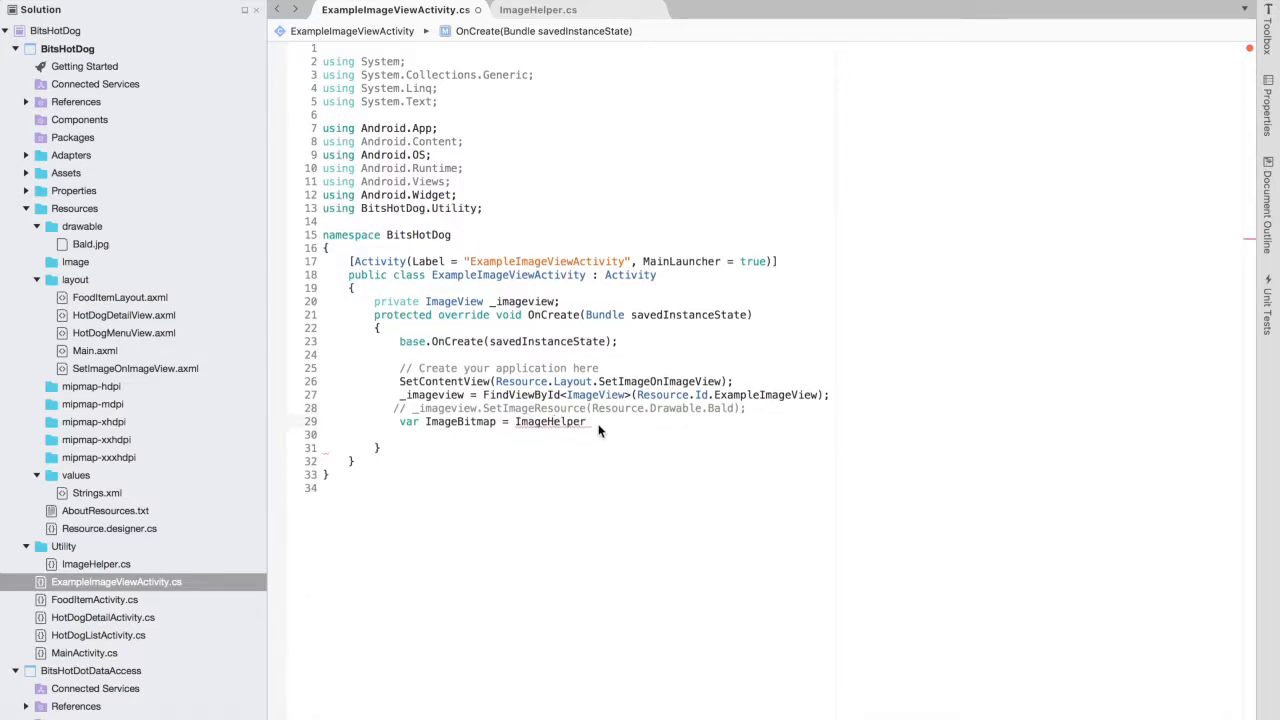
text(.)
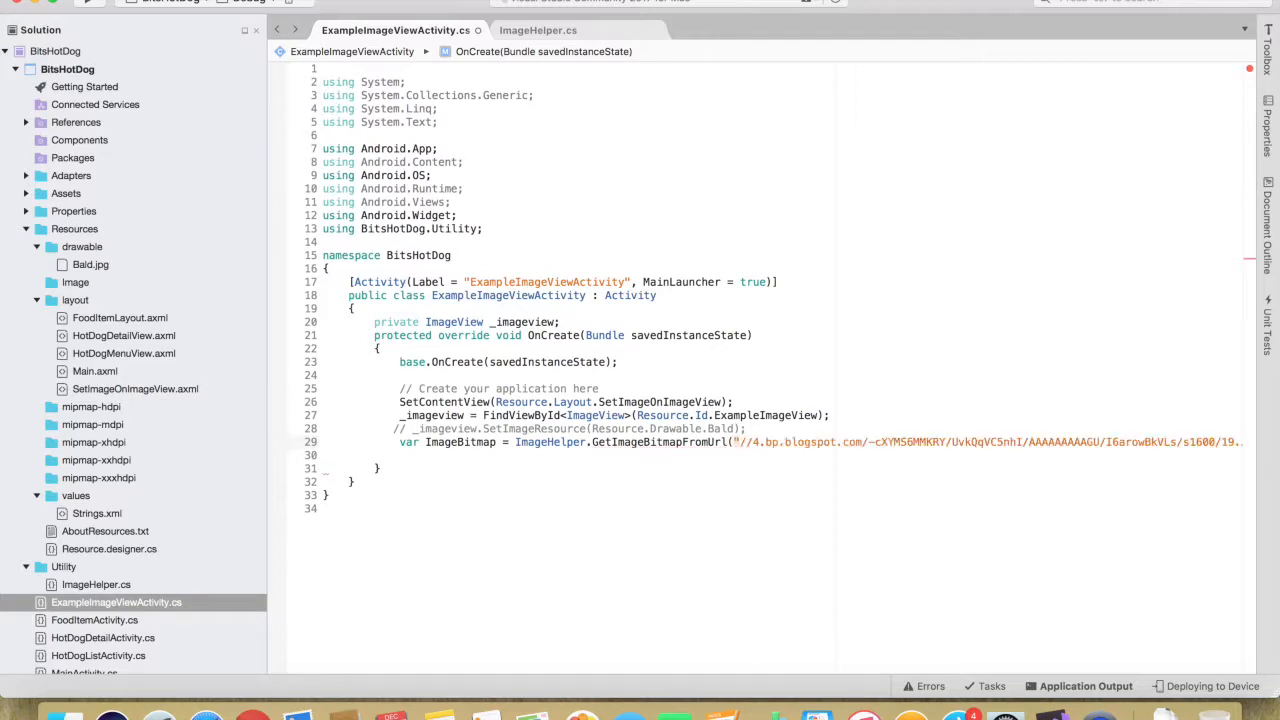
mouse_move(719, 633)
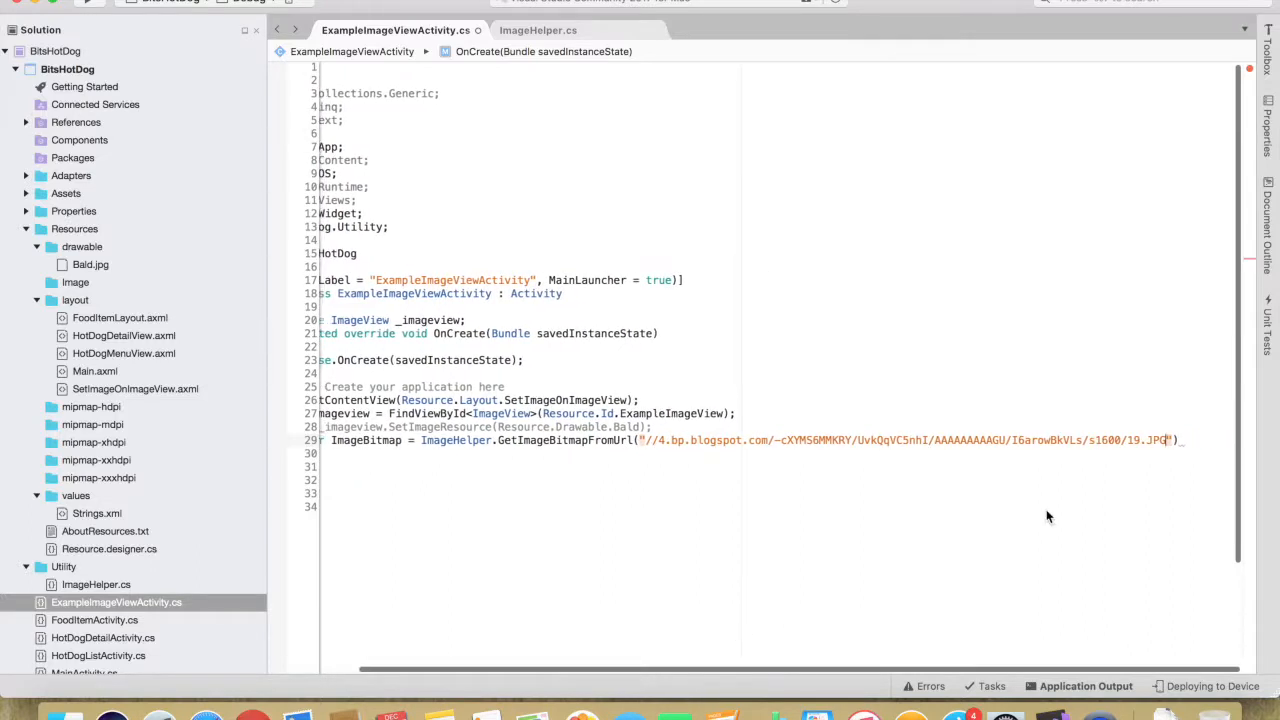
text();)
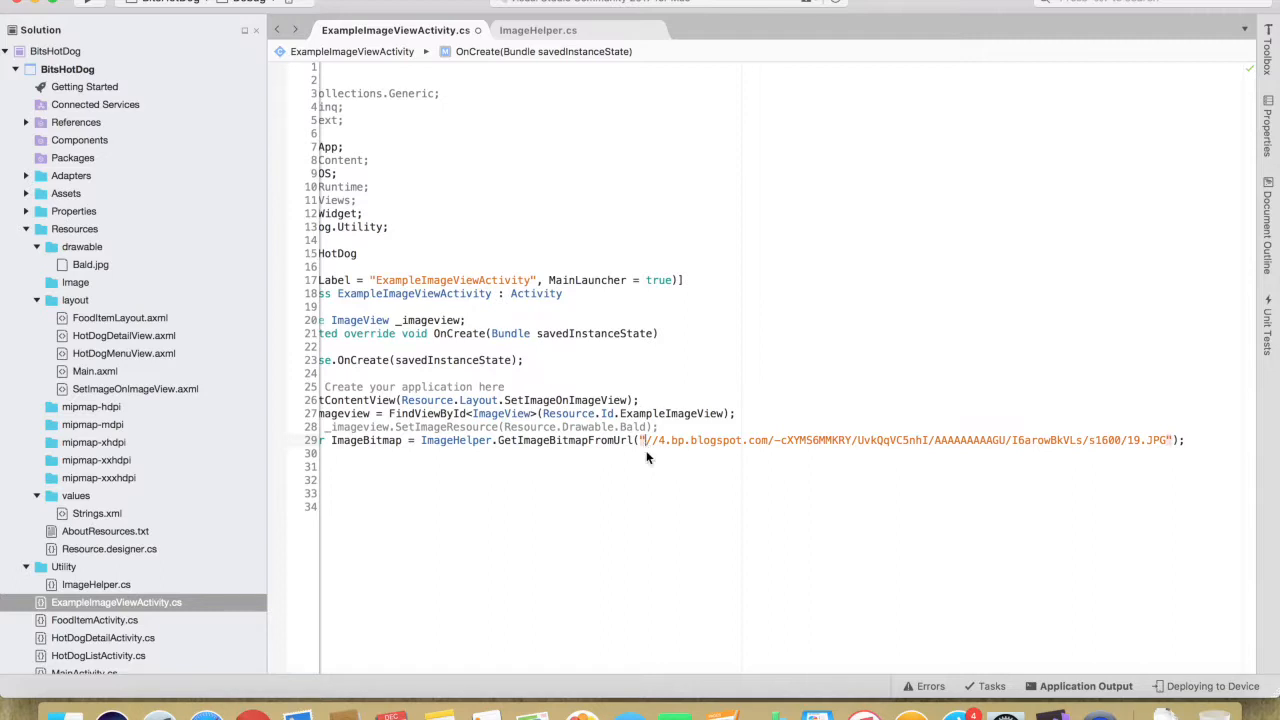
text(https:)
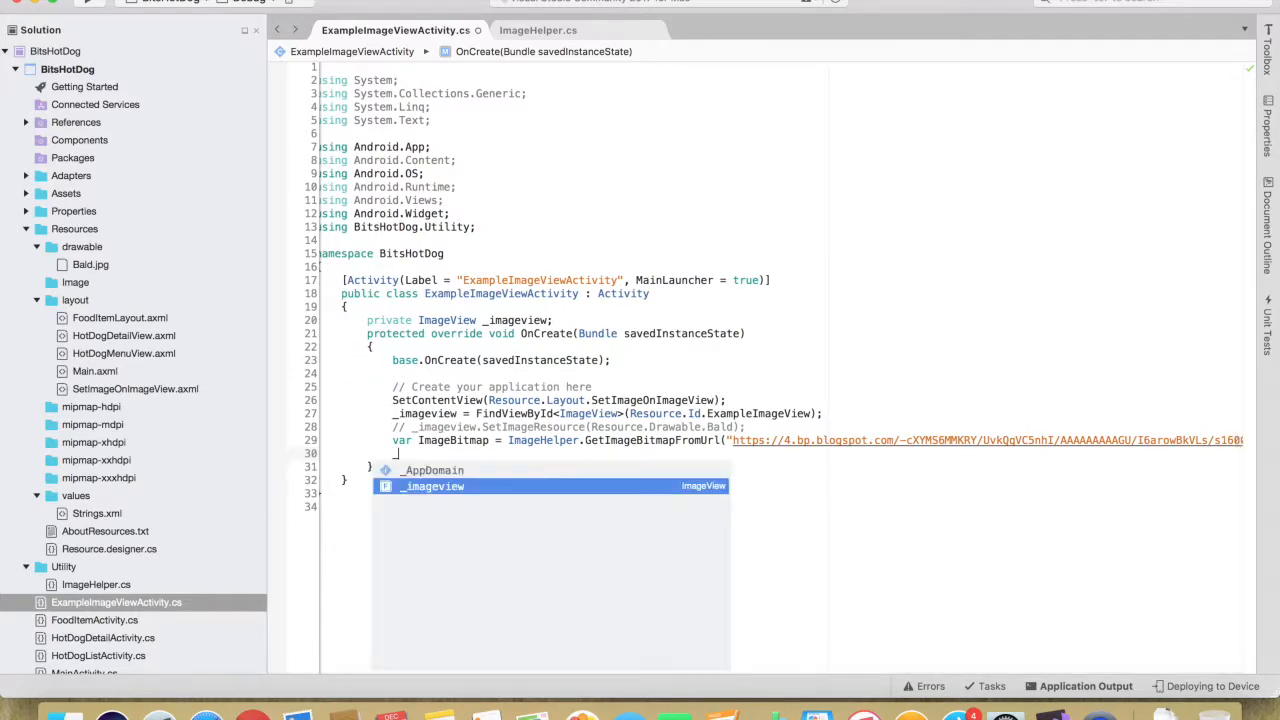
Add _imageview.SetImageBitmap(ImageBitmap) on the next line via IntelliSense.
text(_image)
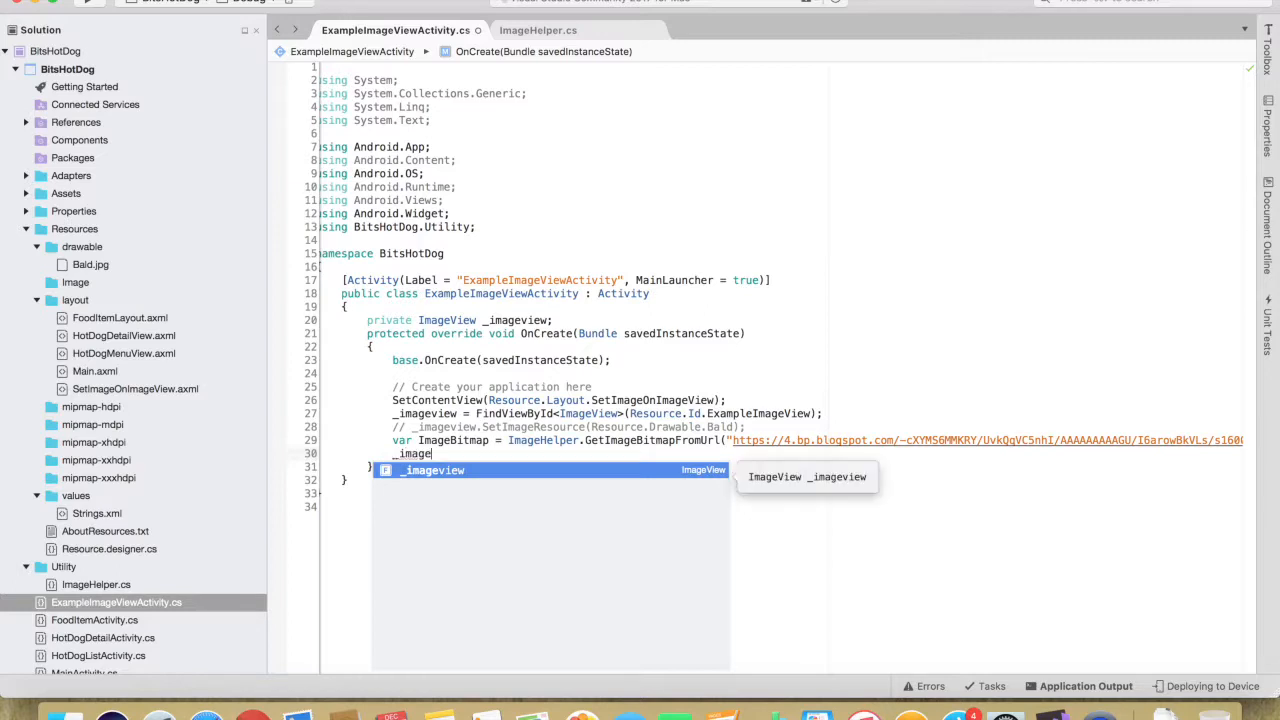
text(.)
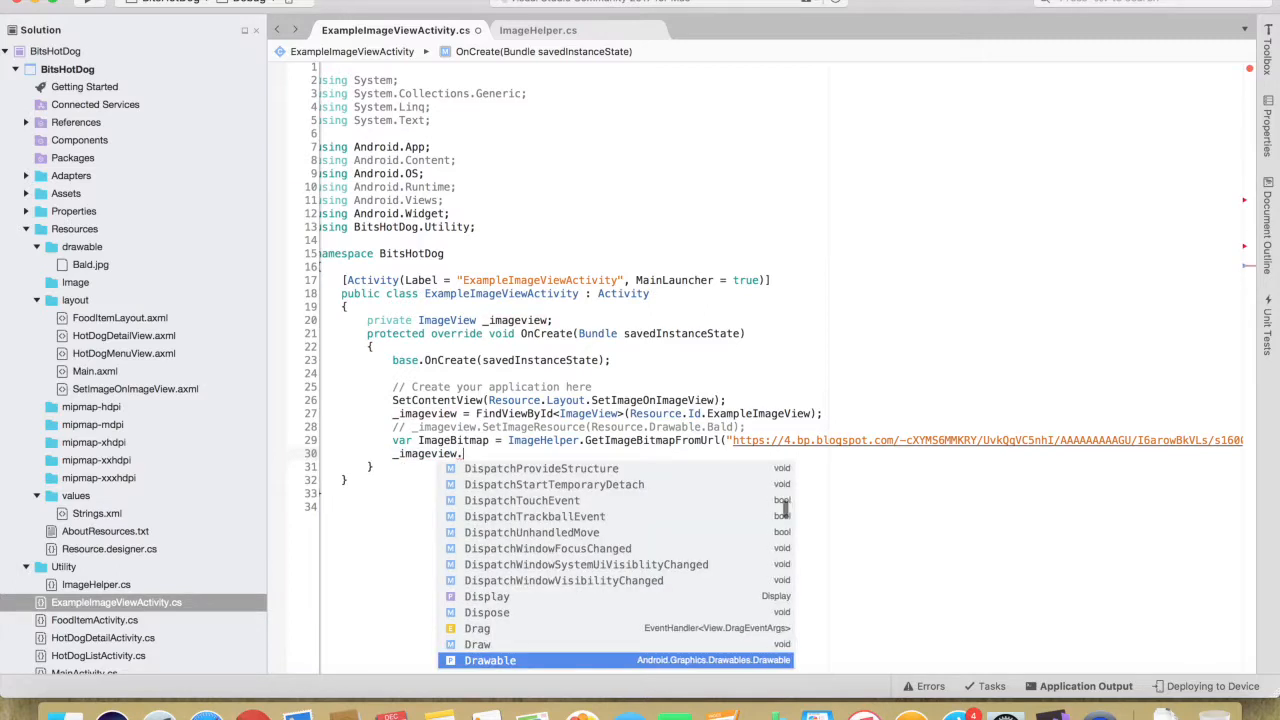
text(set)
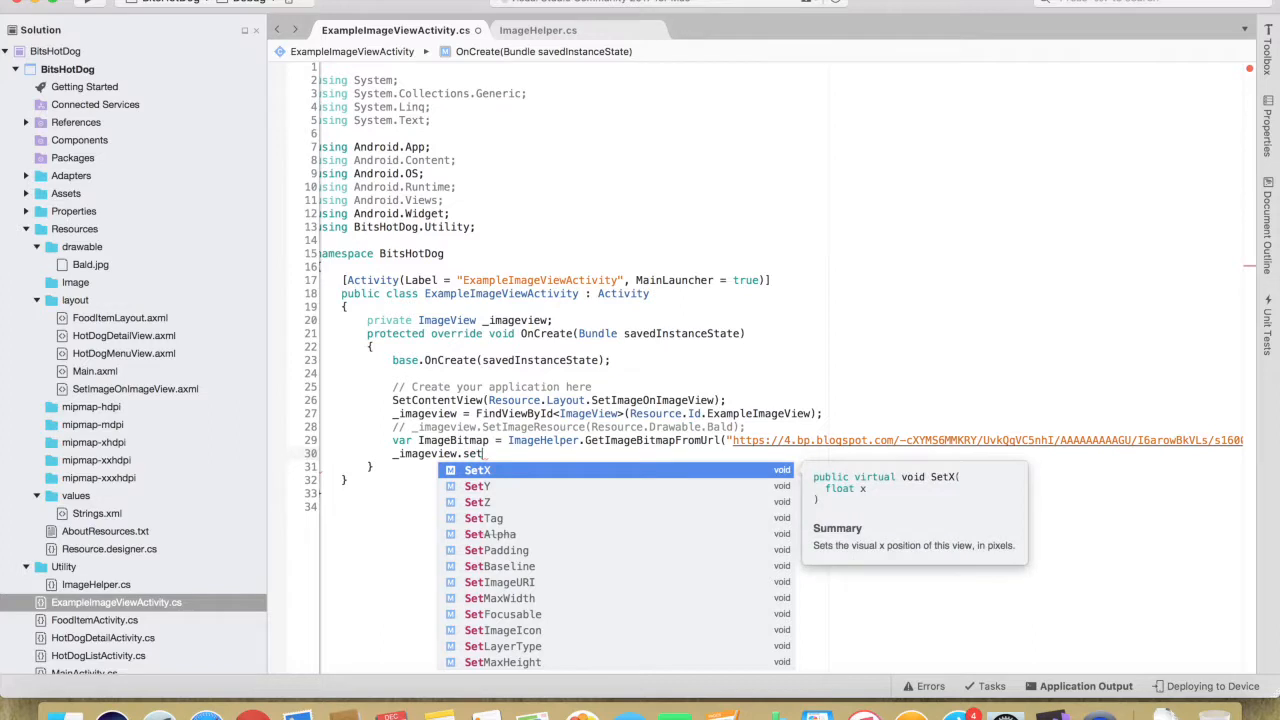
text(b)
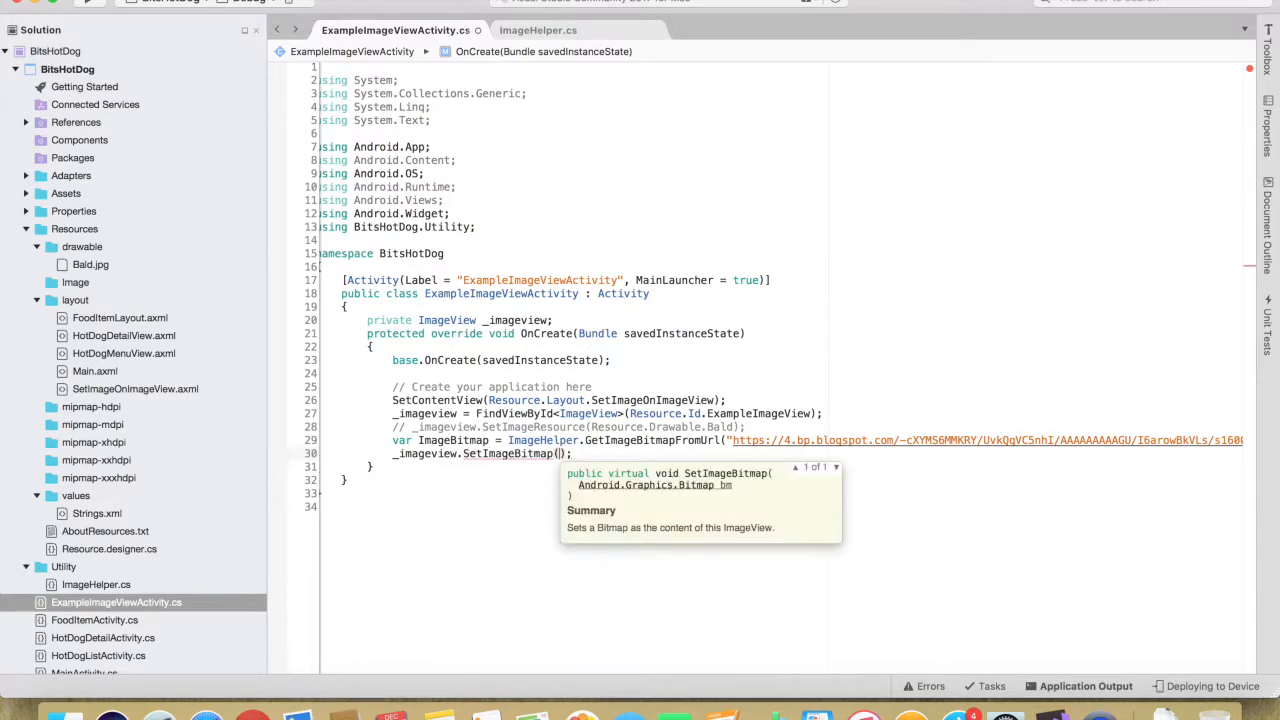
text(Image)
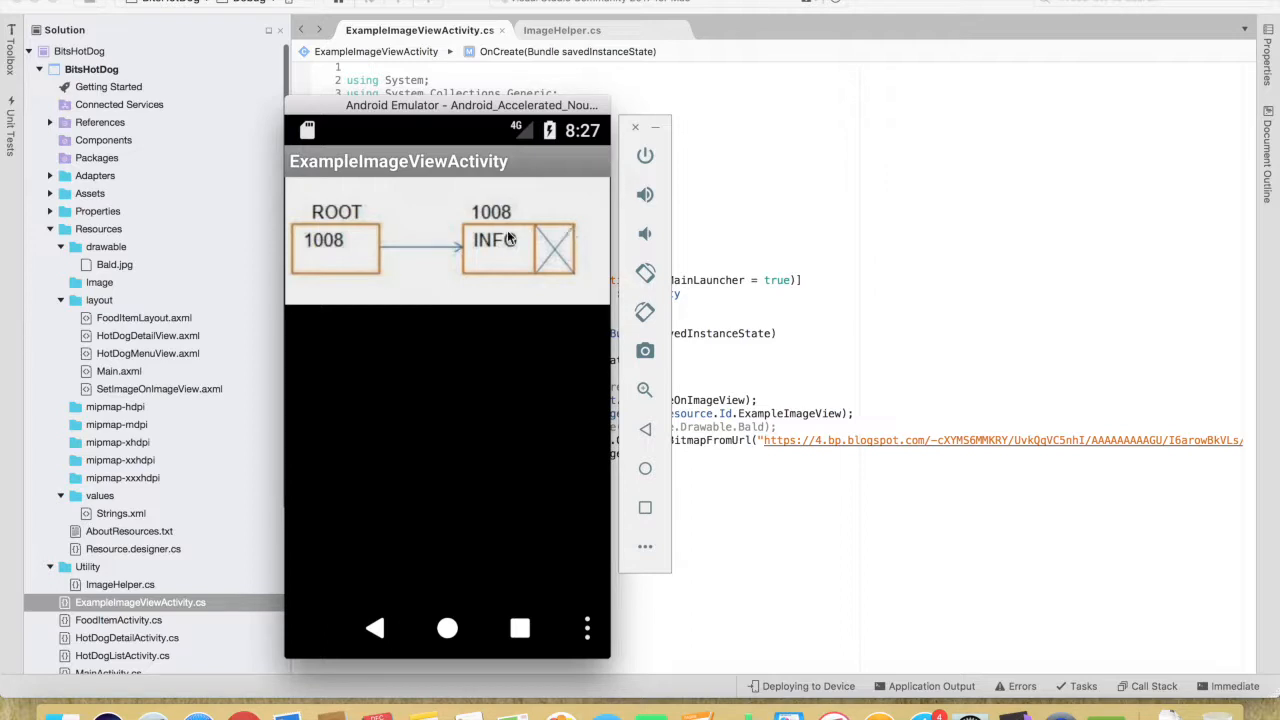
mouse_move(889, 271)
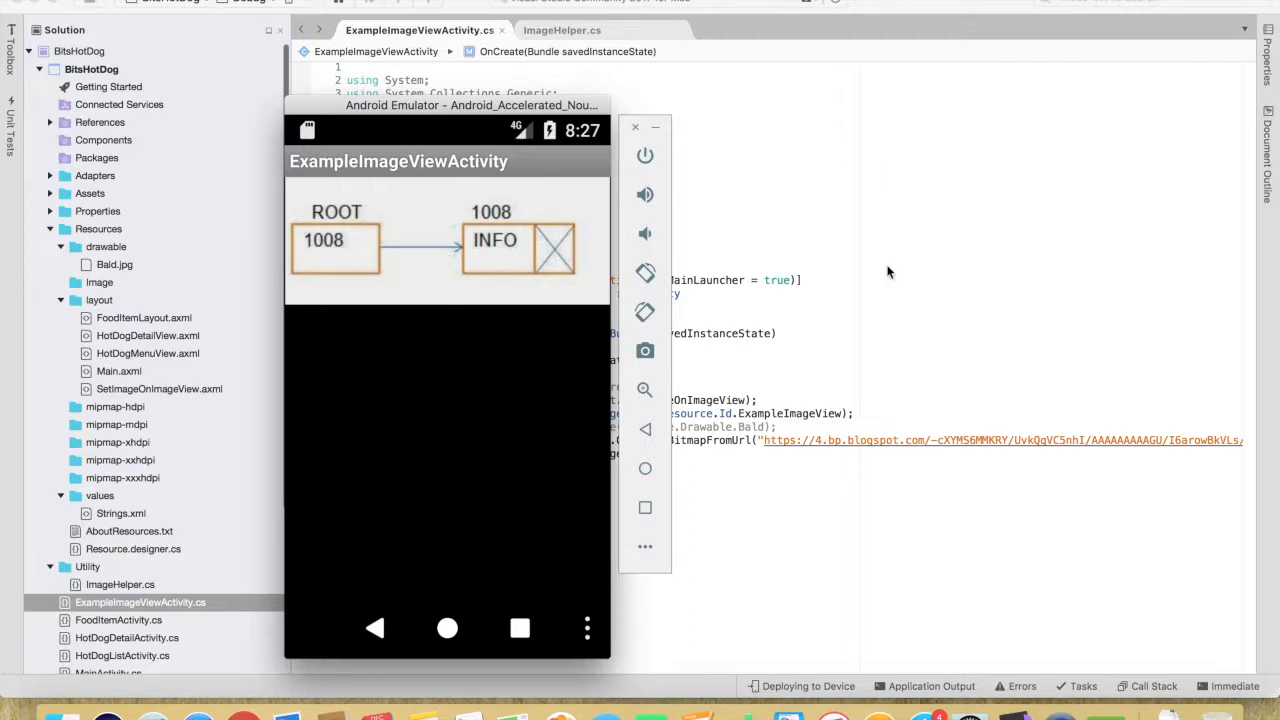